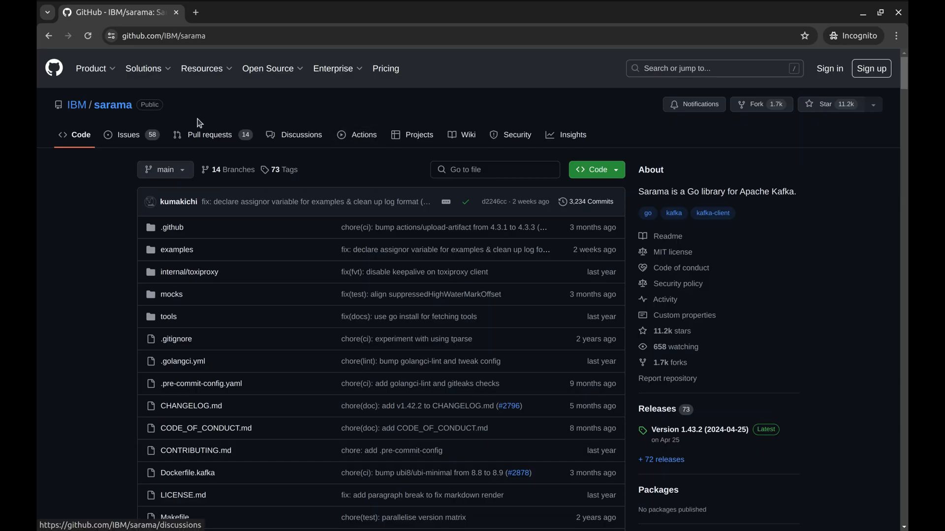
Step: Scroll down the IBM/sarama GitHub page to its README, then return to the go_kafka project in the editor
{"action": "scroll", "scroll_direction": "down", "scroll_amount": 3}
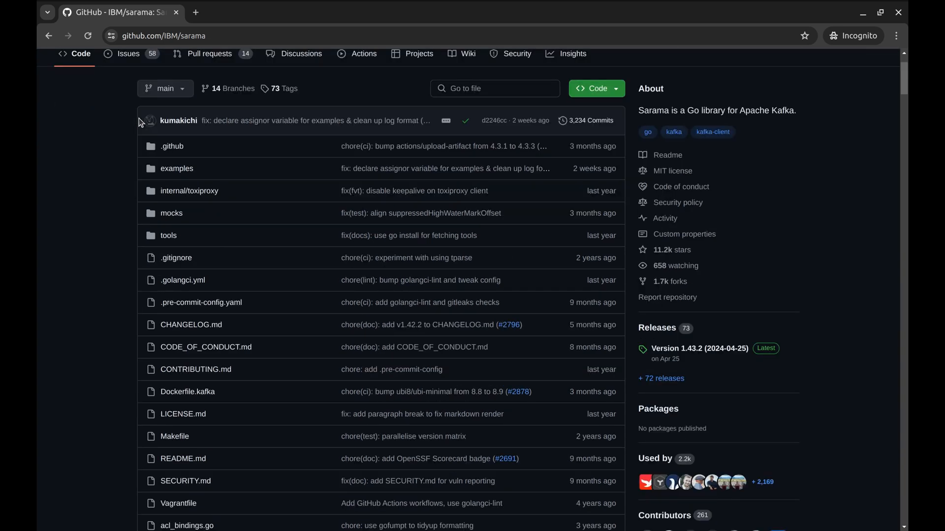
{"action": "scroll", "scroll_direction": "down", "scroll_amount": 3}
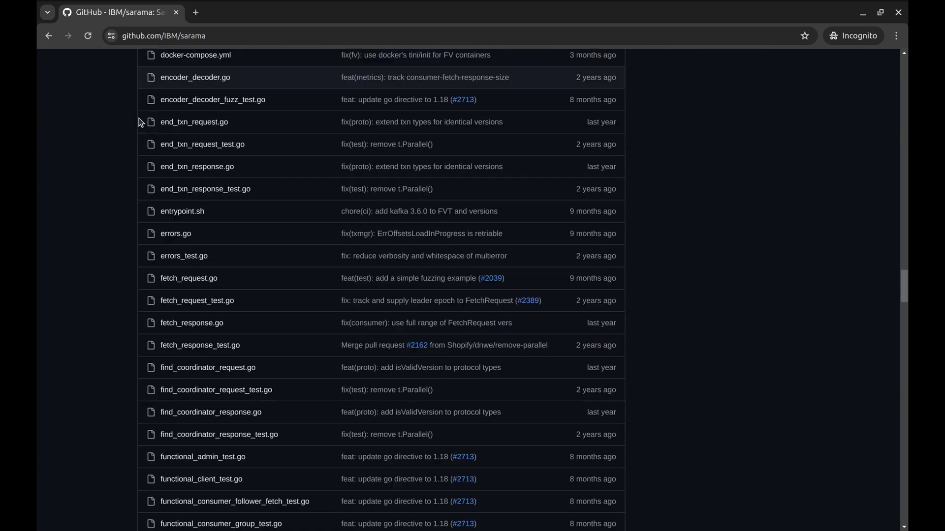
{"action": "scroll", "scroll_direction": "down", "scroll_amount": 3}
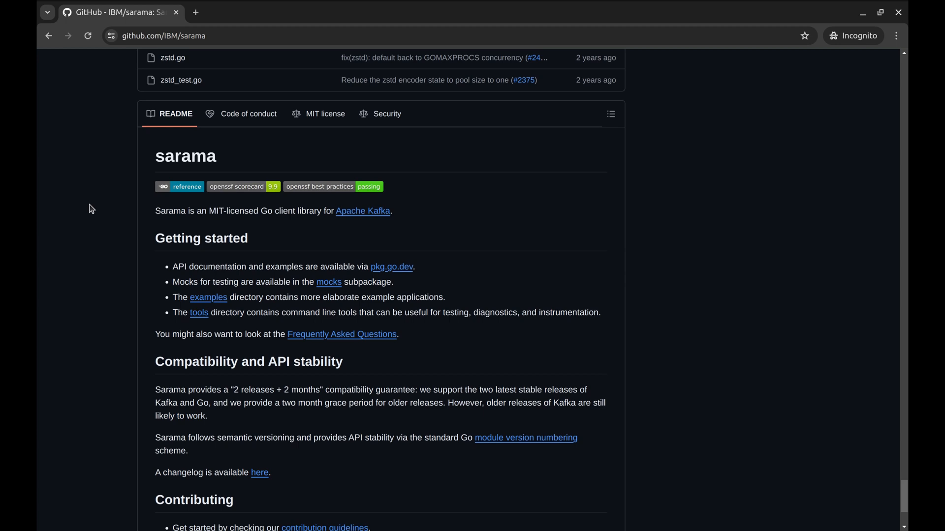
{"action": "mouse_move", "coordinate": [403, 213]}
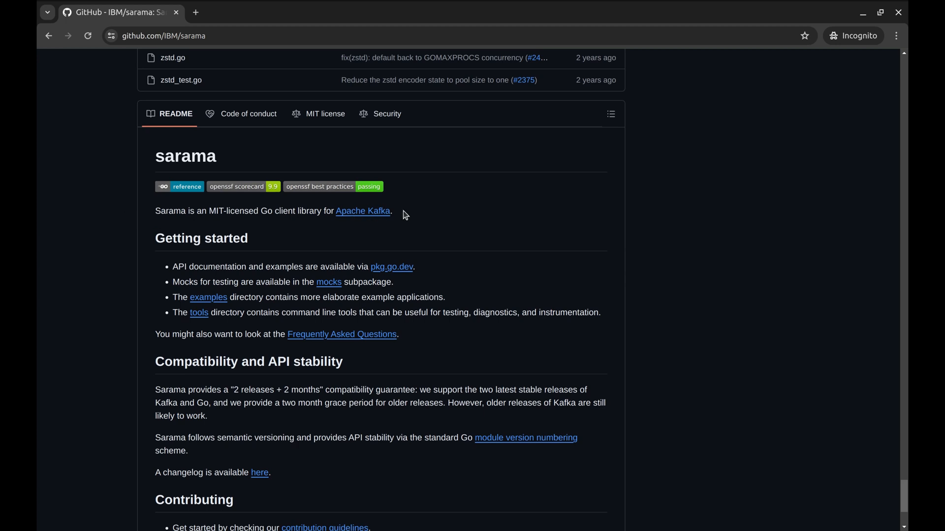
{"action": "key", "text": "alt+tab"}
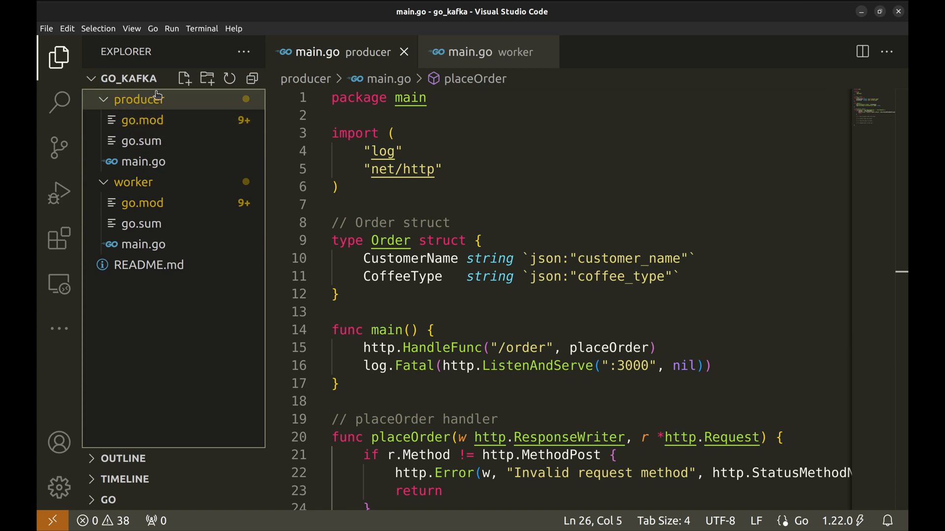
{"action": "mouse_move", "coordinate": [153, 183]}
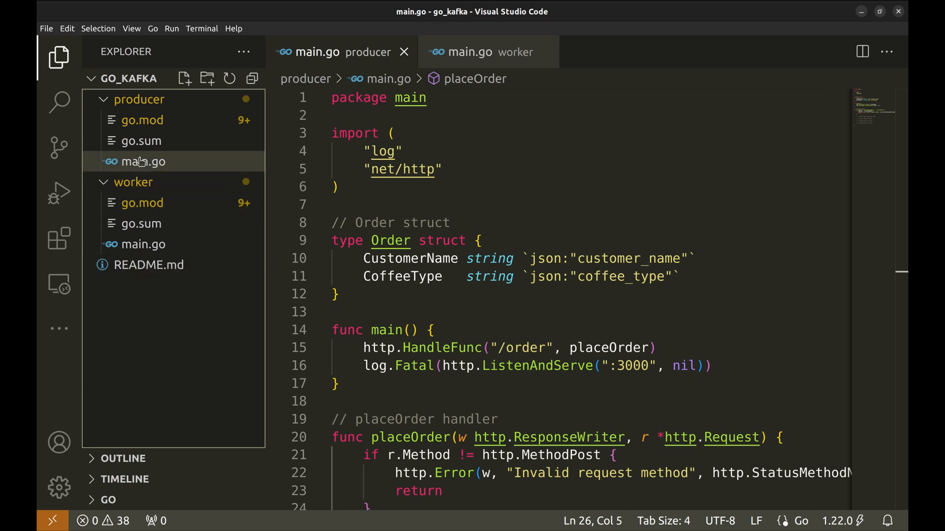
{"action": "left_click", "coordinate": [144, 162]}
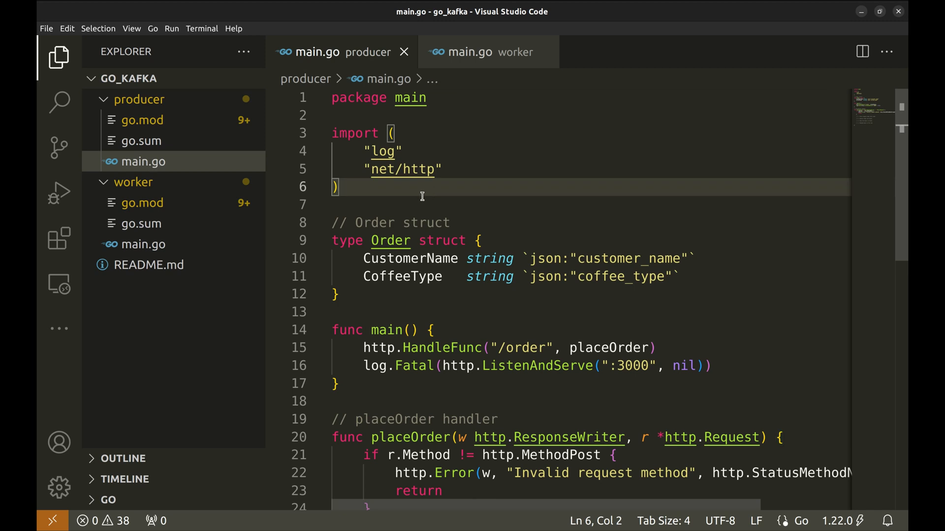
{"action": "mouse_move", "coordinate": [185, 228]}
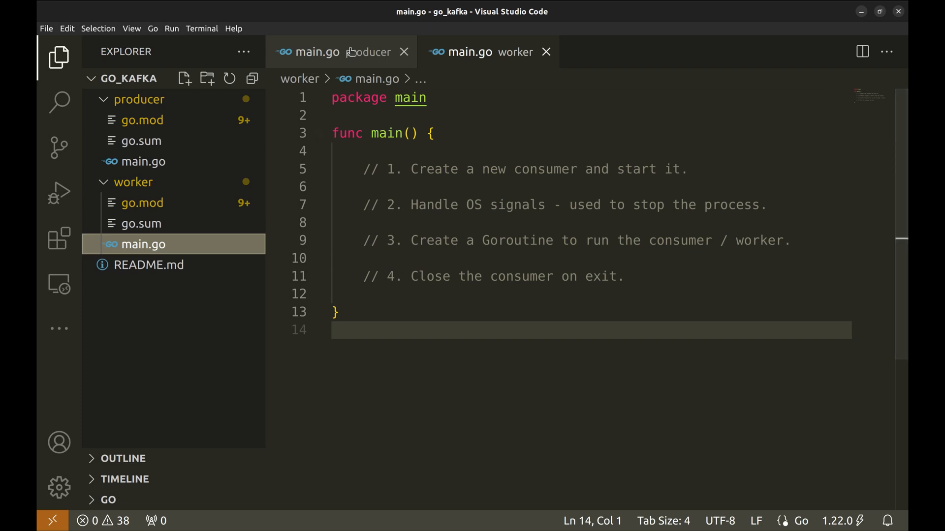
{"action": "left_click", "coordinate": [337, 51]}
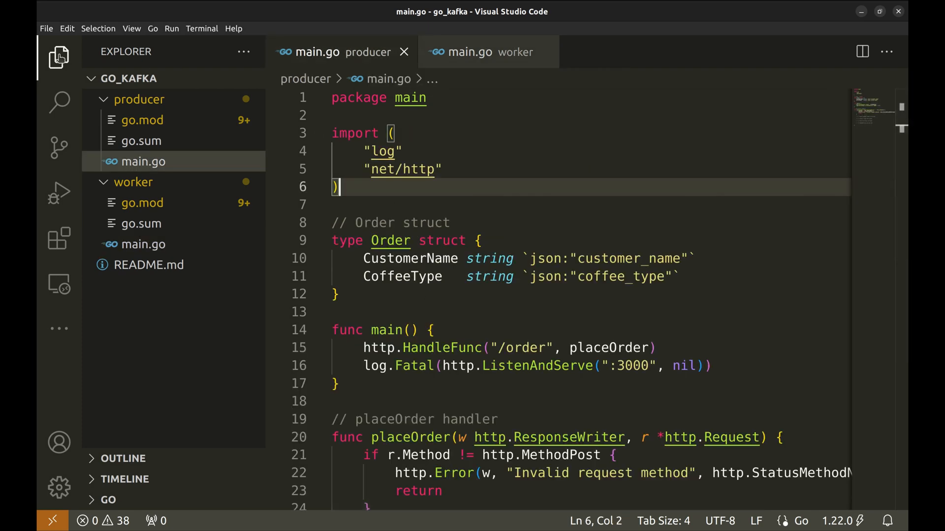
Step: Hide the sidebar and highlight the Order struct with its CustomerName and CoffeeType fields
{"action": "left_click", "coordinate": [57, 58]}
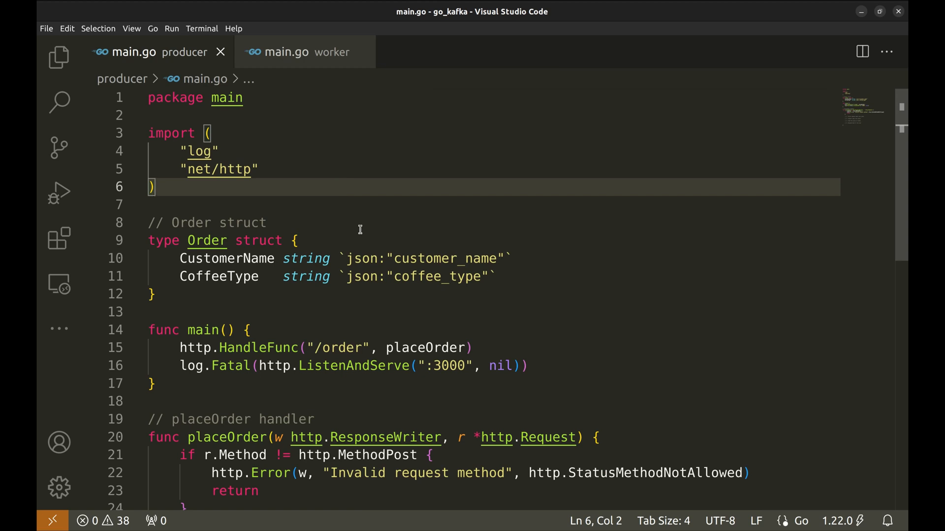
{"action": "mouse_move", "coordinate": [206, 240]}
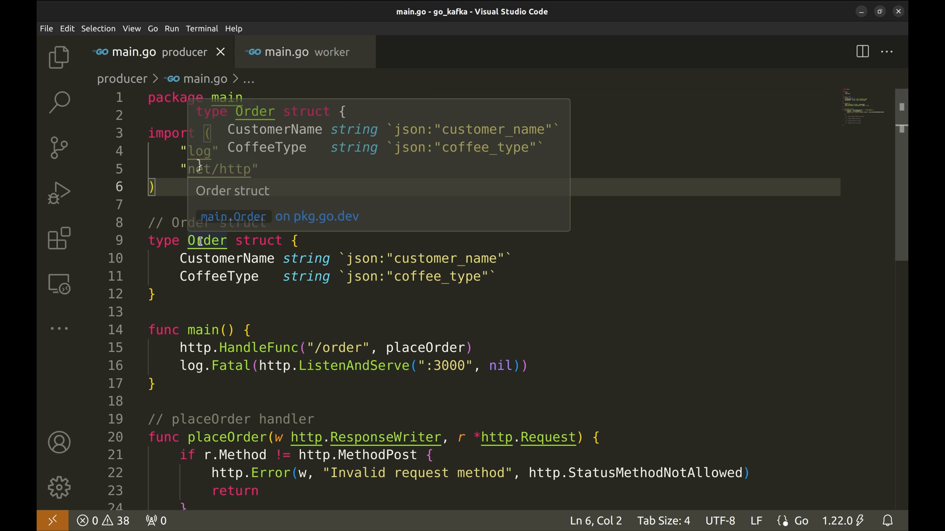
{"action": "double_click", "coordinate": [206, 240]}
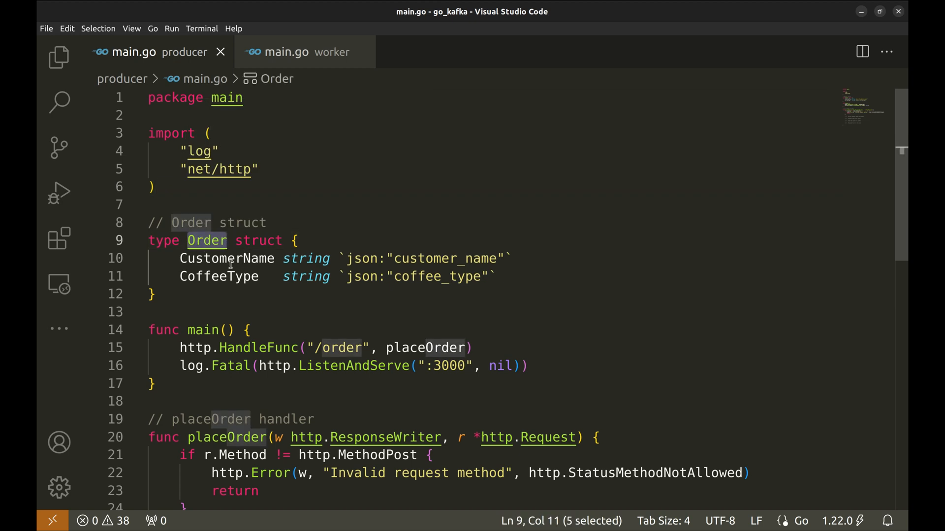
{"action": "double_click", "coordinate": [227, 259]}
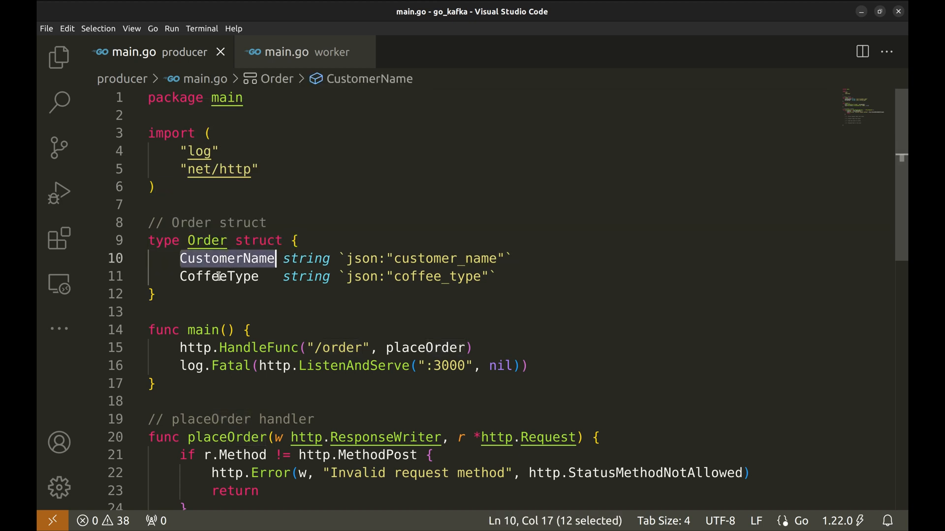
{"action": "double_click", "coordinate": [219, 277]}
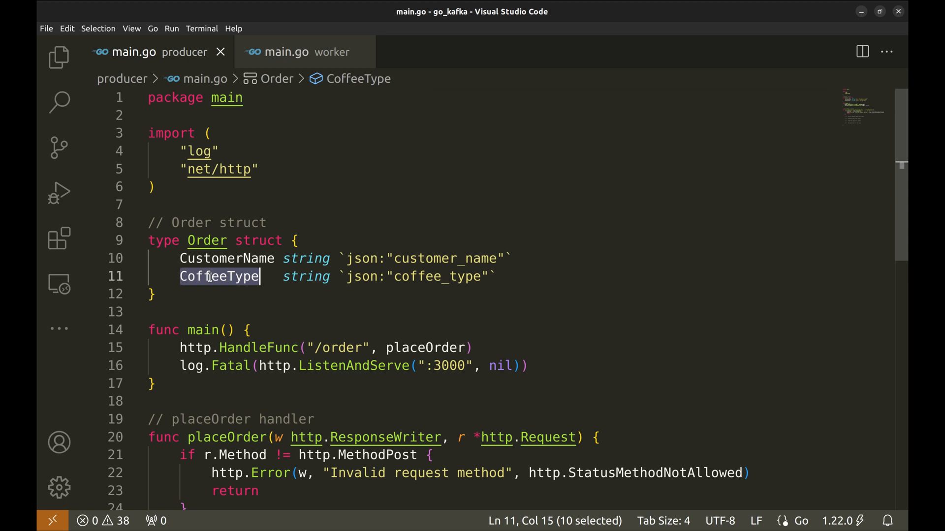
{"action": "left_click", "coordinate": [418, 258]}
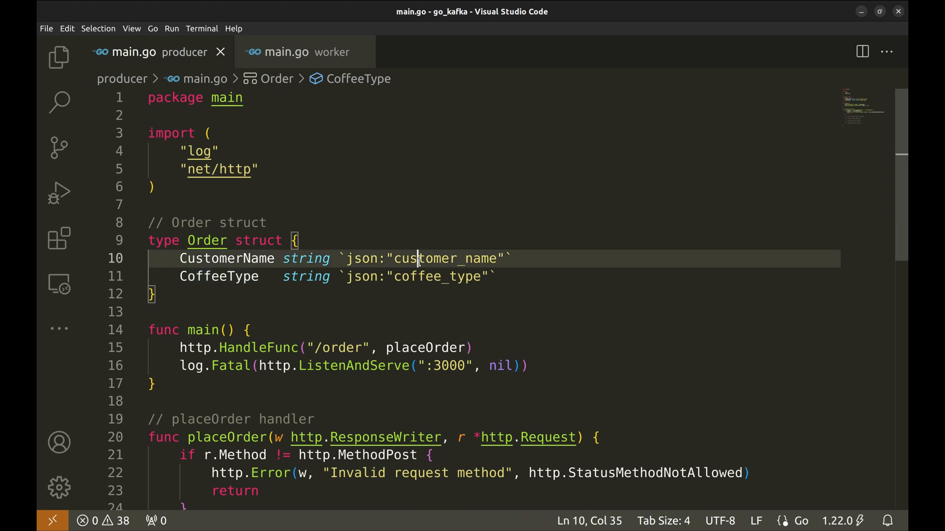
{"action": "double_click", "coordinate": [437, 277]}
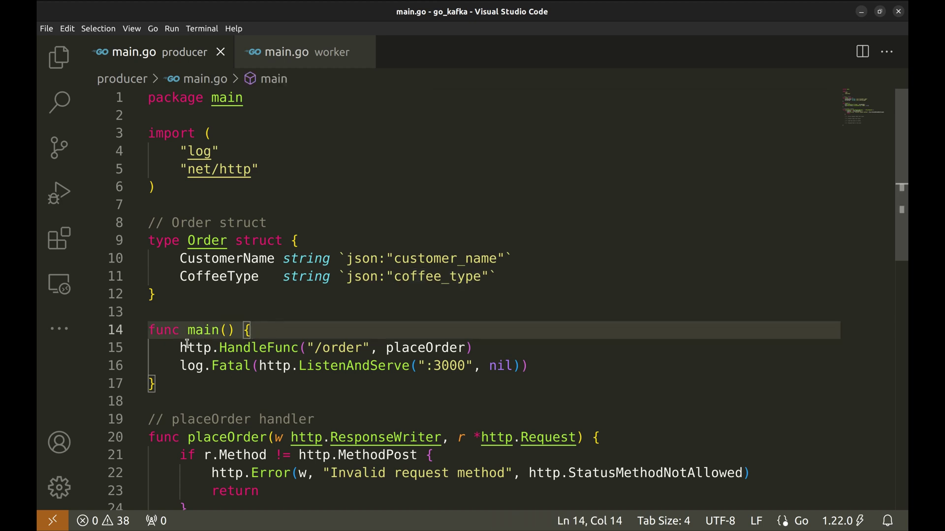
Step: Highlight the /order HandleFunc line, its route path and the placeOrder handler in main
{"action": "left_click", "coordinate": [180, 348]}
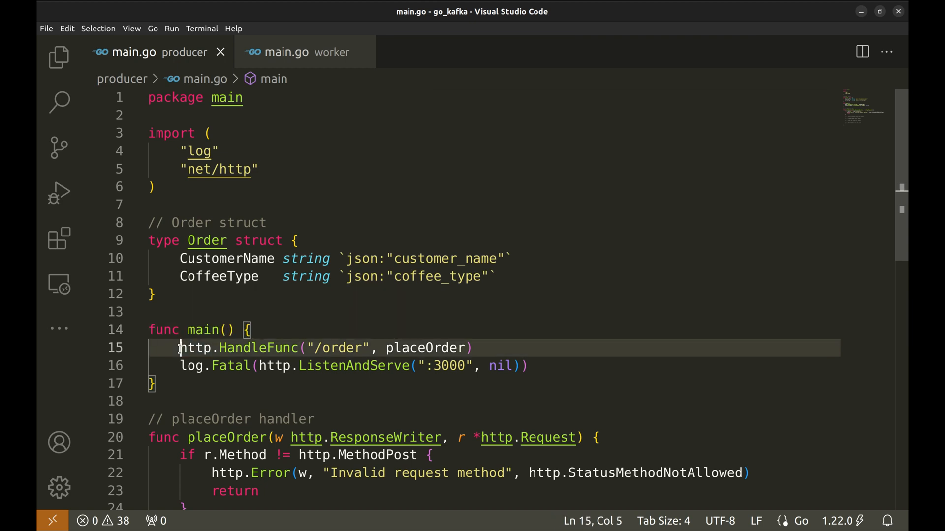
{"action": "left_click_drag", "start_coordinate": [180, 348], "coordinate": [472, 348]}
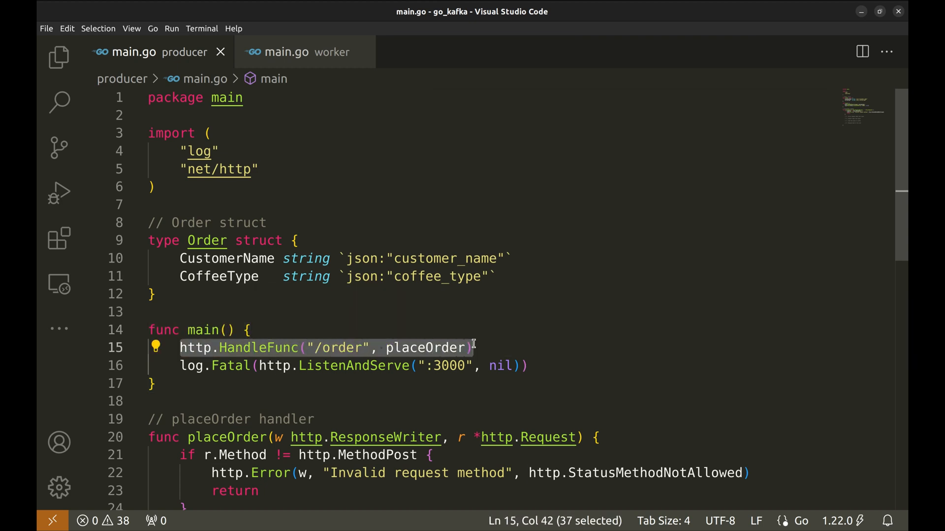
{"action": "double_click", "coordinate": [342, 348]}
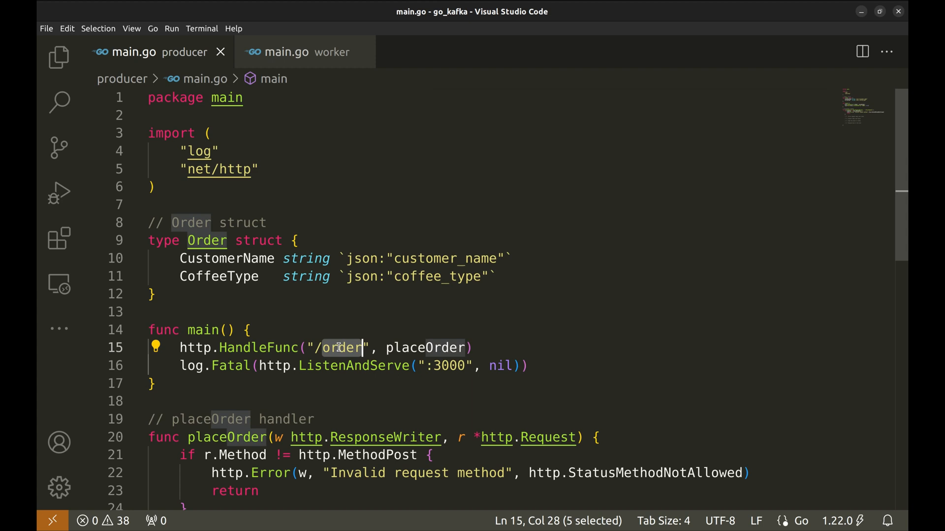
{"action": "double_click", "coordinate": [424, 347]}
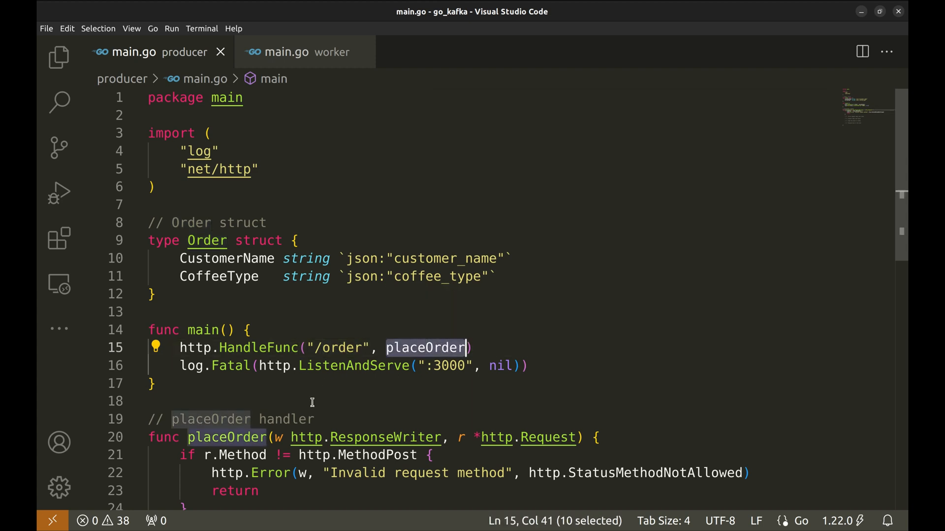
{"action": "mouse_move", "coordinate": [274, 366]}
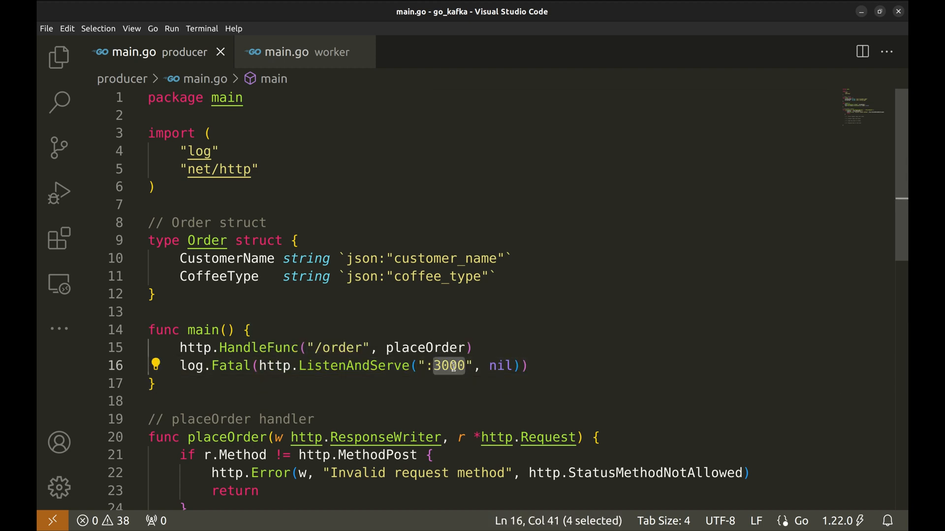
{"action": "left_click", "coordinate": [520, 348]}
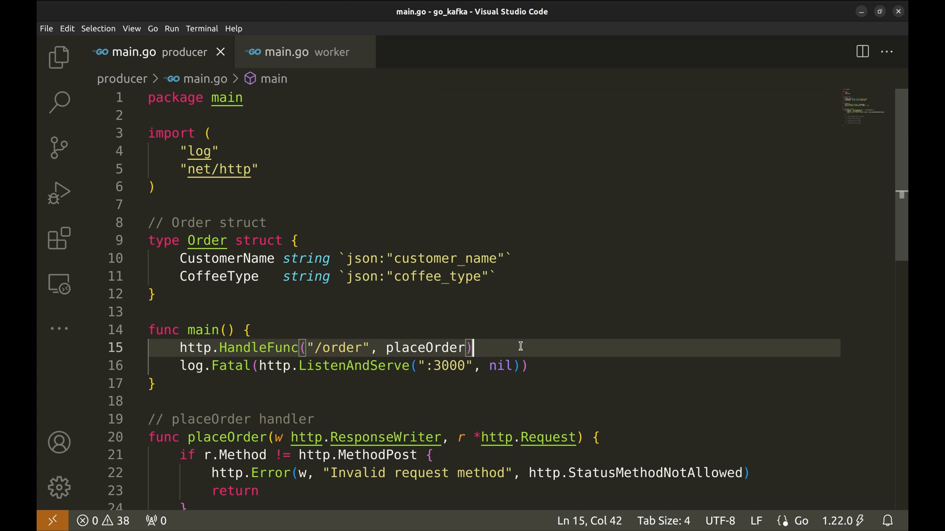
Step: Scroll to placeOrder and highlight its step comments: parse request body, convert body into bytes, and the next step
{"action": "scroll", "scroll_direction": "down", "scroll_amount": 3}
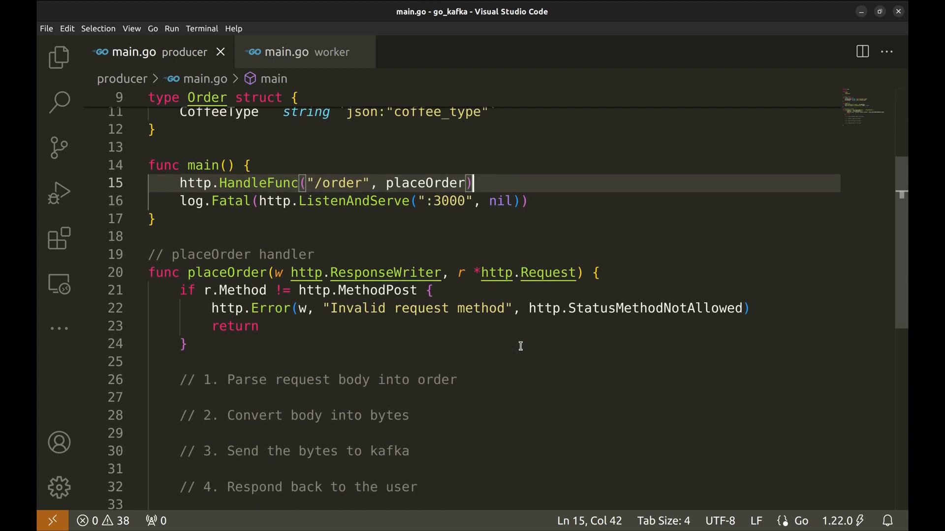
{"action": "double_click", "coordinate": [421, 183]}
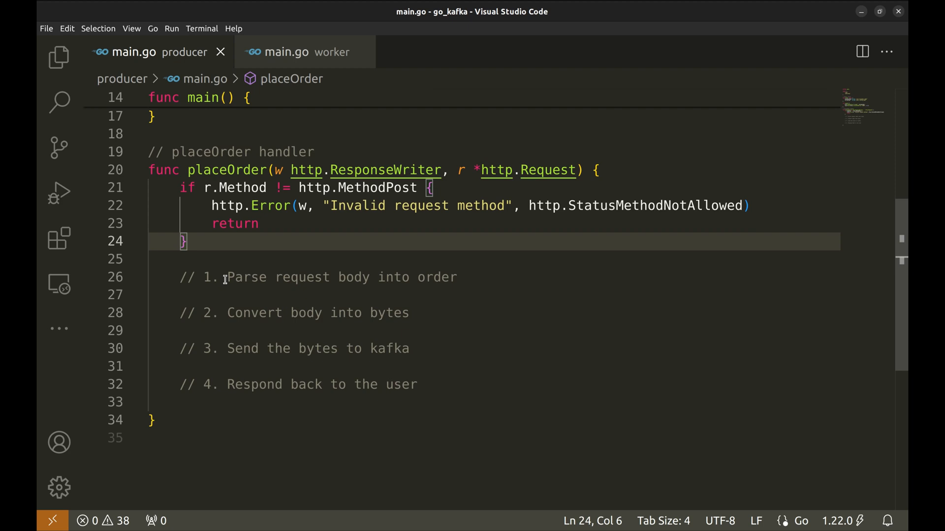
{"action": "left_click_drag", "start_coordinate": [228, 277], "coordinate": [457, 277]}
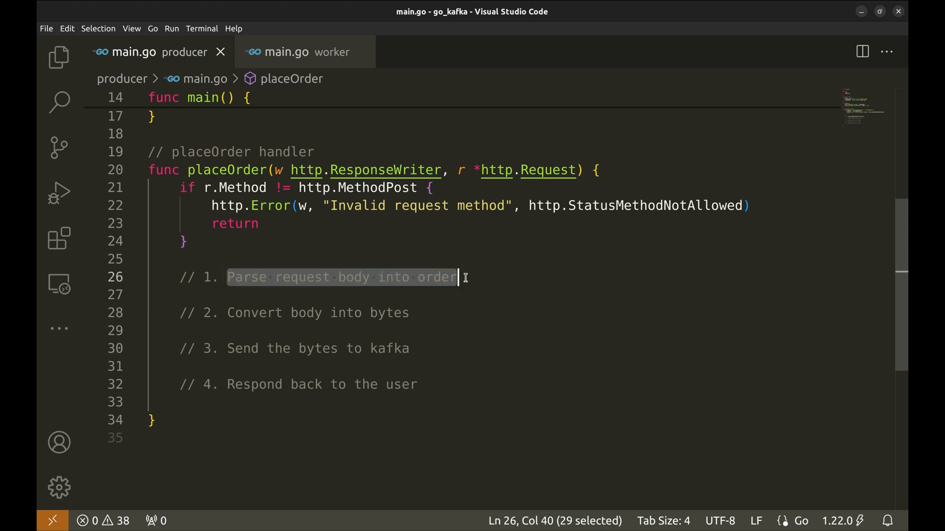
{"action": "left_click", "coordinate": [227, 313]}
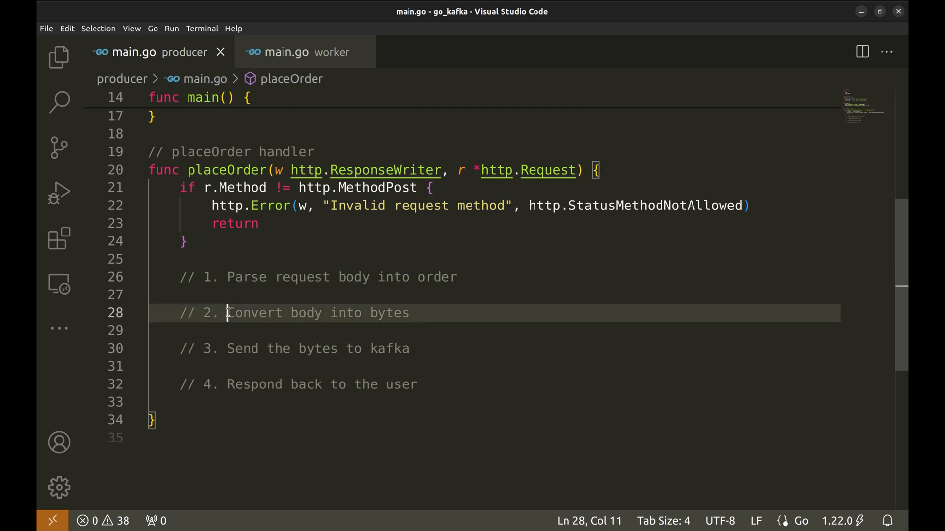
{"action": "left_click_drag", "start_coordinate": [228, 313], "coordinate": [409, 313]}
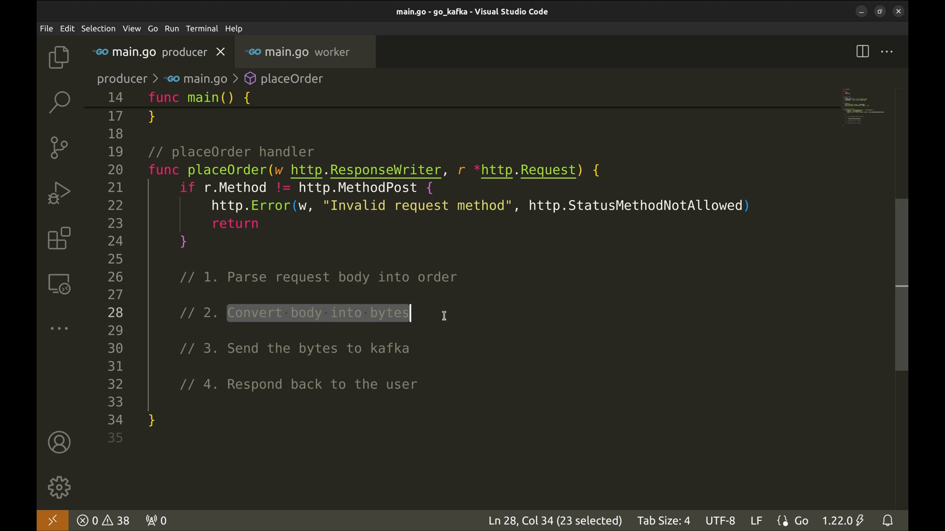
{"action": "left_click", "coordinate": [441, 313]}
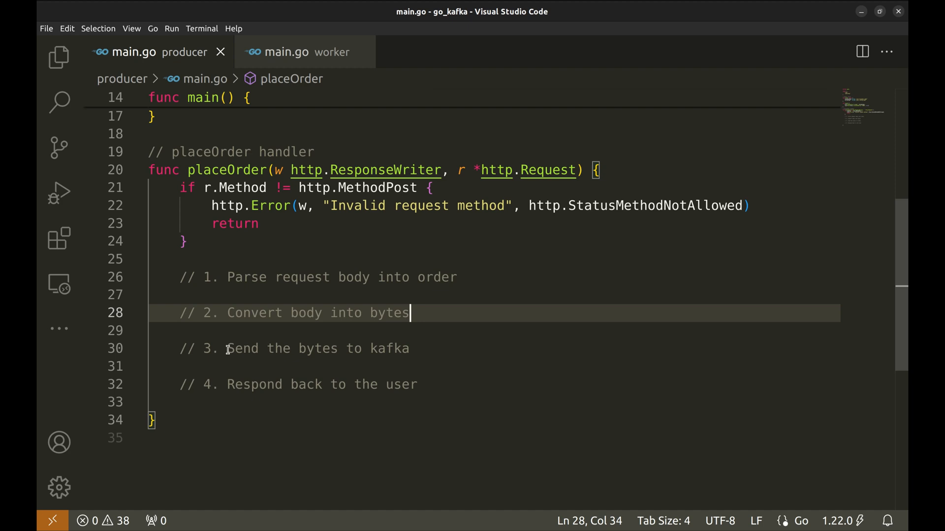
{"action": "left_click_drag", "start_coordinate": [227, 348], "coordinate": [408, 349]}
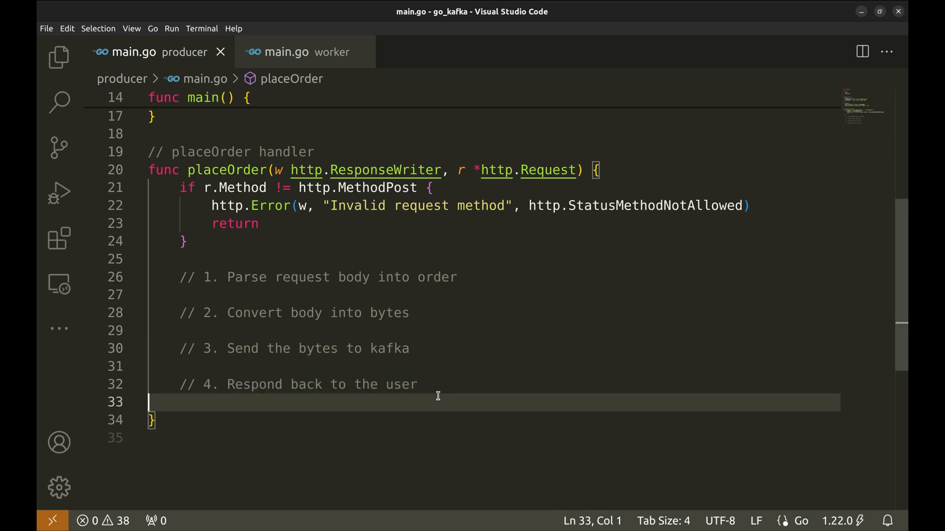
{"action": "mouse_move", "coordinate": [408, 420]}
{"action": "type", "text": "order"}
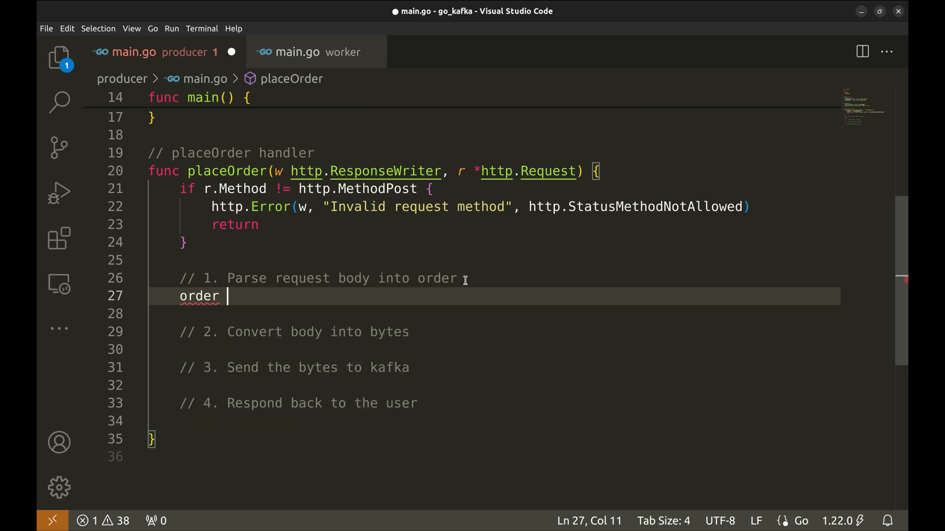
Step: Create order := new(Order) and decode r.Body into it with json.NewDecoder
{"action": "type", "text": ":= new()"}
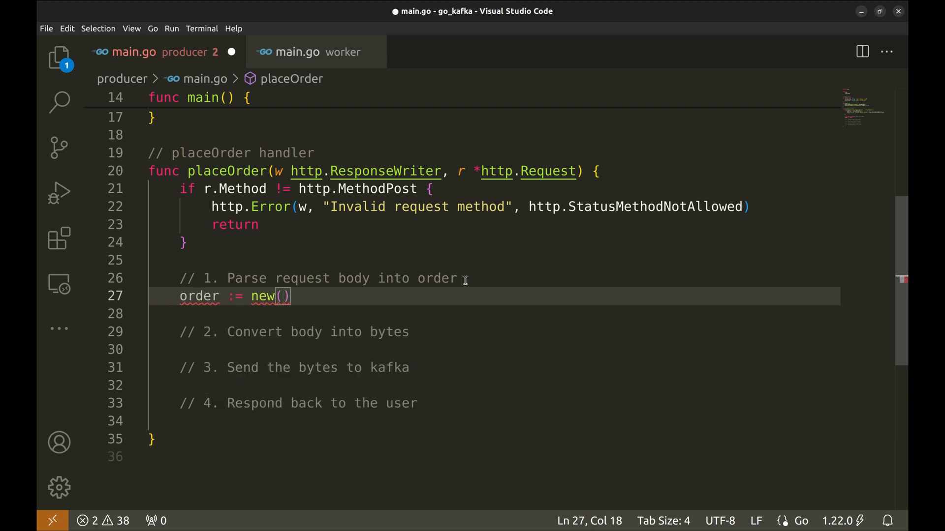
{"action": "type", "text": "Order"}
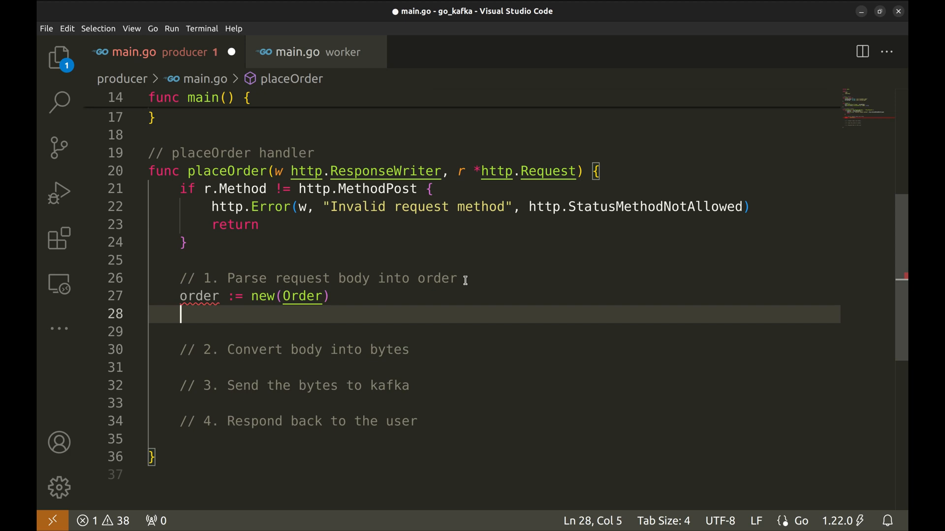
{"action": "type", "text": "json.Decoder"}
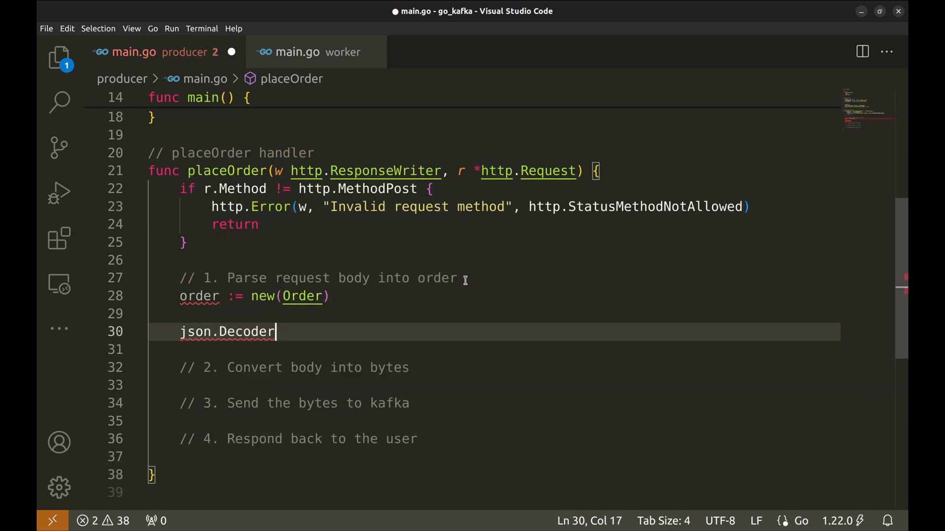
{"action": "type", "text": "(r.Body)."}
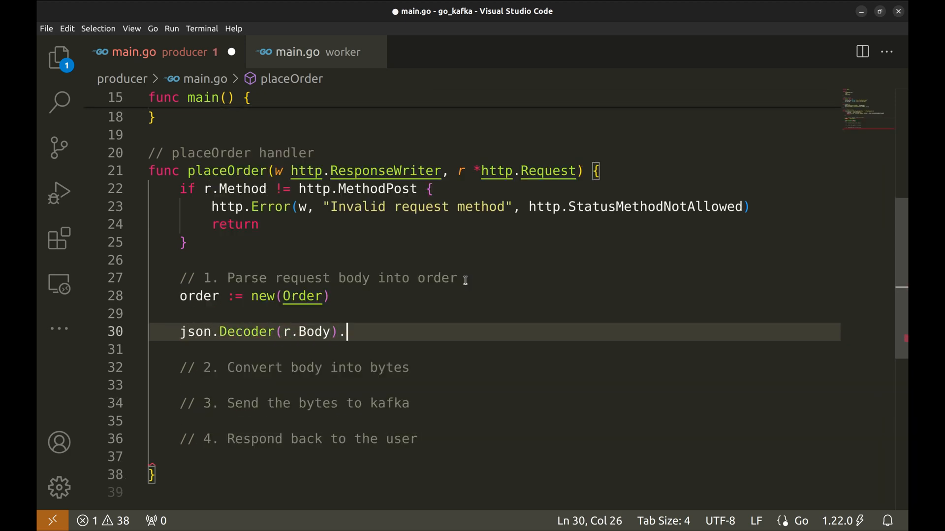
{"action": "type", "text": "Decode"}
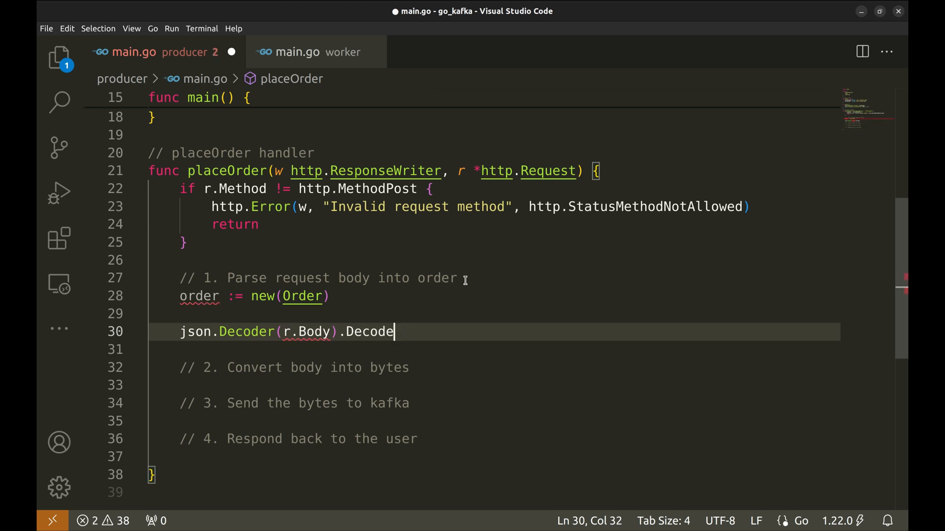
{"action": "type", "text": "(o"}
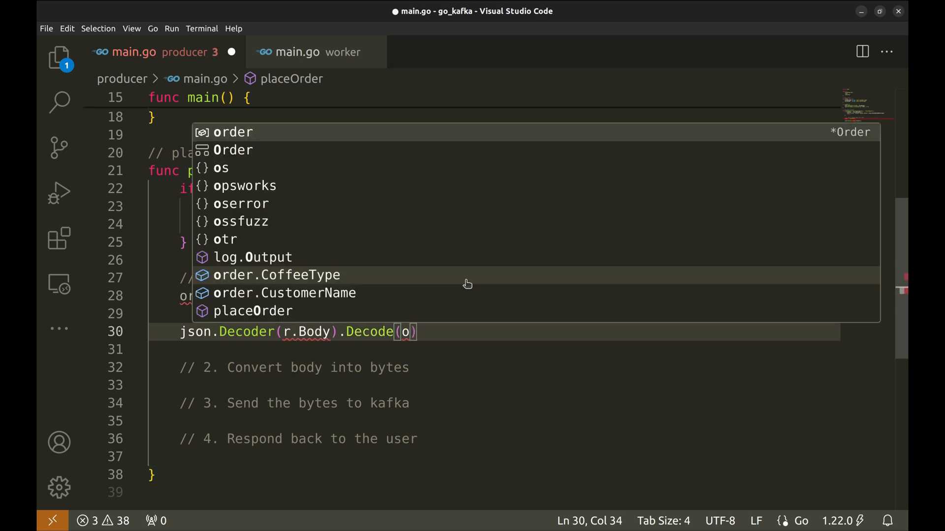
{"action": "key", "text": "Tab"}
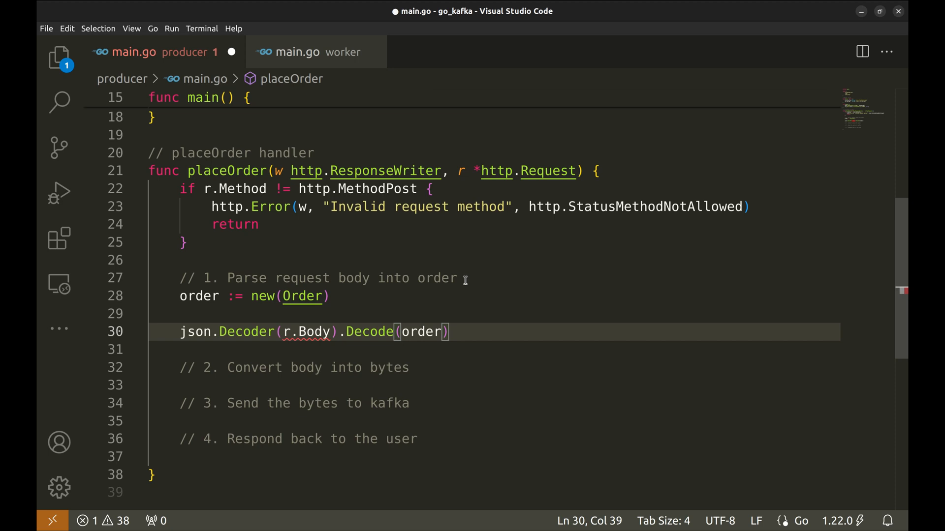
Step: Wrap the decode in an if err != nil block that logs and returns http.StatusBadRequest
{"action": "type", "text": "err :="}
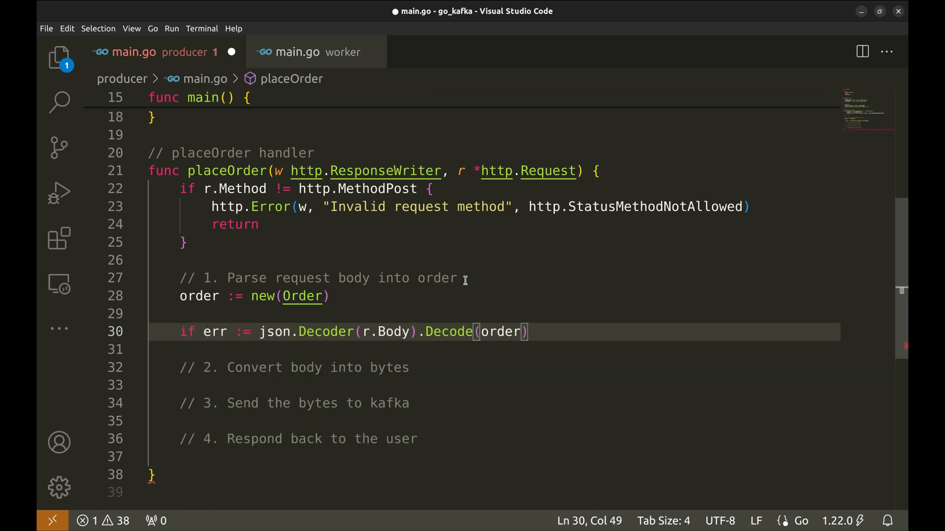
{"action": "type", "text": "; err"}
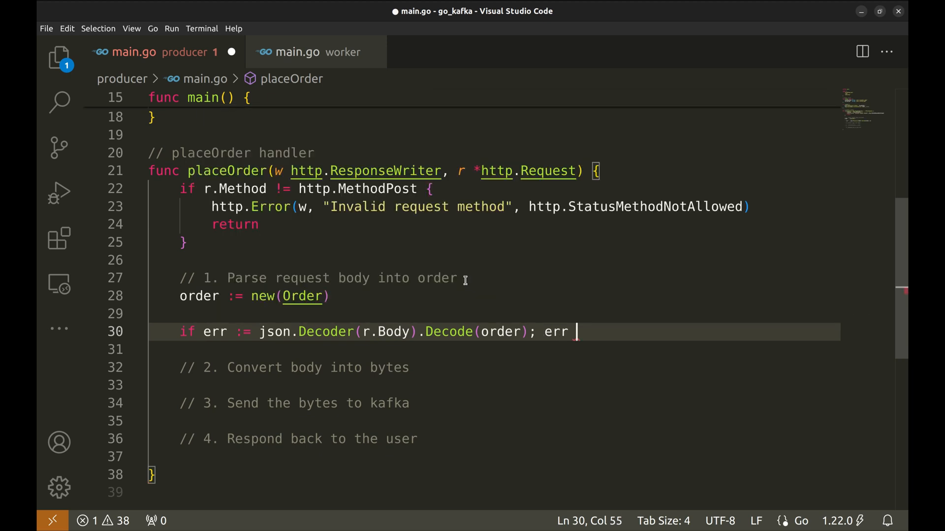
{"action": "type", "text": "!= nil {"}
{"action": "type", "text": "return"}
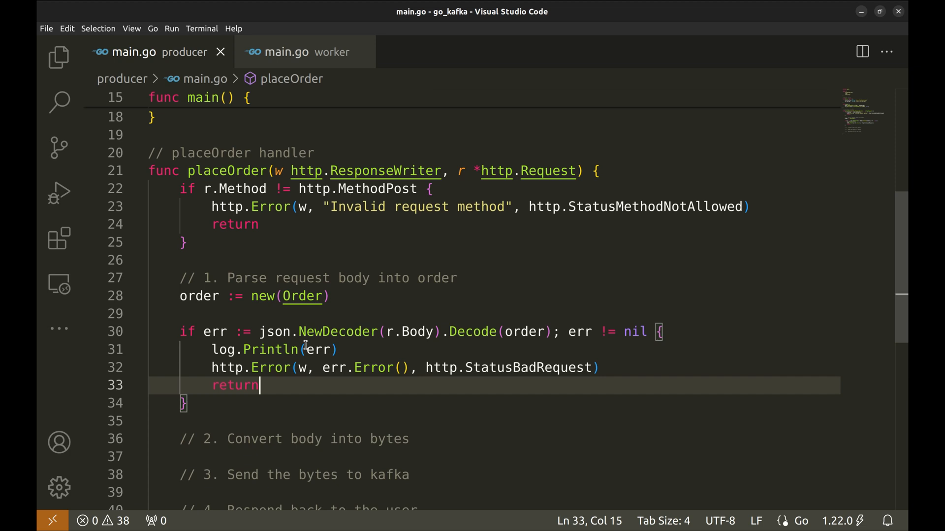
{"action": "left_click", "coordinate": [522, 331]}
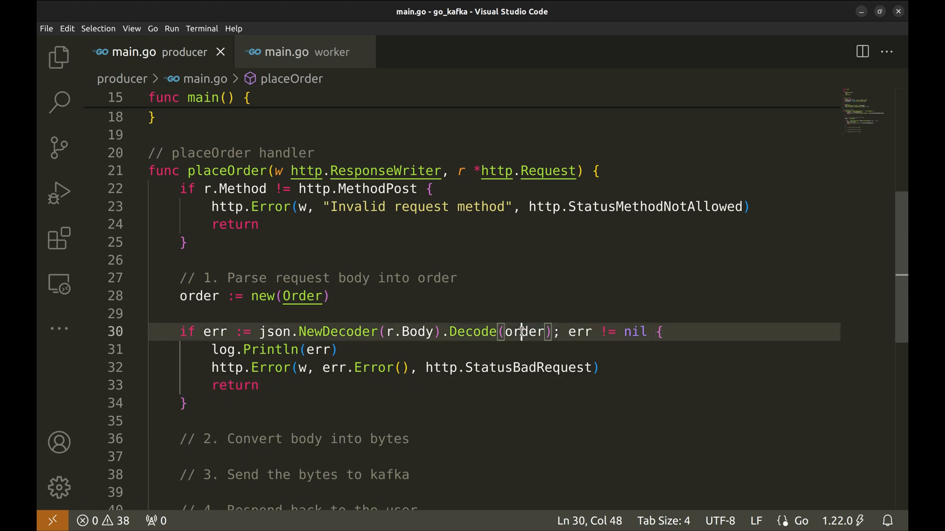
{"action": "left_click", "coordinate": [289, 404]}
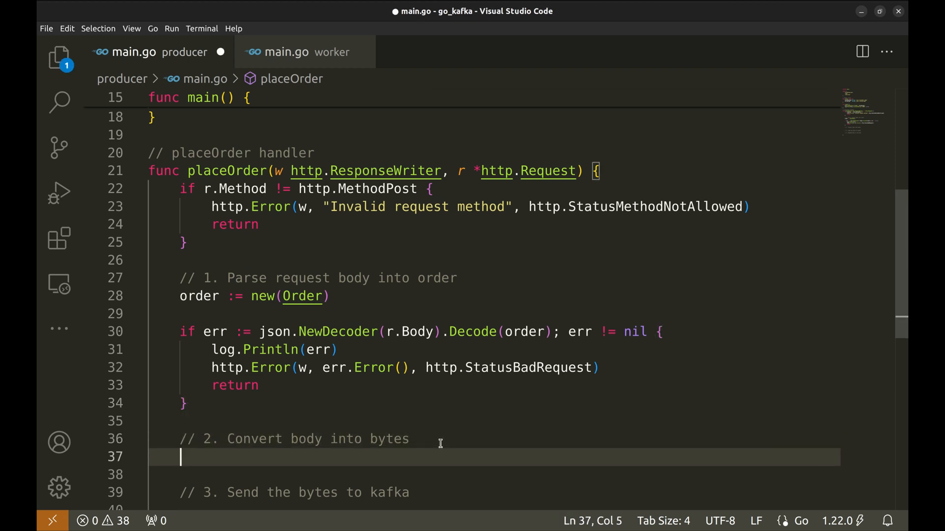
Step: Marshal the order into orderInBytes with json.Marshal, returning http.StatusInternalServerError on failure
{"action": "type", "text": "jspn"}
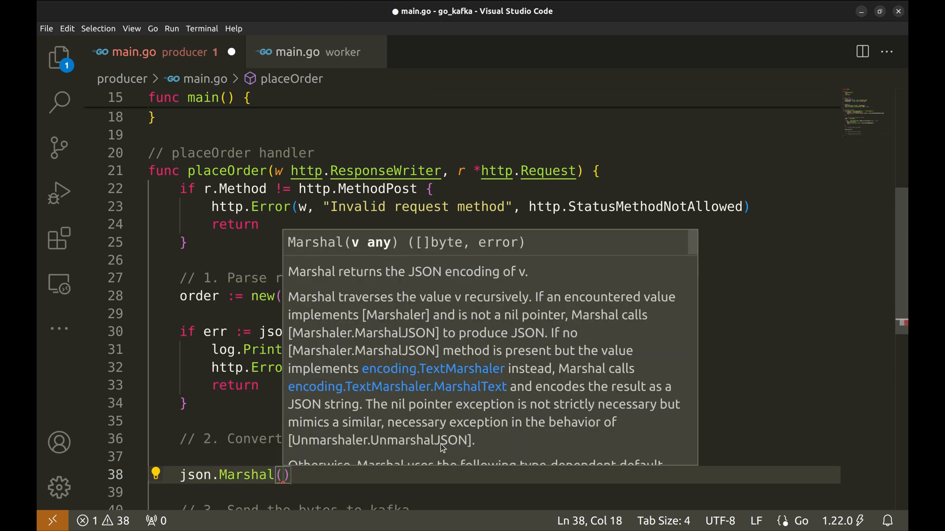
{"action": "type", "text": "order"}
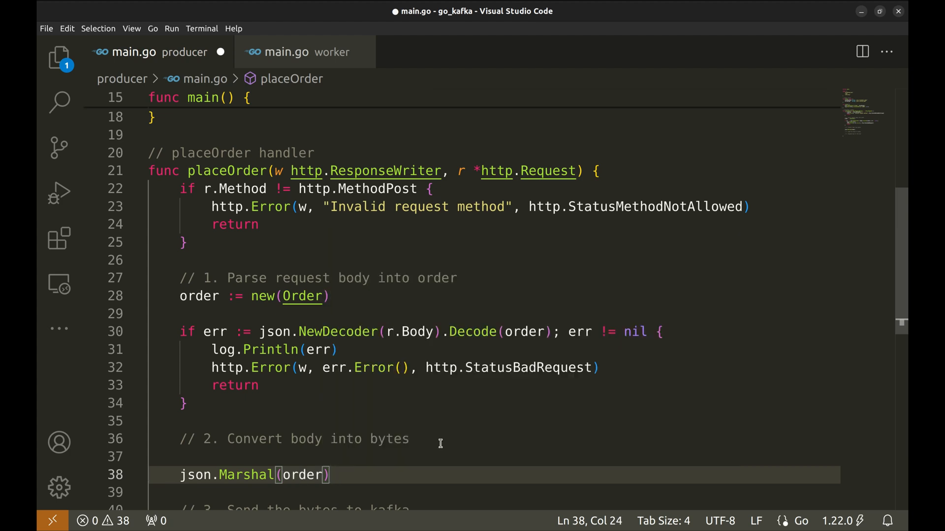
{"action": "mouse_move", "coordinate": [256, 476]}
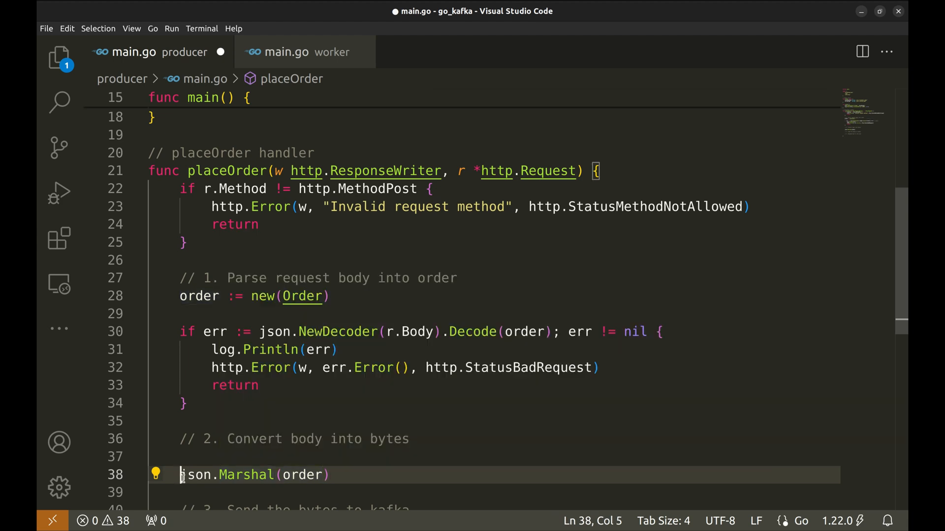
{"action": "type", "text": "orderInBytes, err :="}
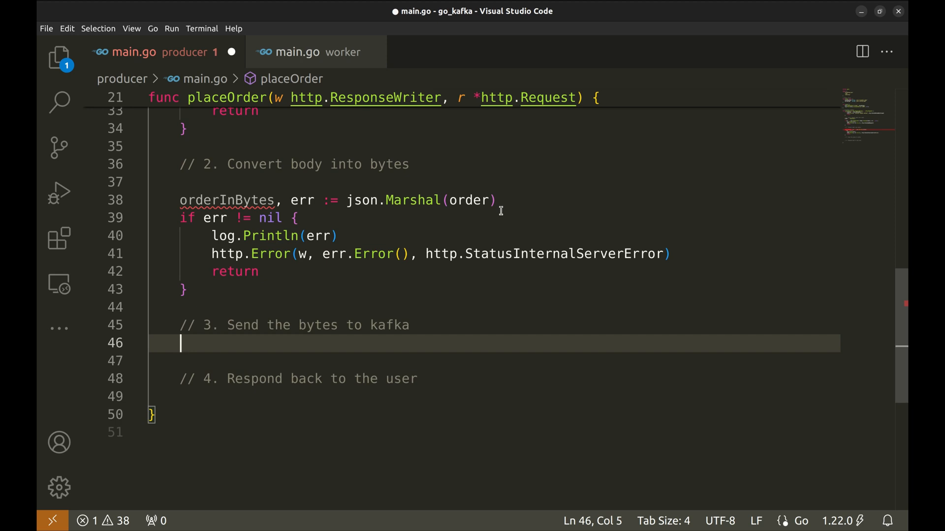
{"action": "mouse_move", "coordinate": [298, 349]}
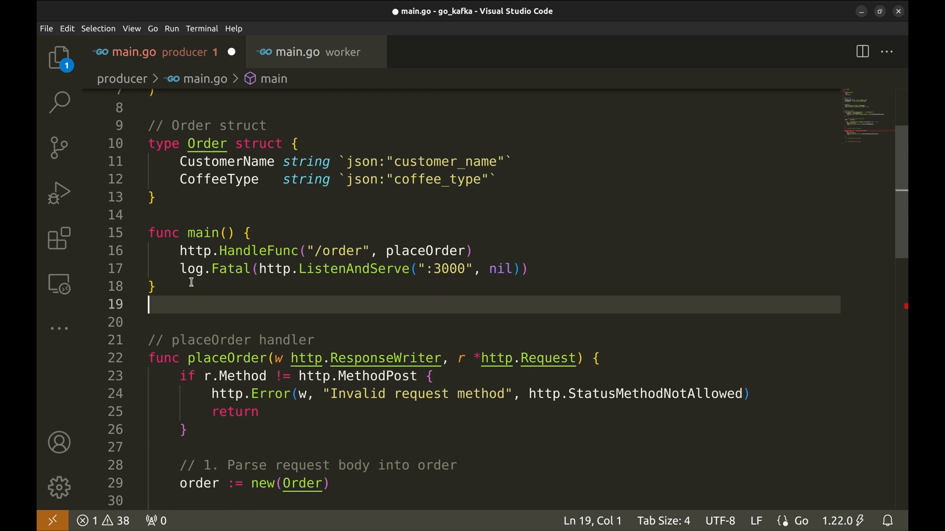
Step: Declare func PushOrderToQueue(topic string, message []byte) error with an empty body below main
{"action": "key", "text": "Enter"}
{"action": "type", "text": "func Push"}
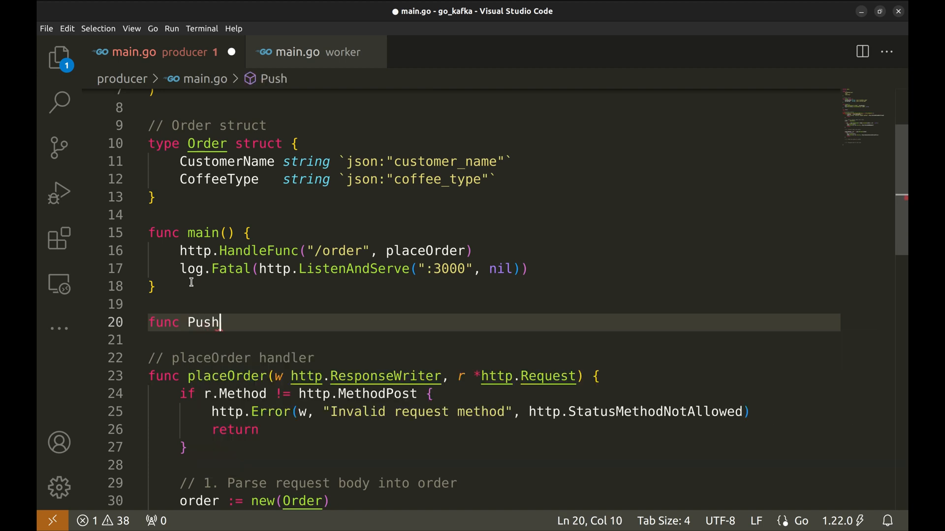
{"action": "type", "text": "OrderToQueue("}
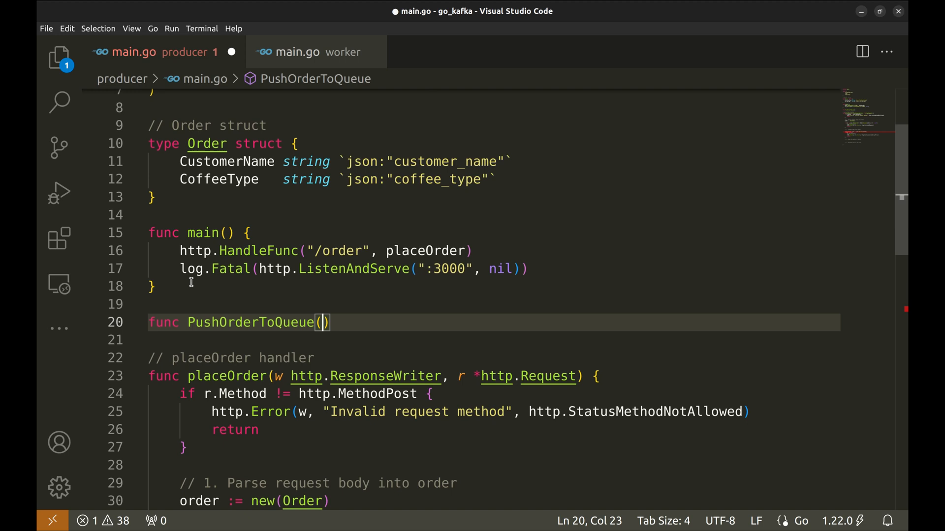
{"action": "type", "text": "topic string"}
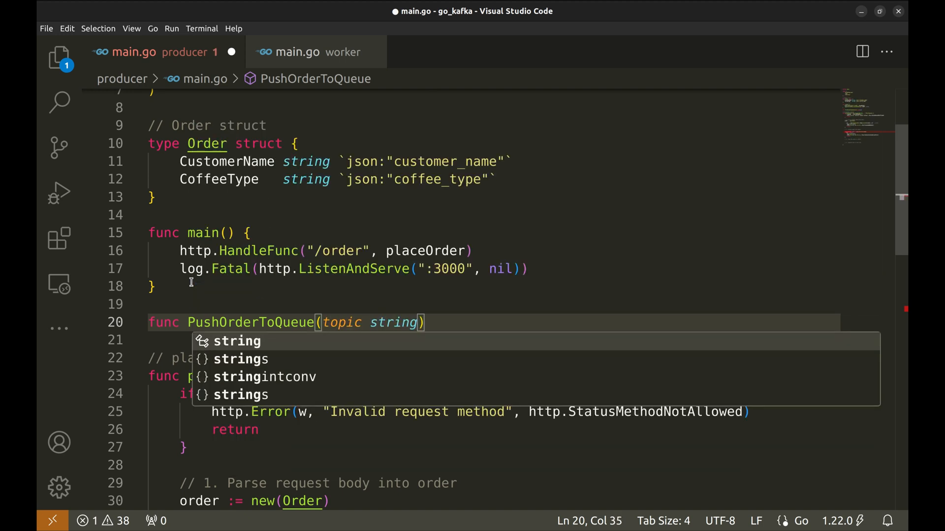
{"action": "type", "text": ", message"}
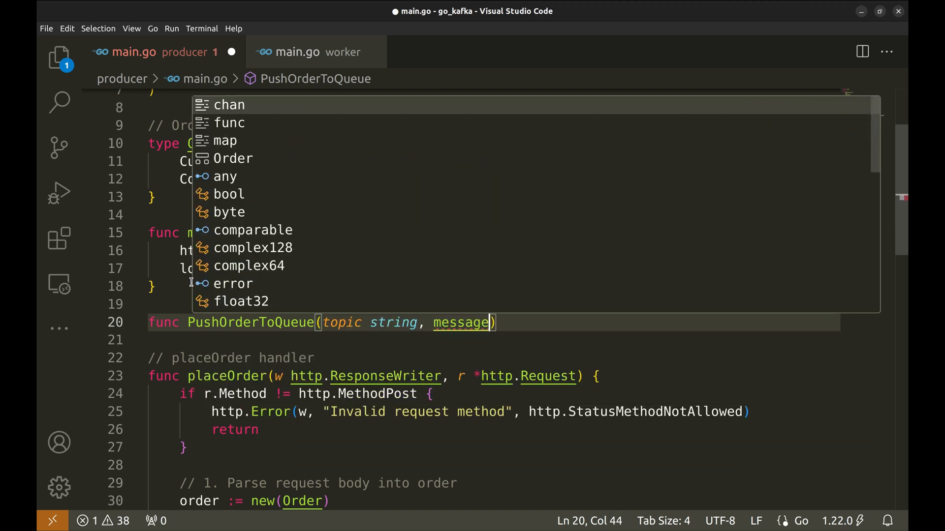
{"action": "type", "text": "[byte"}
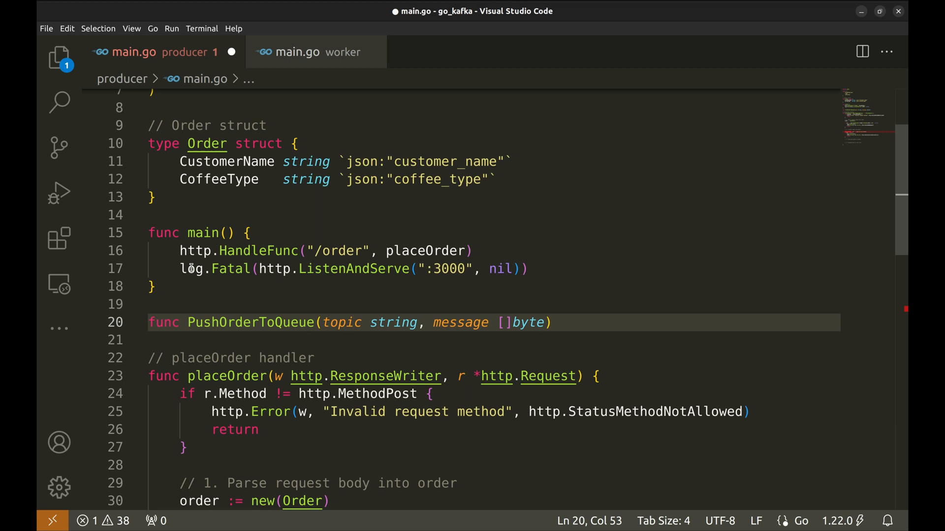
{"action": "type", "text": "error"}
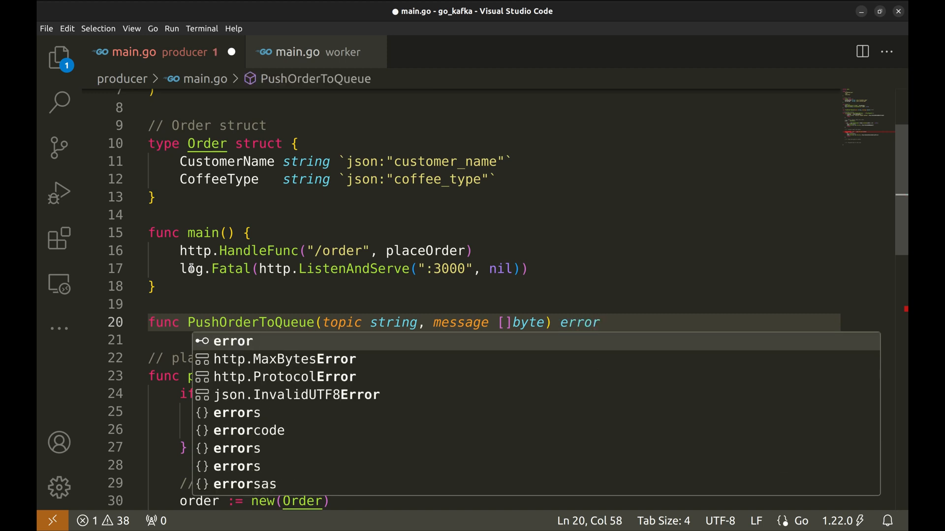
{"action": "type", "text": "{"}
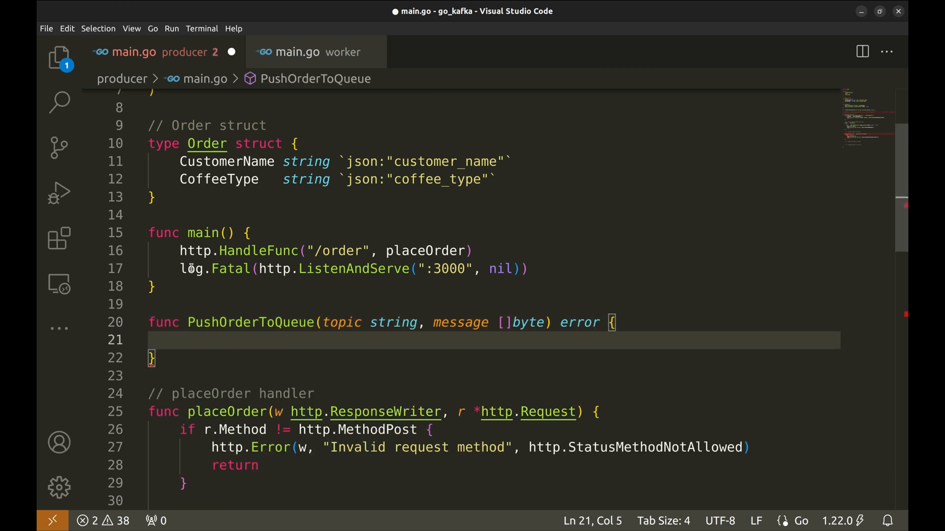
{"action": "scroll", "scroll_direction": "down", "scroll_amount": 3}
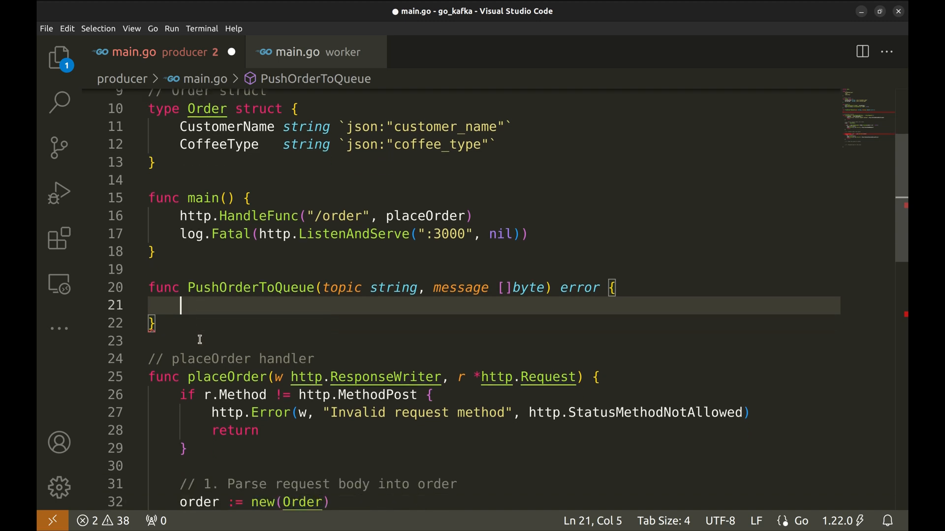
Step: Declare brokers := []string{"localhost:9092"} in PushOrderToQueue followed by a // Create connection comment
{"action": "type", "text": "br"}
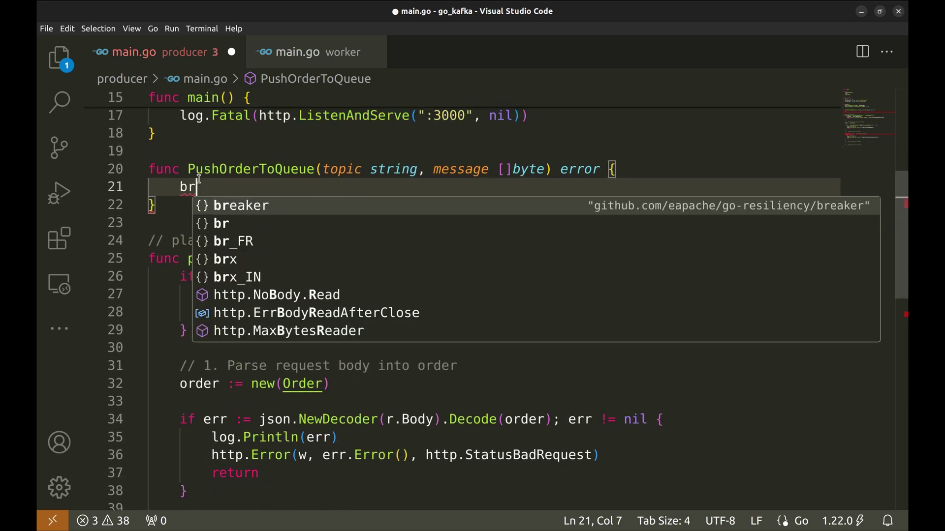
{"action": "type", "text": "okers := []string {"}
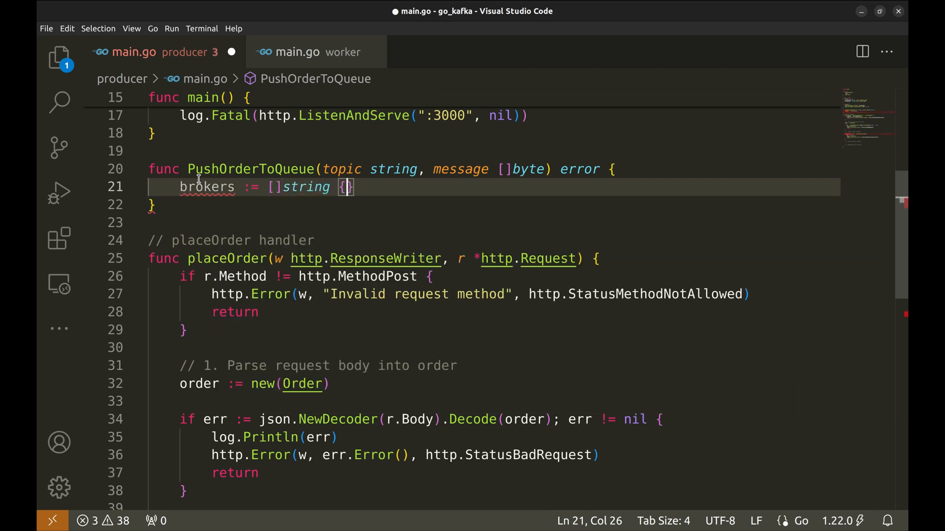
{"action": "type", "text": "\"localhost:9092\""}
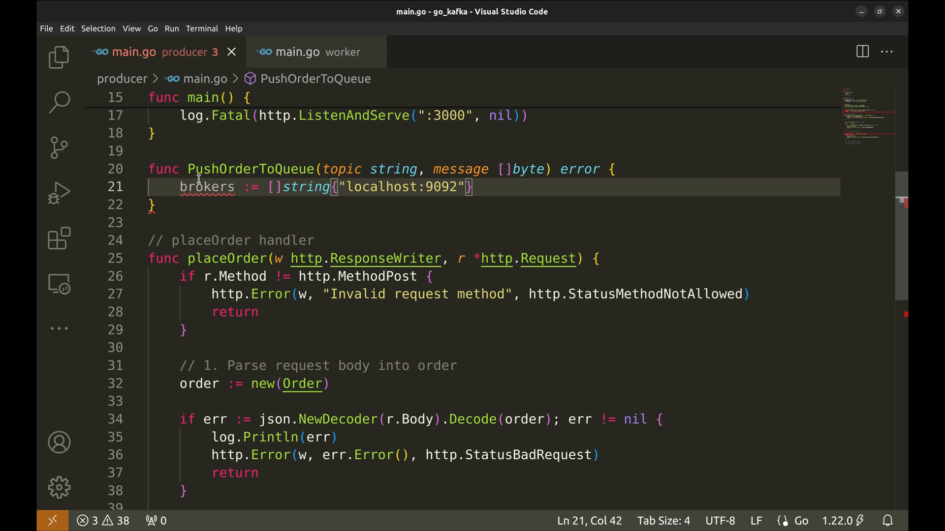
{"action": "double_click", "coordinate": [441, 187]}
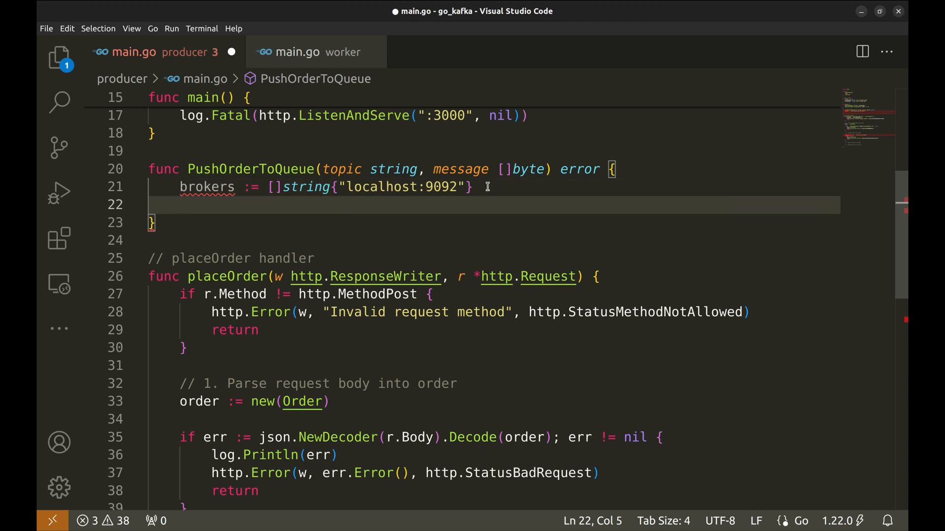
{"action": "type", "text": "// Create connection"}
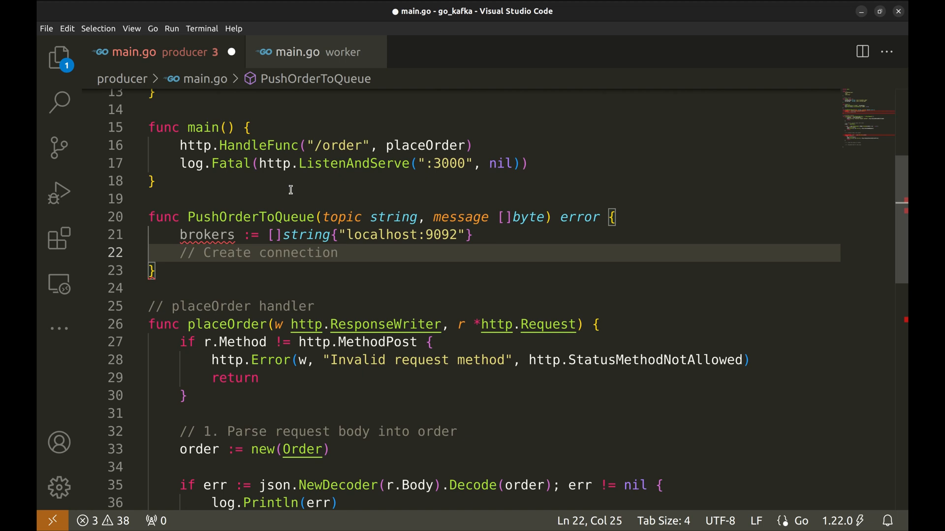
Step: Declare func ConnectProducer(brokers []string) (sarama.SyncProducer, error) with an empty body
{"action": "type", "text": "C"}
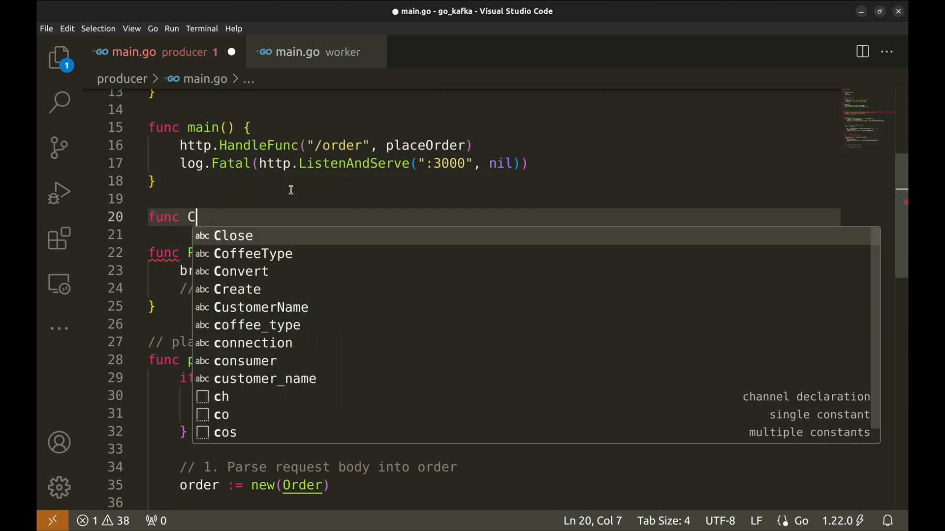
{"action": "type", "text": "onnect"}
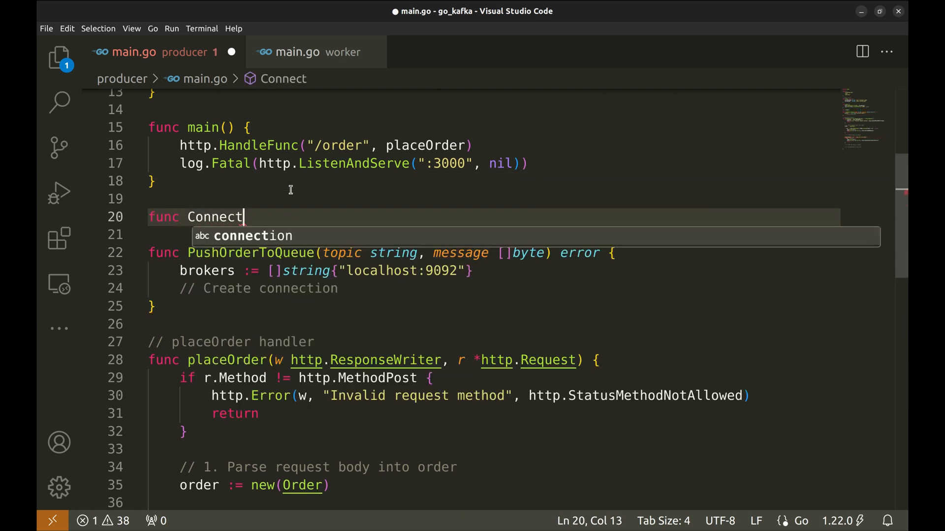
{"action": "type", "text": "Producer()"}
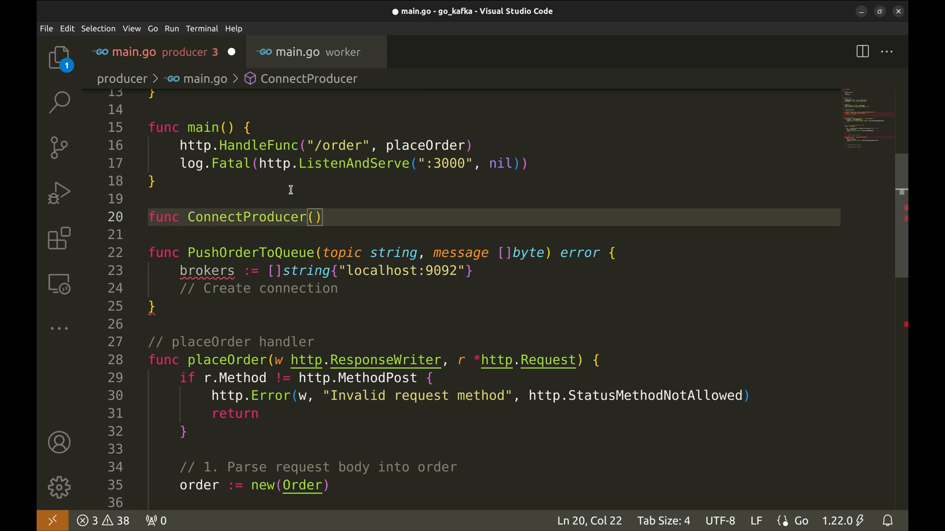
{"action": "type", "text": "brokers"}
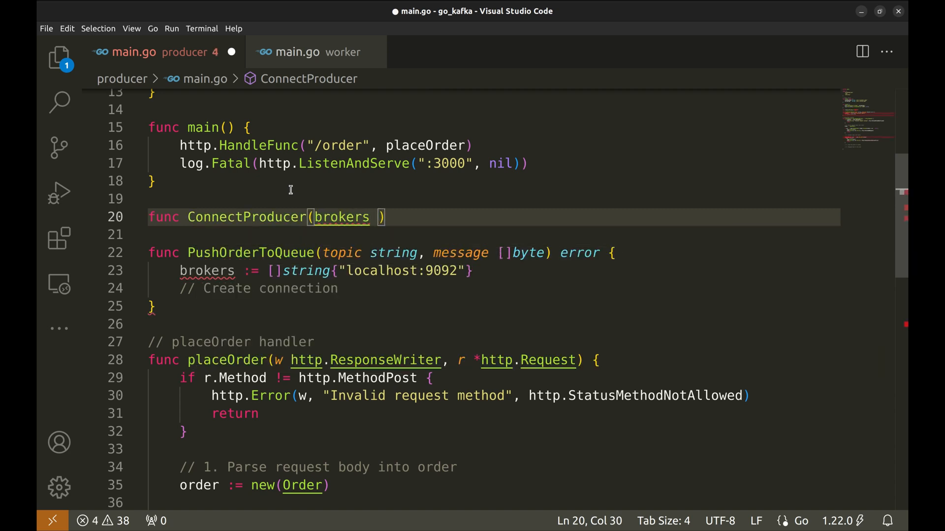
{"action": "type", "text": "[]"}
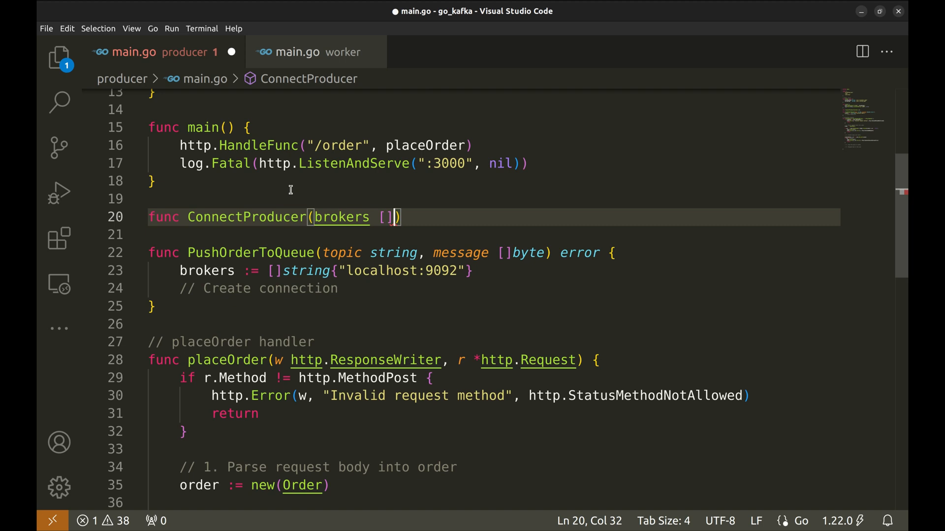
{"action": "type", "text": "string)"}
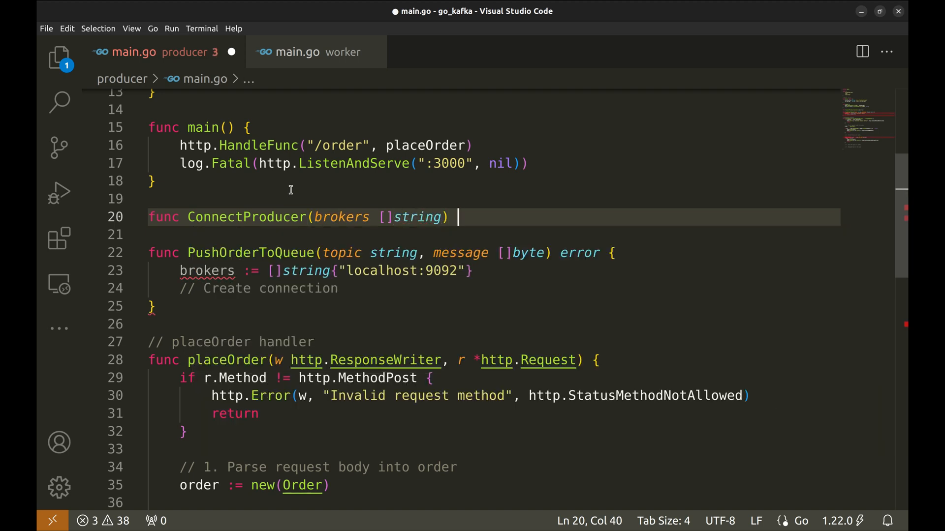
{"action": "type", "text": "()"}
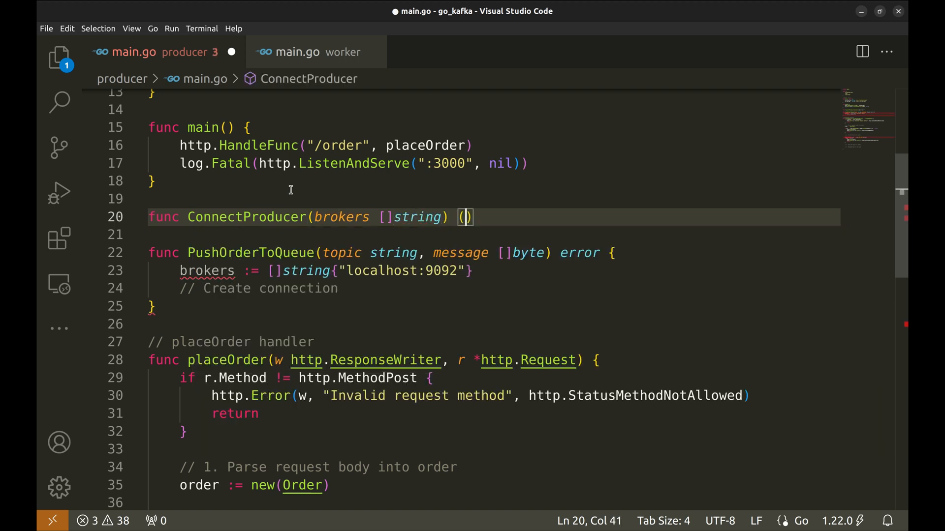
{"action": "type", "text": "sarama"}
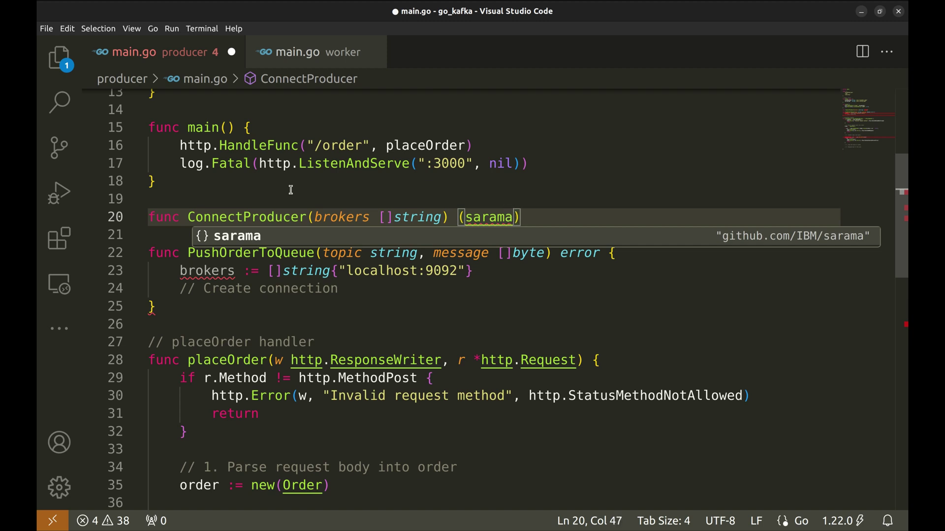
{"action": "type", "text": ".Sy"}
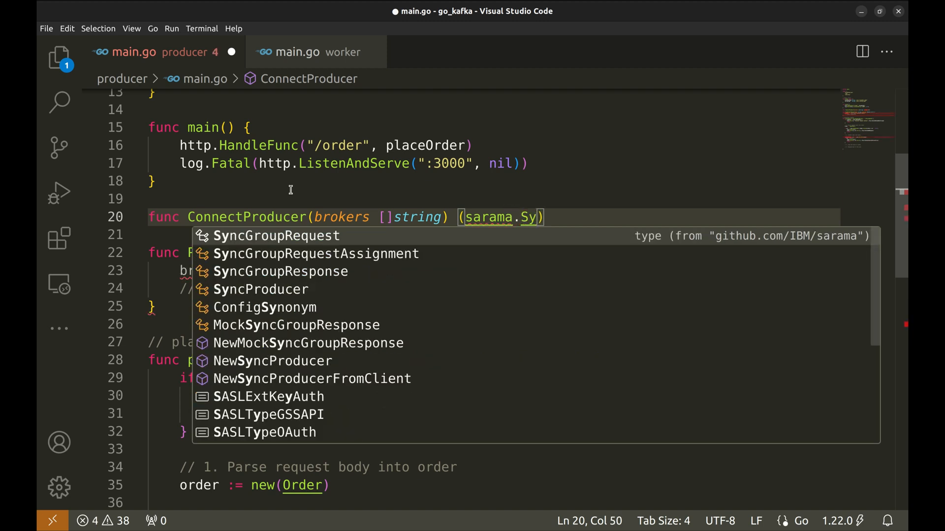
{"action": "left_click", "coordinate": [260, 290]}
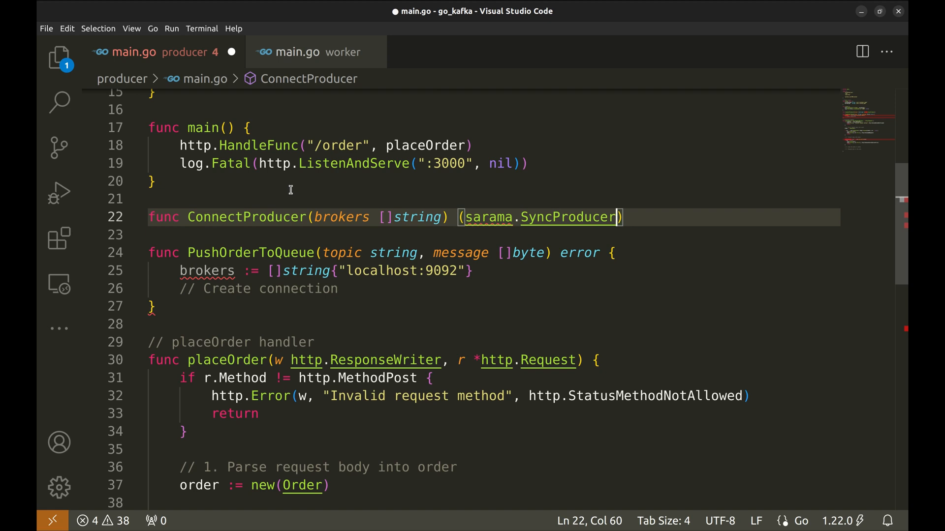
{"action": "type", "text": ", error"}
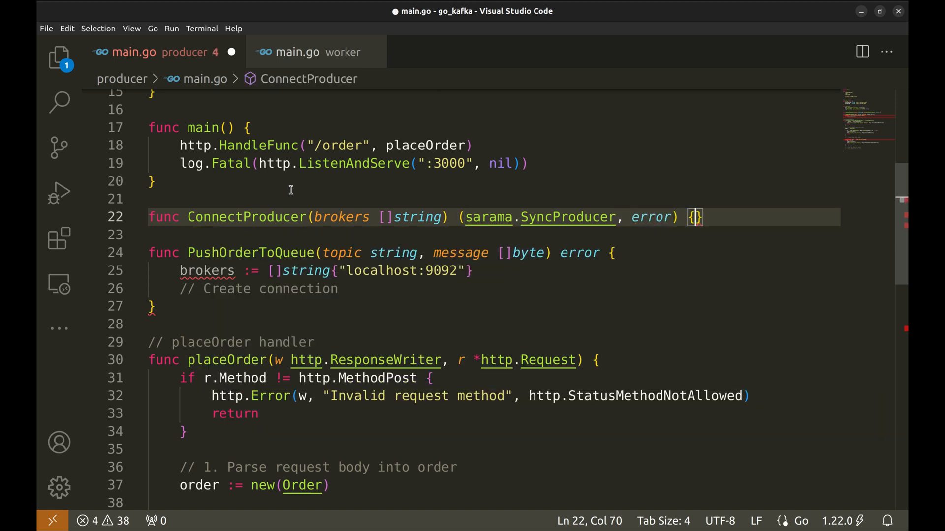
{"action": "key", "text": "Enter"}
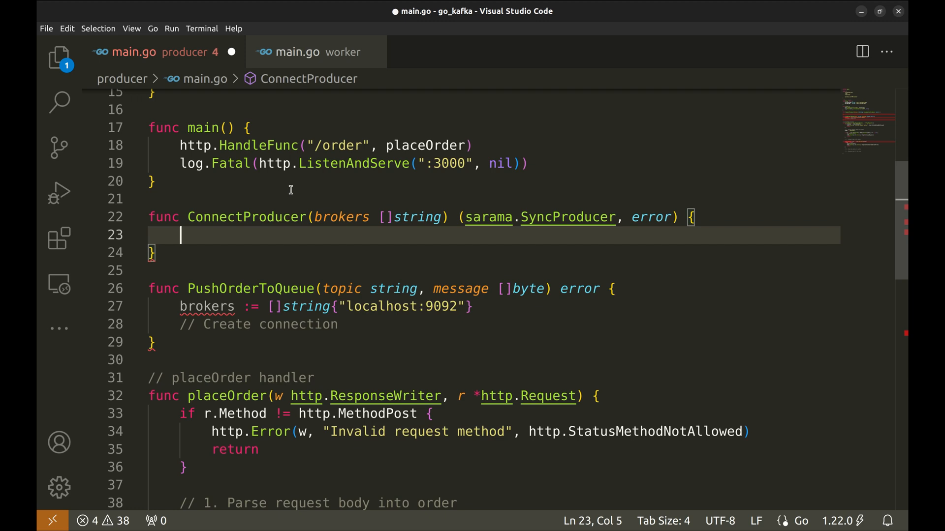
Step: Build config := sarama.NewConfig() with Return.Successes = true, RequiredAcks = WaitForAll and Retry.Max = 5
{"action": "type", "text": "config :="}
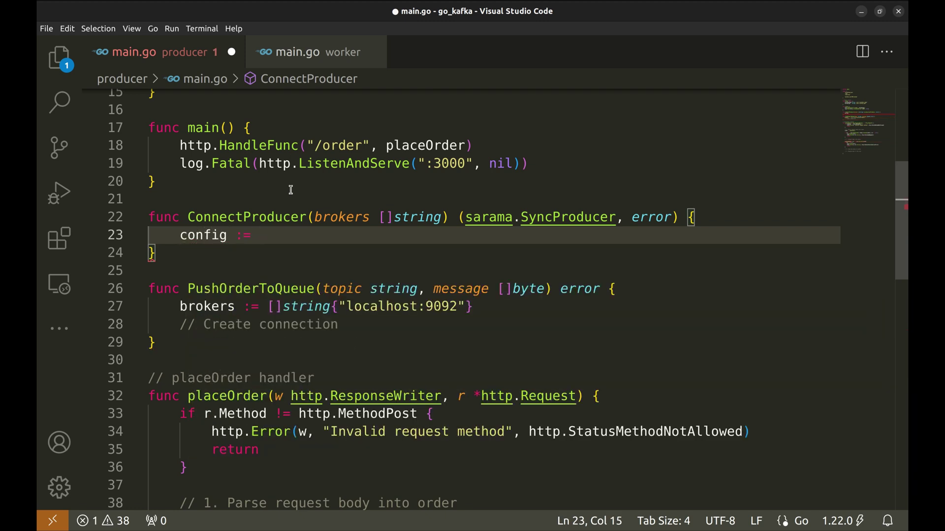
{"action": "type", "text": "sarama.N"}
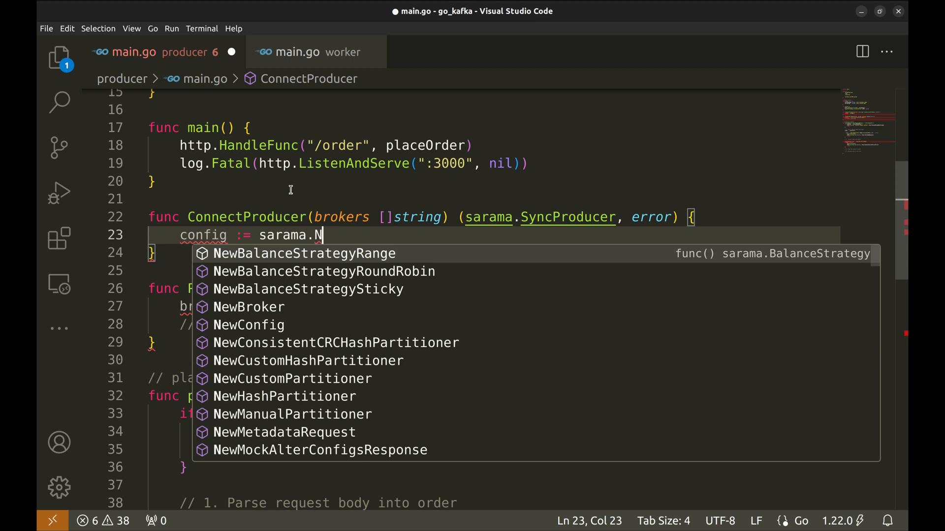
{"action": "left_click", "coordinate": [249, 325]}
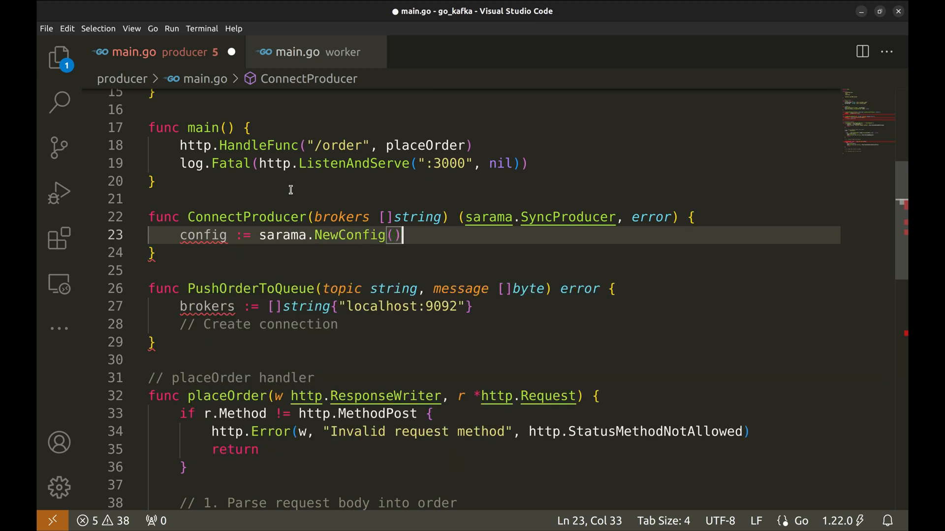
{"action": "key", "text": "Enter"}
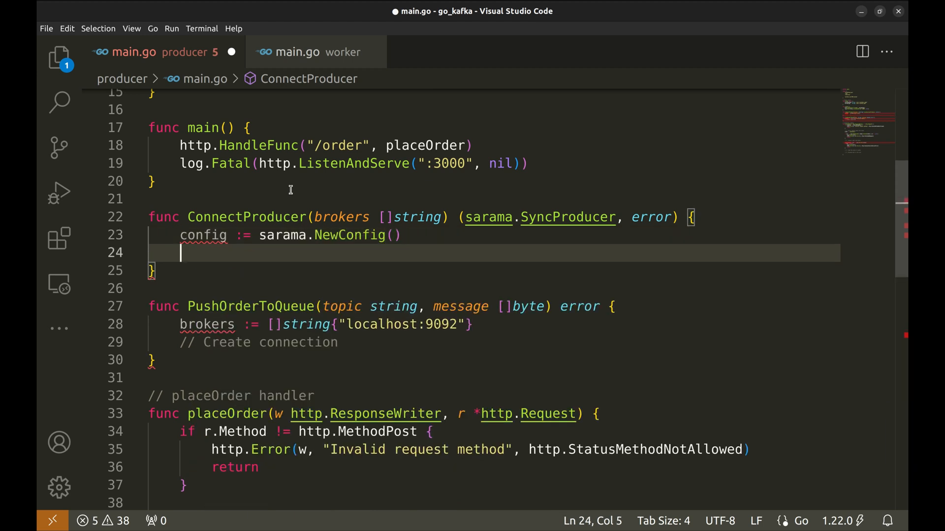
{"action": "type", "text": "config.Producer.Return.Successes = true"}
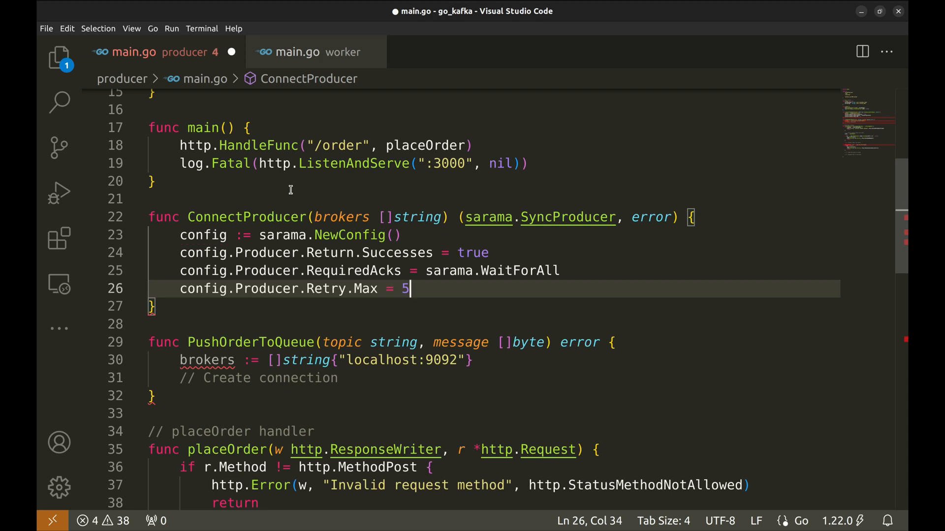
{"action": "mouse_move", "coordinate": [387, 252]}
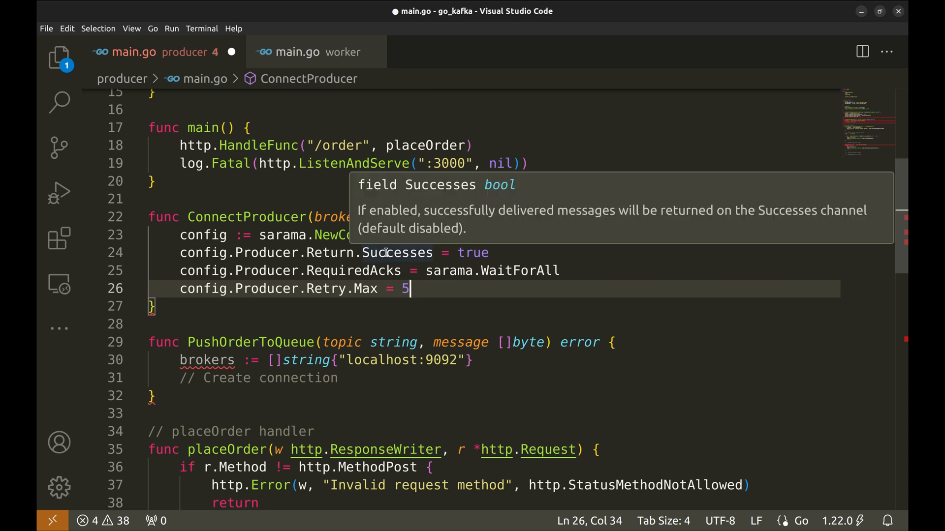
{"action": "double_click", "coordinate": [397, 253]}
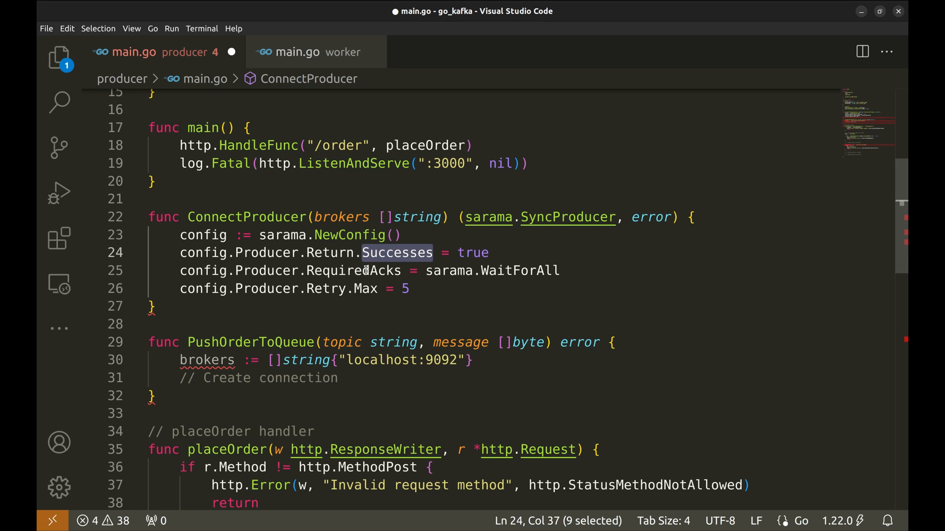
{"action": "mouse_move", "coordinate": [363, 271]}
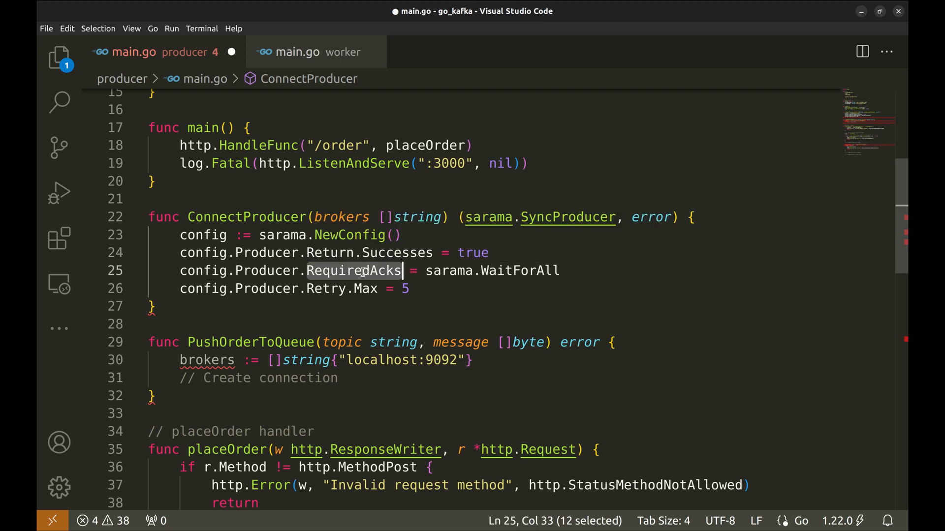
{"action": "left_click", "coordinate": [368, 289]}
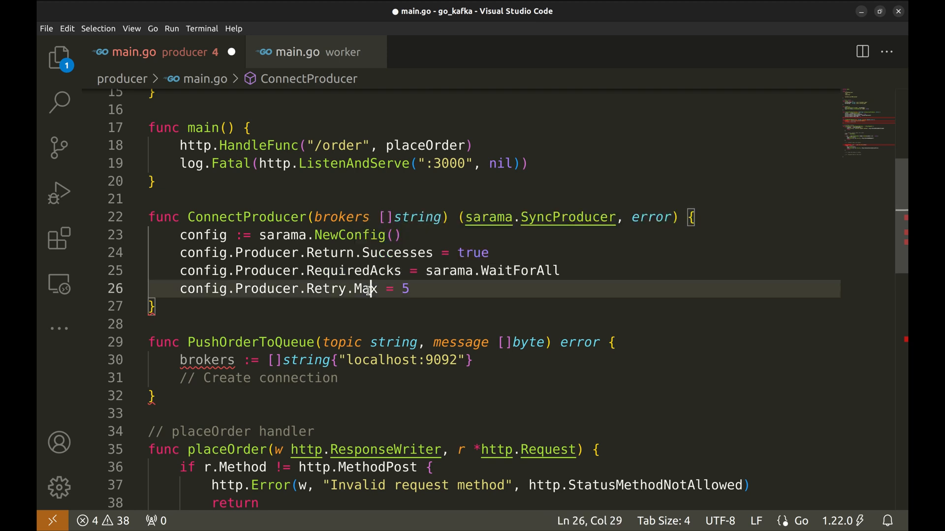
{"action": "left_click", "coordinate": [415, 289]}
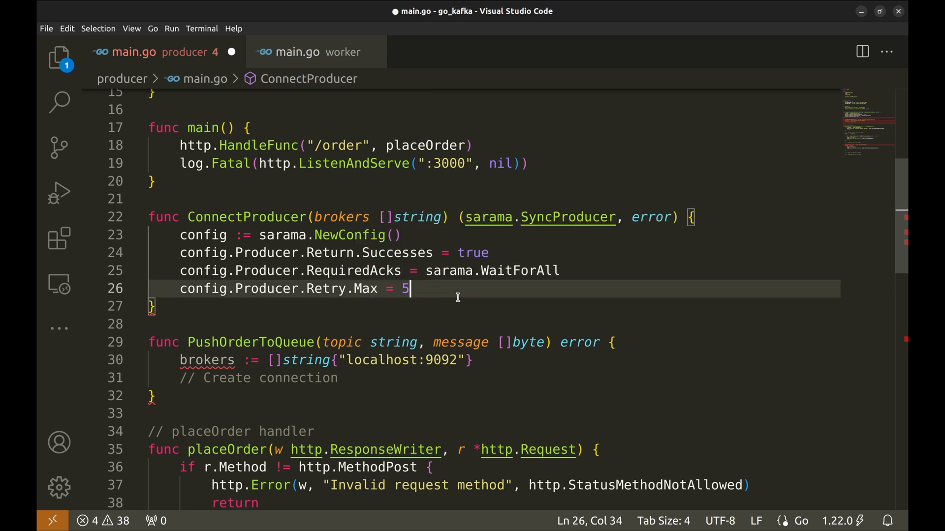
Step: Return sarama.NewSyncProducer(brokers, config) from ConnectProducer and save the file
{"action": "type", "text": "sarama.NewSyncProducer("}
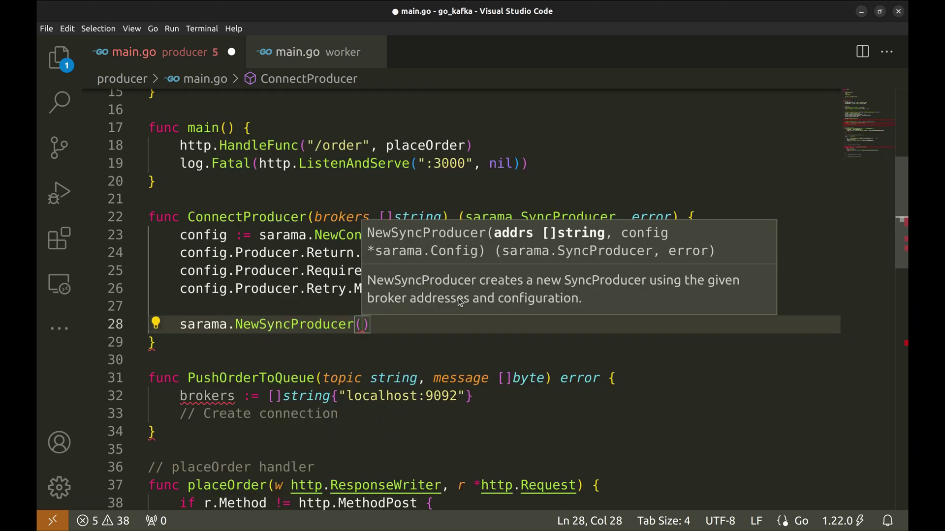
{"action": "mouse_move", "coordinate": [494, 237]}
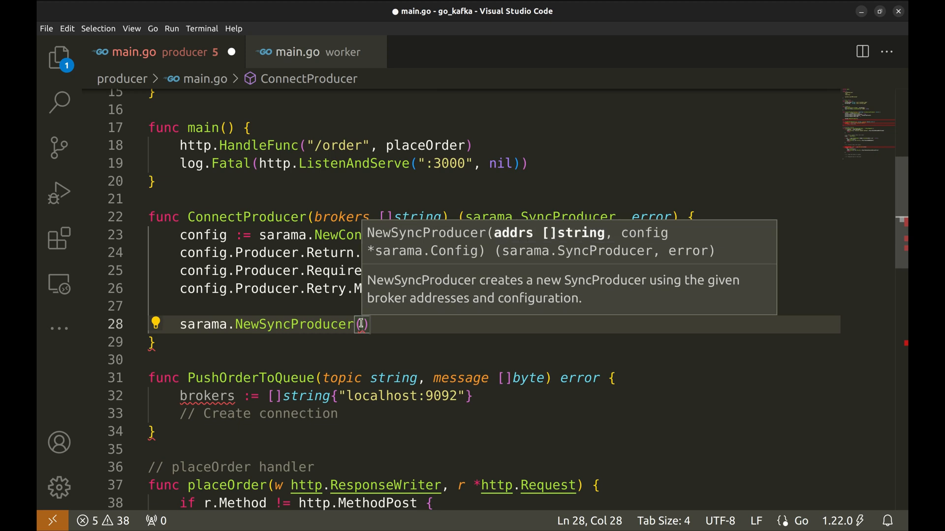
{"action": "type", "text": "brokers, config"}
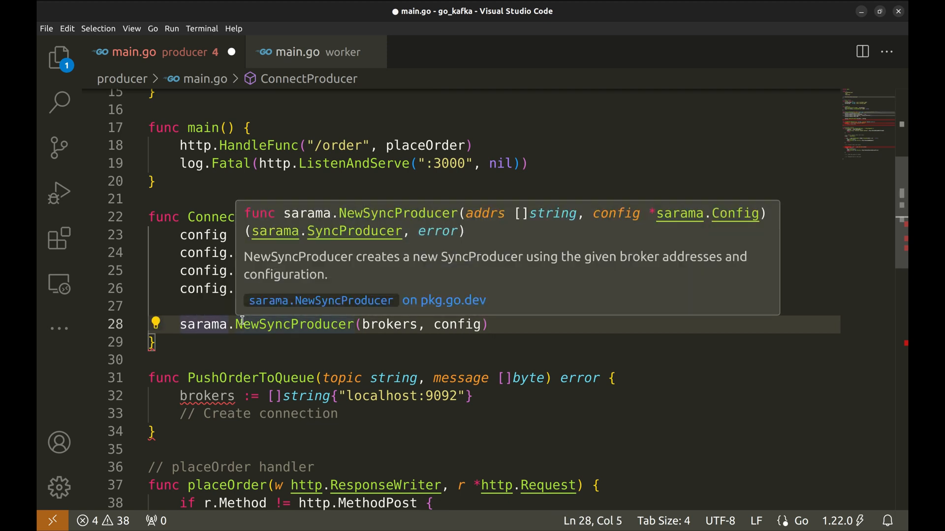
{"action": "type", "text": "return"}
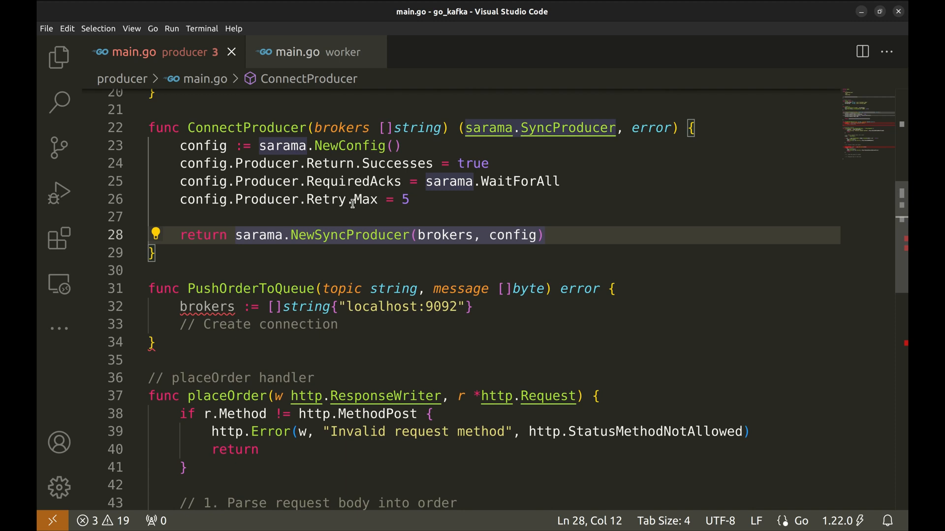
{"action": "key", "text": "Enter"}
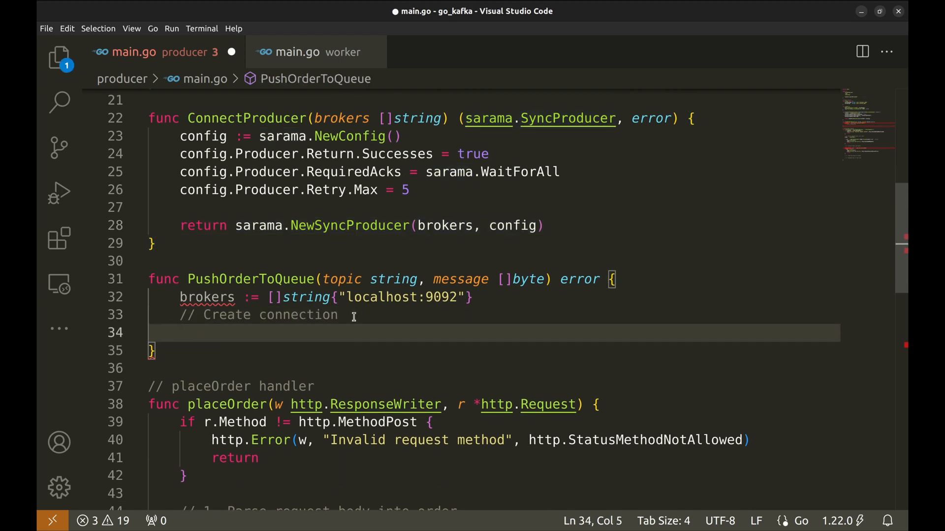
Step: Call ConnectProducer, return its error if non-nil, and defer producer.Close()
{"action": "type", "text": "producer,"}
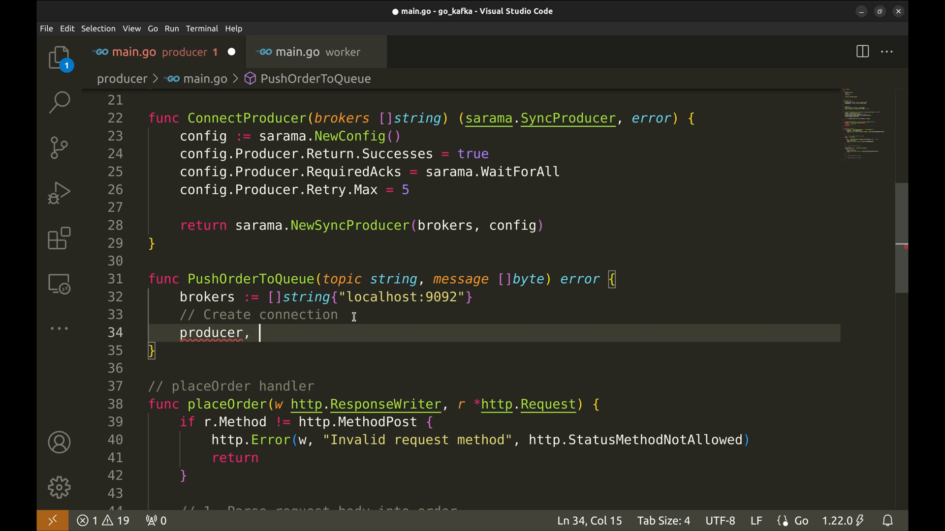
{"action": "type", "text": "err := ConnectProducer(brokers"}
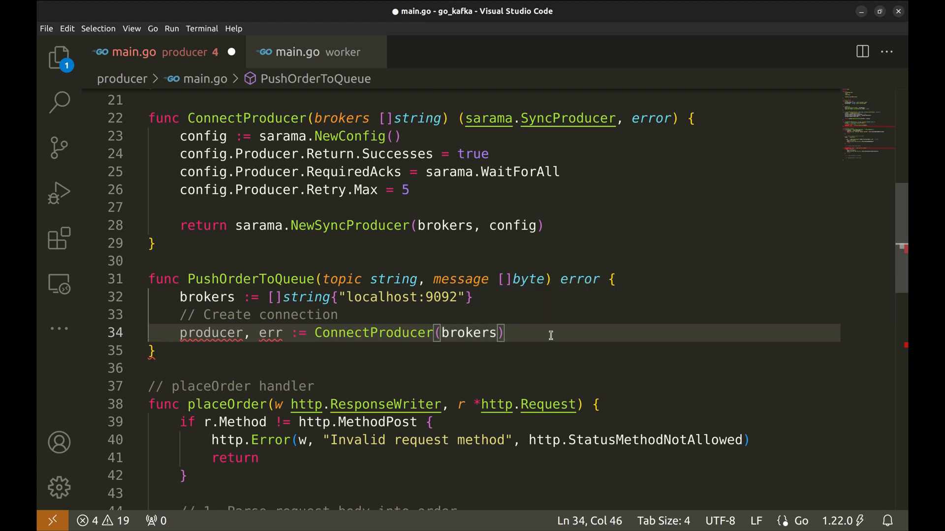
{"action": "type", "text": "if err != nil {"}
{"action": "type", "text": "return err"}
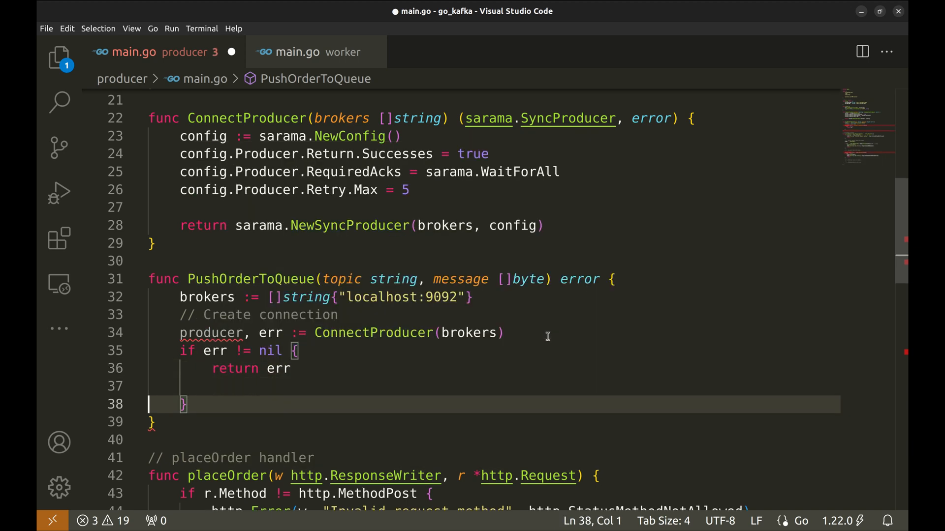
{"action": "type", "text": "defer pro"}
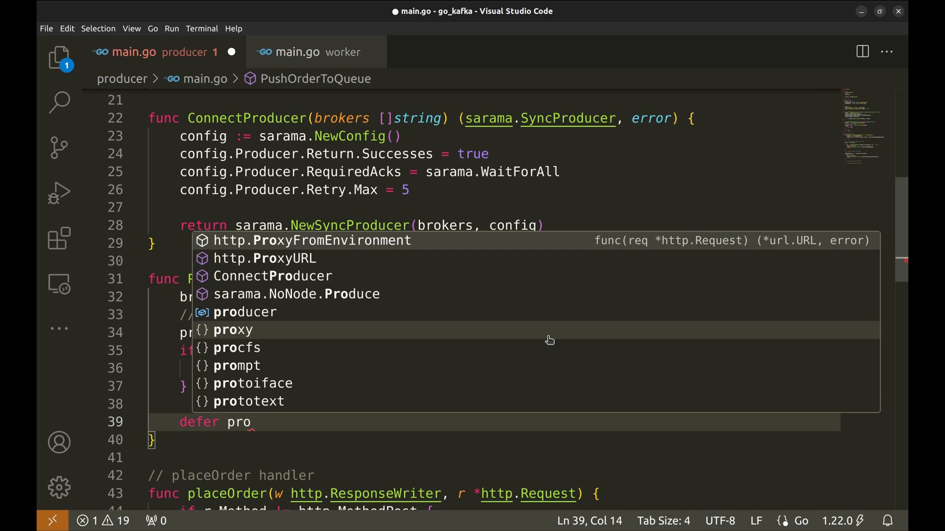
{"action": "type", "text": "ducer.Close("}
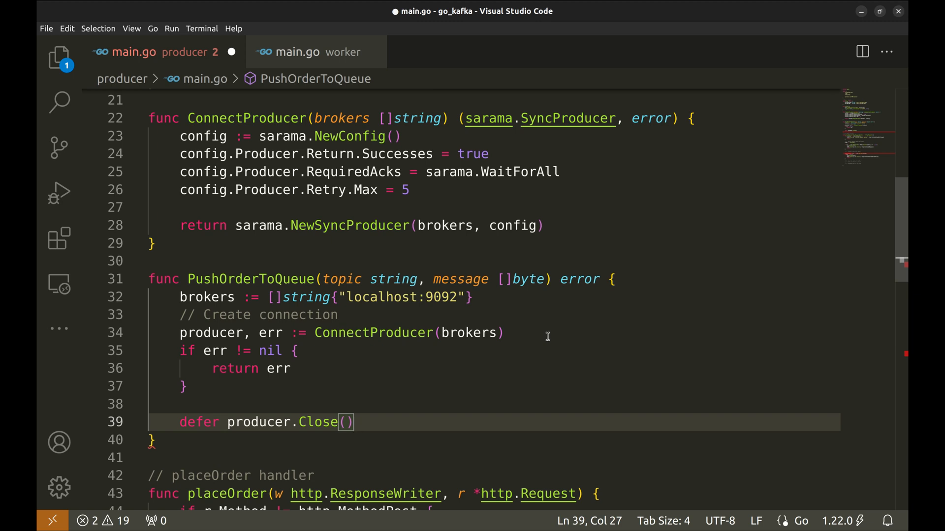
Step: Add the '// Create a new message' comment and start the msg := declaration
{"action": "type", "text": "// Create a new message"}
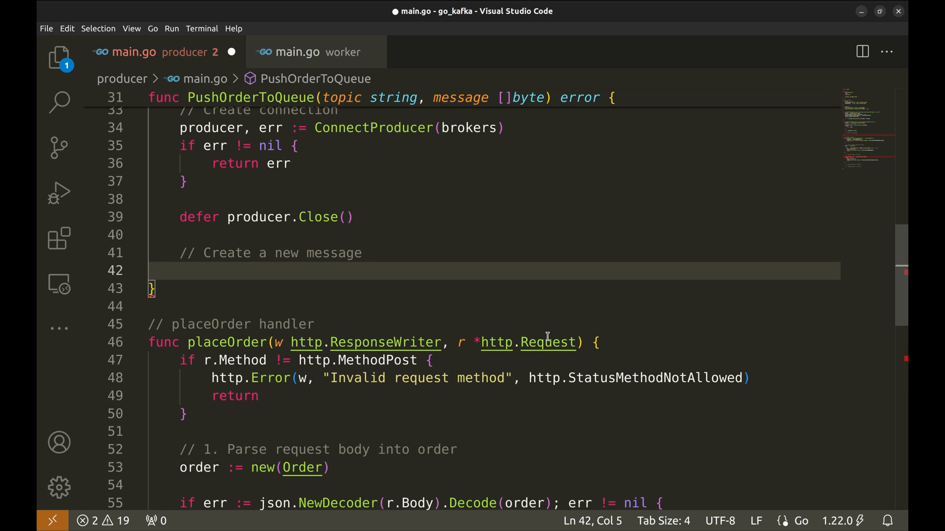
{"action": "type", "text": "msg :="}
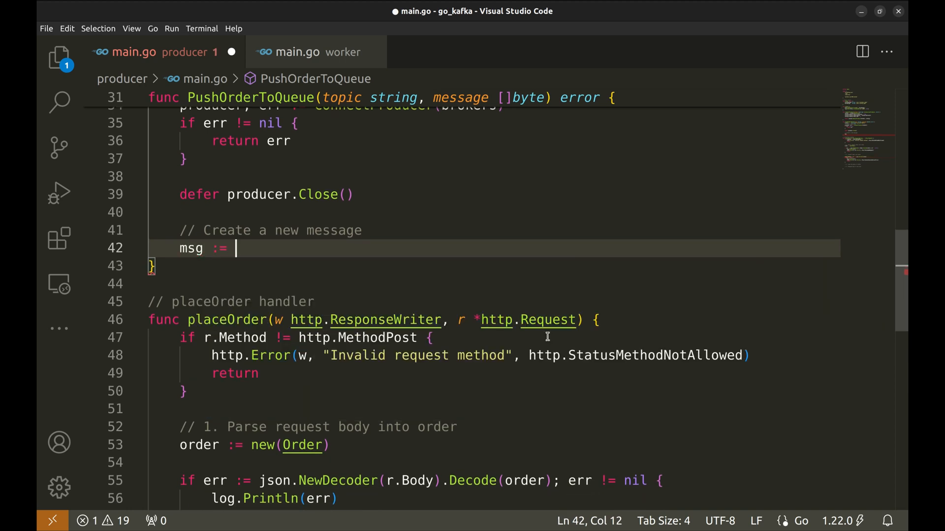
Step: Make msg a &sarama.ProducerMessage with Topic set to topic
{"action": "type", "text": "&sarama.Pro"}
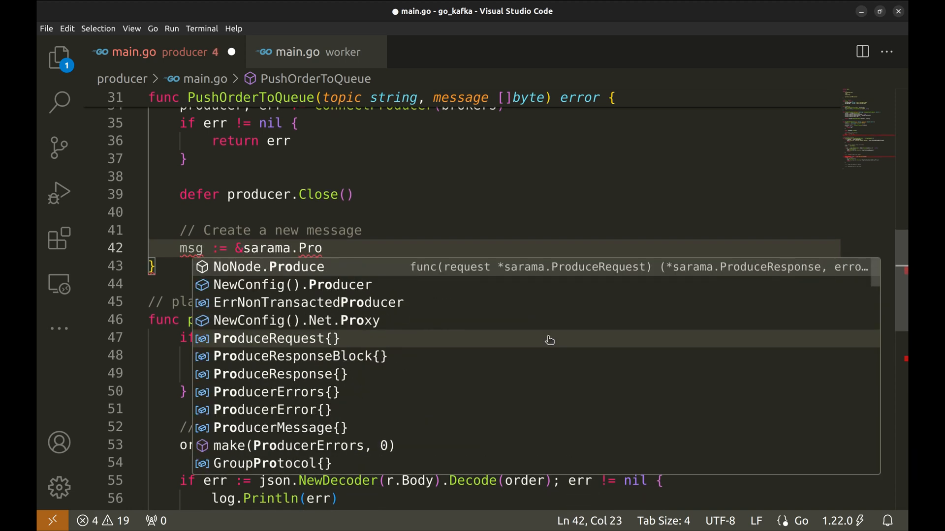
{"action": "type", "text": "ducer"}
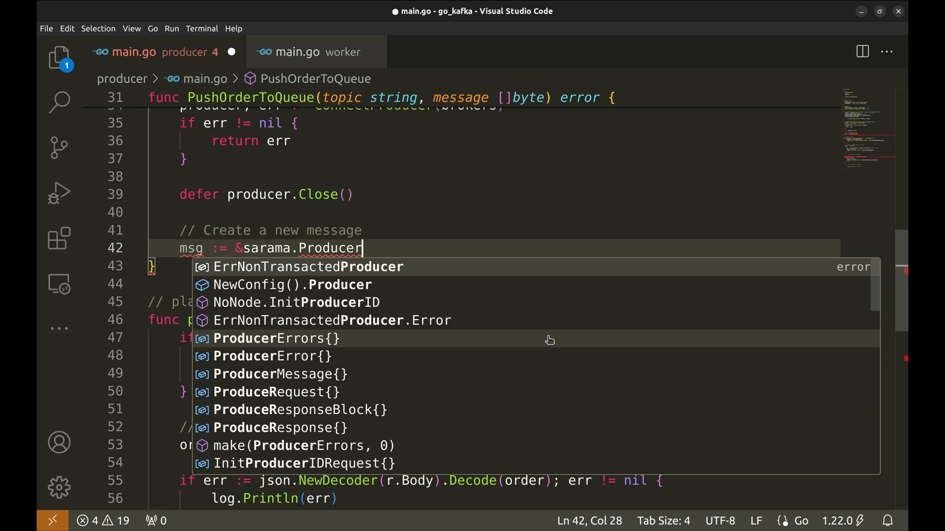
{"action": "type", "text": "Message{"}
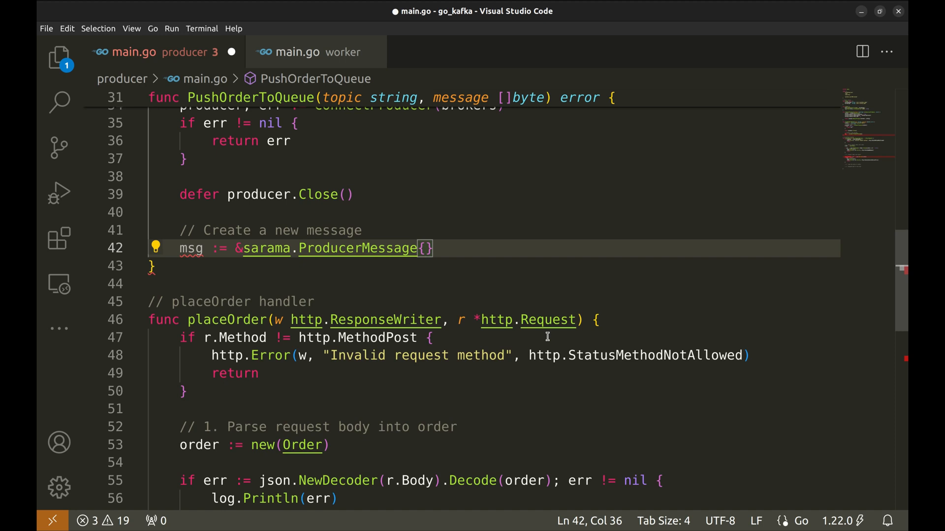
{"action": "key", "text": "Enter"}
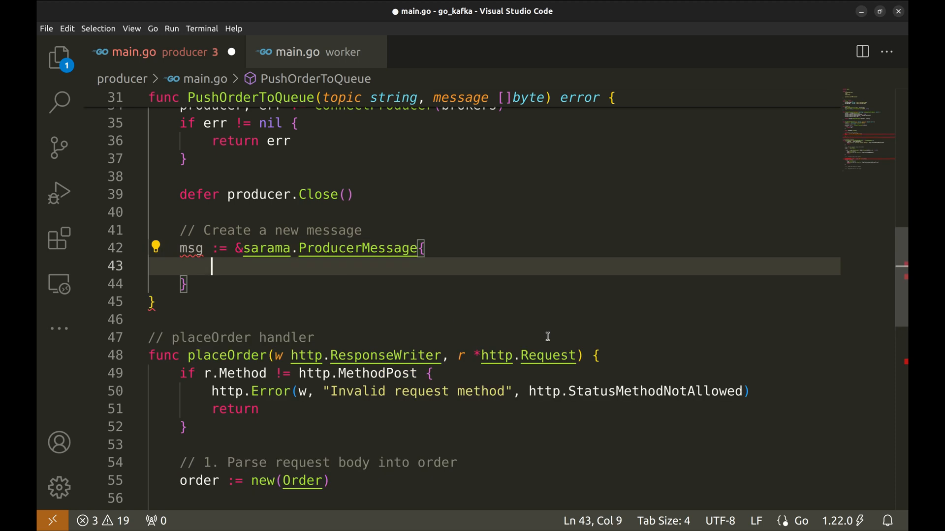
{"action": "type", "text": "Topic: t,"}
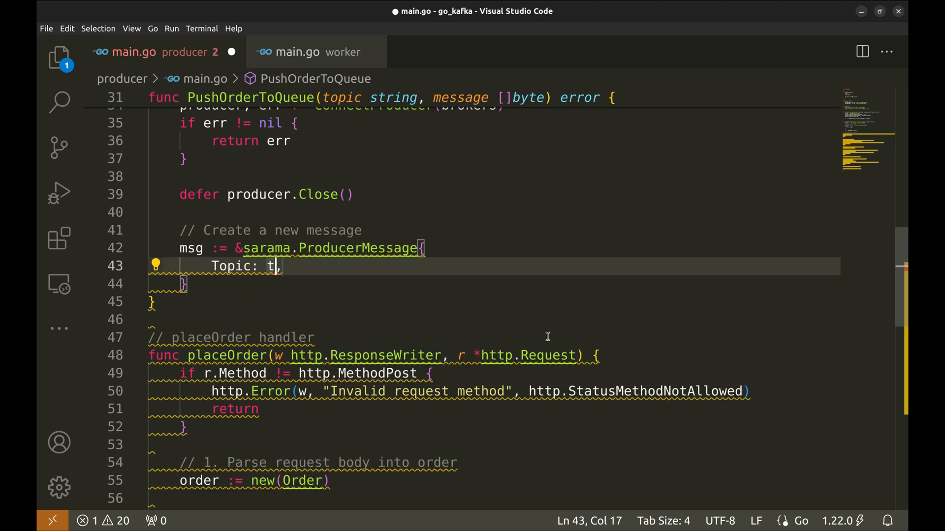
{"action": "type", "text": "opic"}
{"action": "type", "text": "Value: ,"}
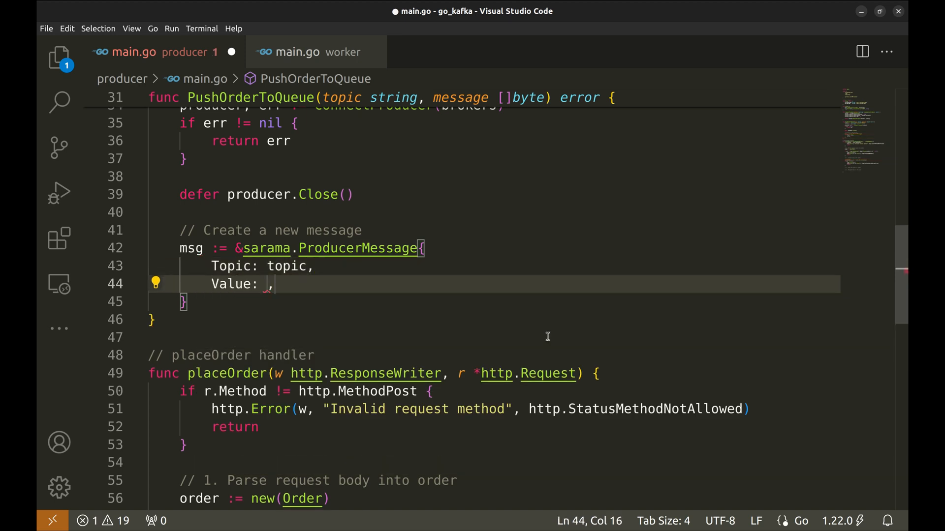
Step: Set Value to sarama.StringEncoder(message) and begin the '// Send message' comment
{"action": "type", "text": "m"}
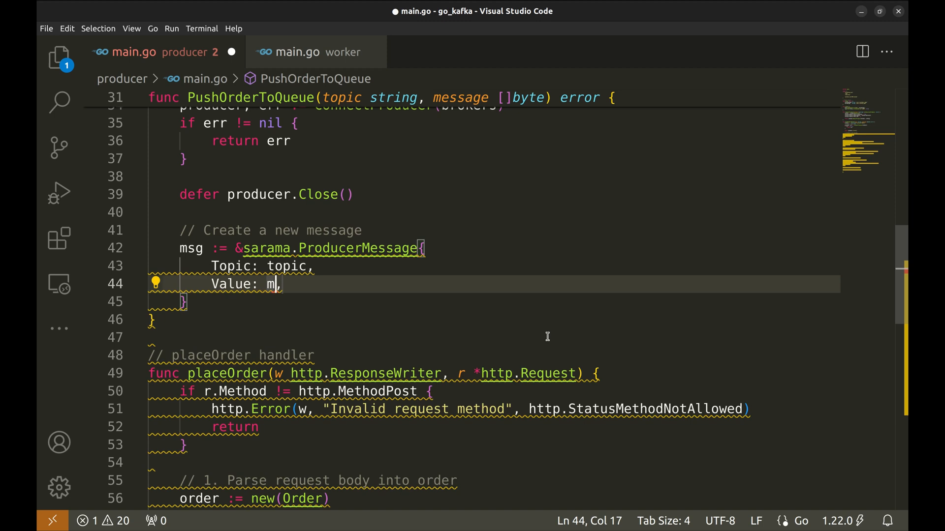
{"action": "type", "text": "essage"}
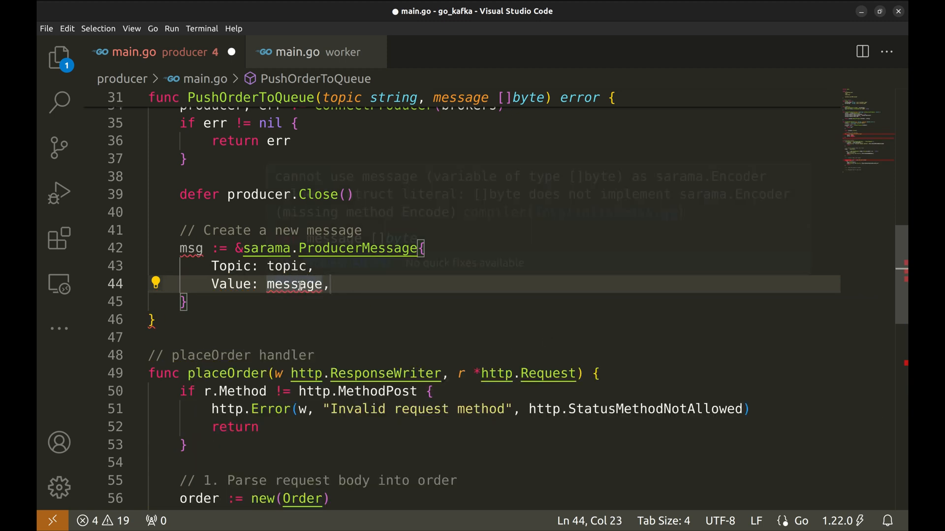
{"action": "mouse_move", "coordinate": [293, 284]}
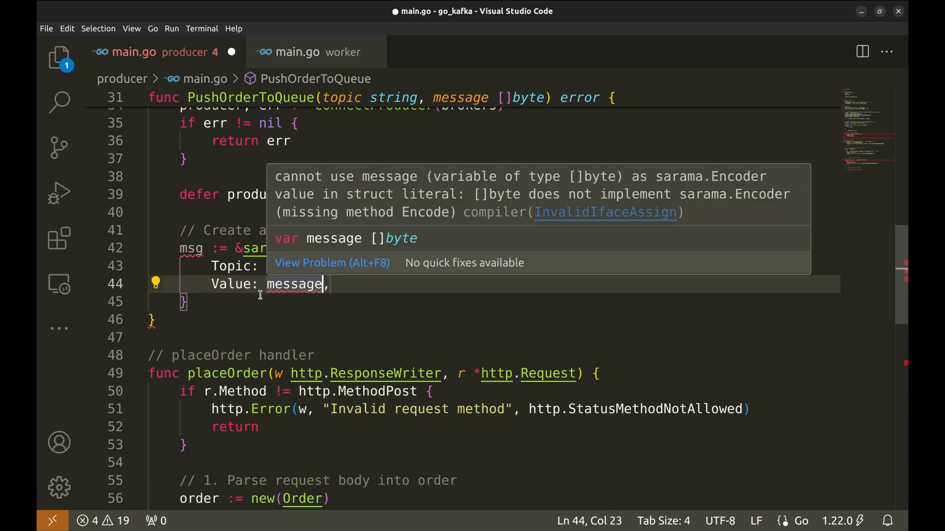
{"action": "type", "text": "sara"}
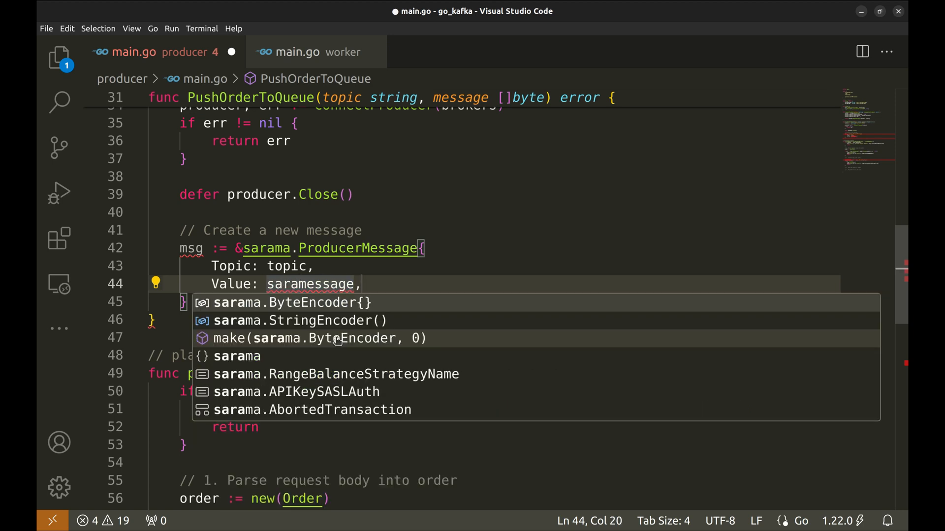
{"action": "left_click", "coordinate": [300, 320]}
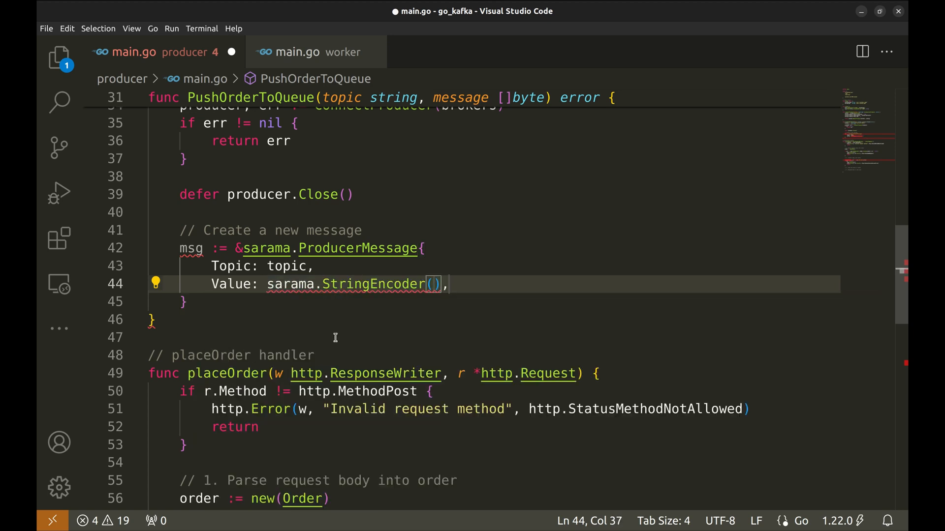
{"action": "type", "text": "message"}
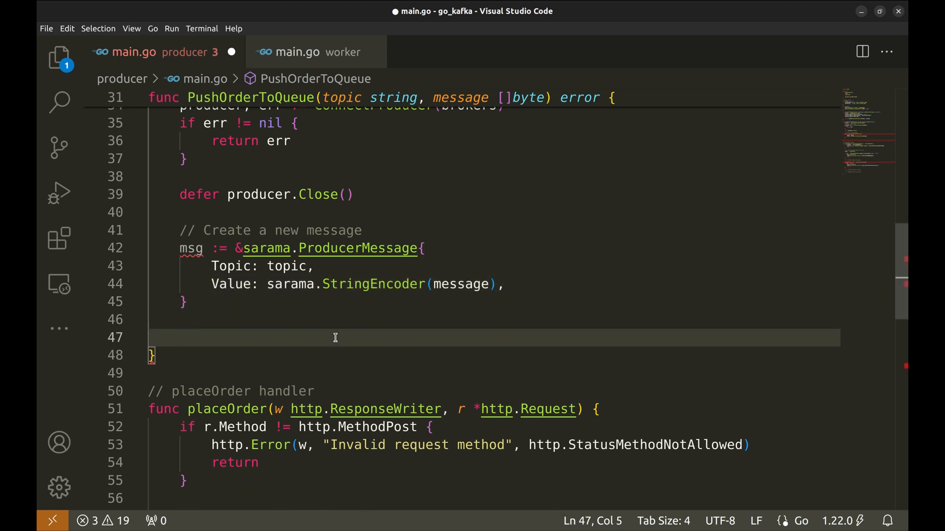
{"action": "type", "text": "// Send message"}
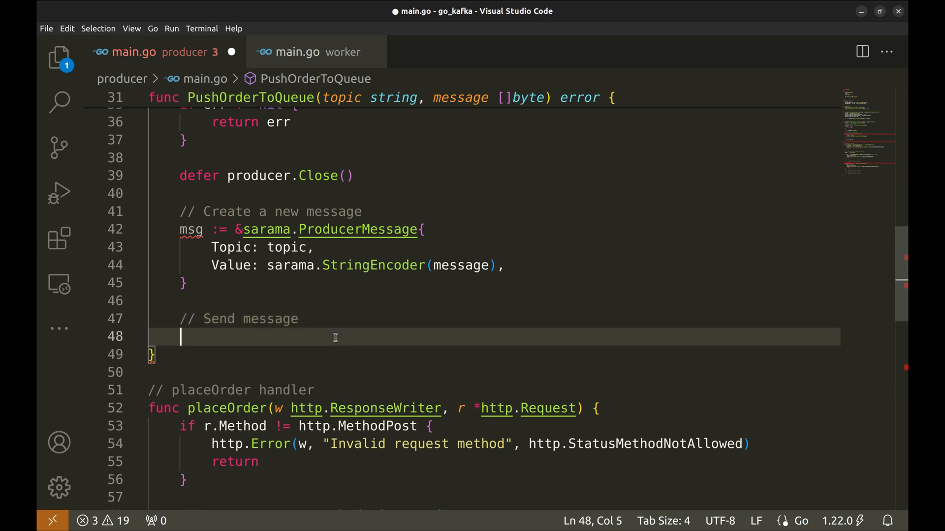
Step: Send msg with producer.SendMessage and log.Printf the topic, partition and offset where it was stored
{"action": "type", "text": "producer."}
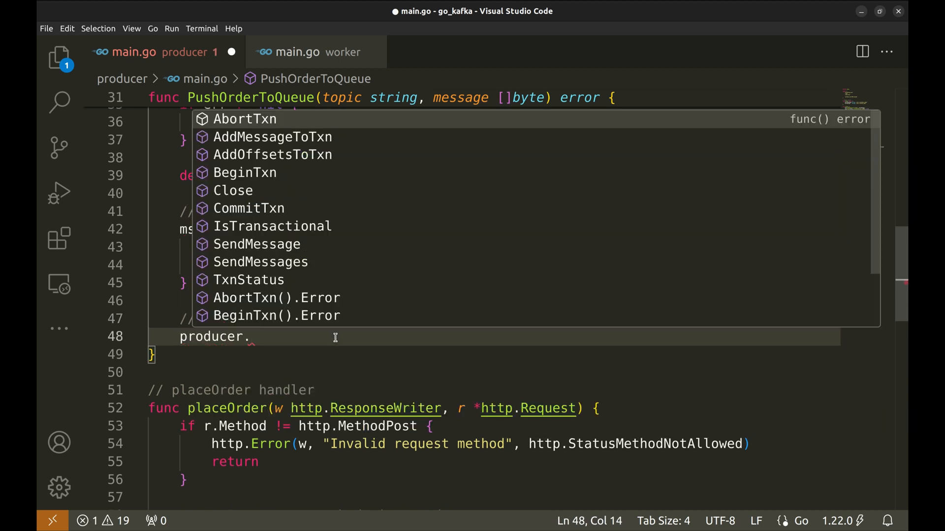
{"action": "type", "text": "SendMessage(msg"}
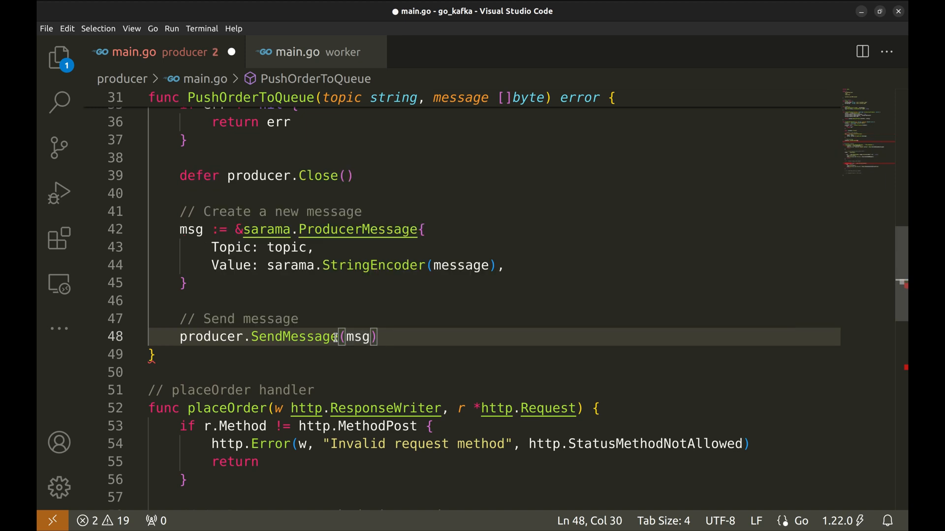
{"action": "mouse_move", "coordinate": [293, 338]}
{"action": "type", "text": "partition, offset, err := "}
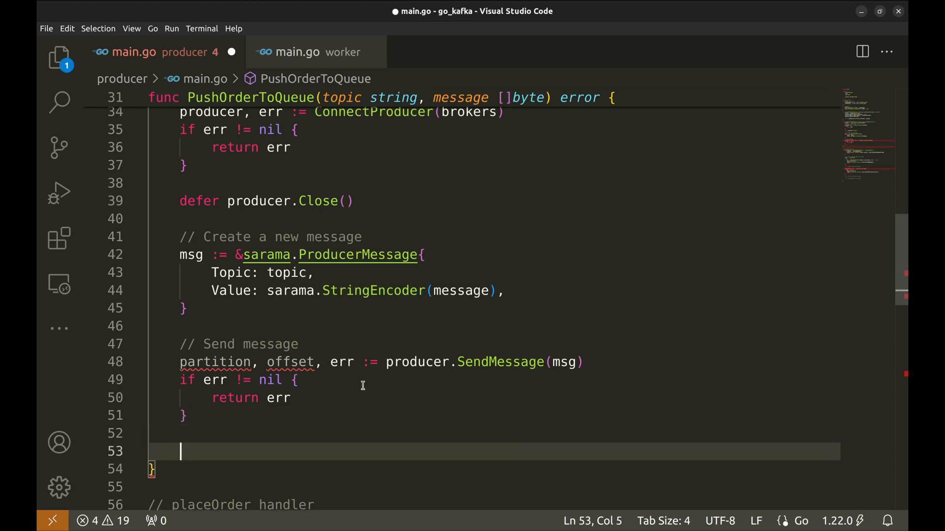
{"action": "type", "text": "log.Printf(\"Order is stored in topic(%s)/partition(%d)/offset(%d)\\n\",\\n\\ttopic,\\n\\tpartition,\\n\\toffset)"}
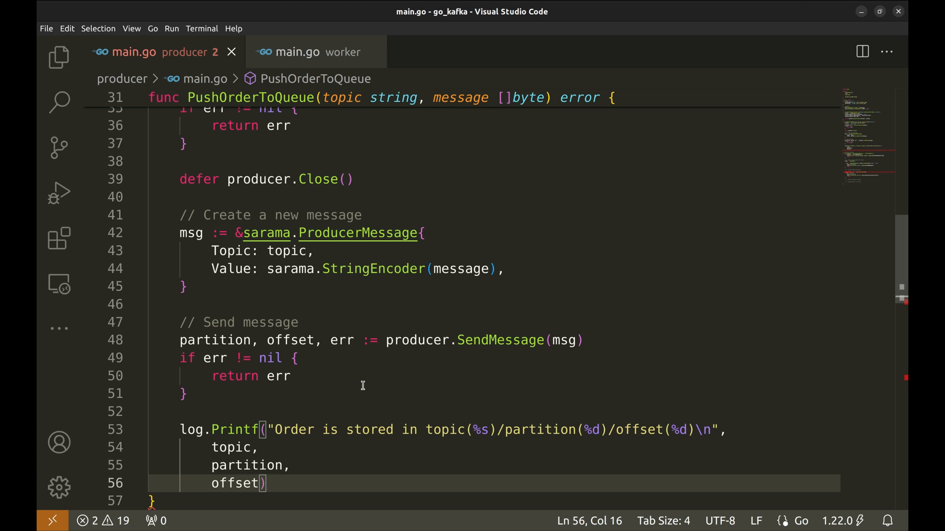
{"action": "left_click_drag", "start_coordinate": [276, 429], "coordinate": [443, 430]}
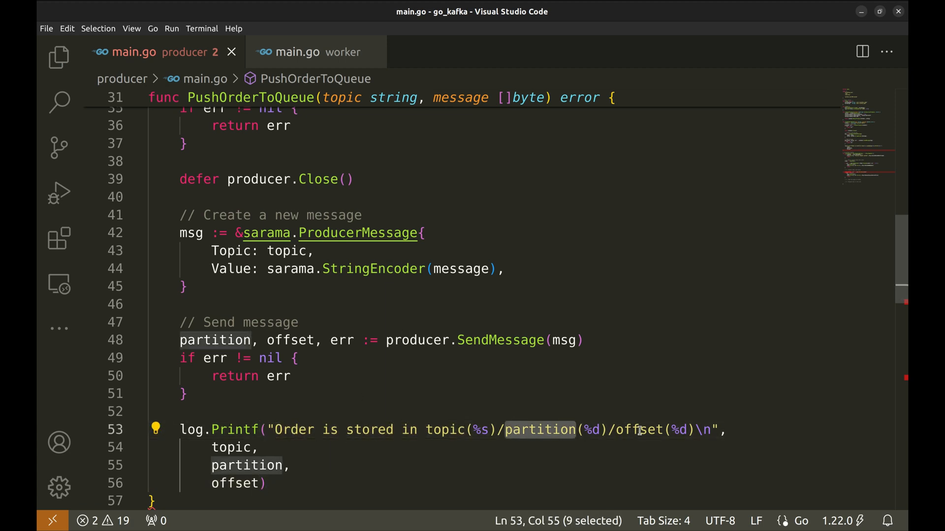
Step: Finish the log line, save, and select the PushOrderToQueue function name for reuse
{"action": "left_click", "coordinate": [740, 429]}
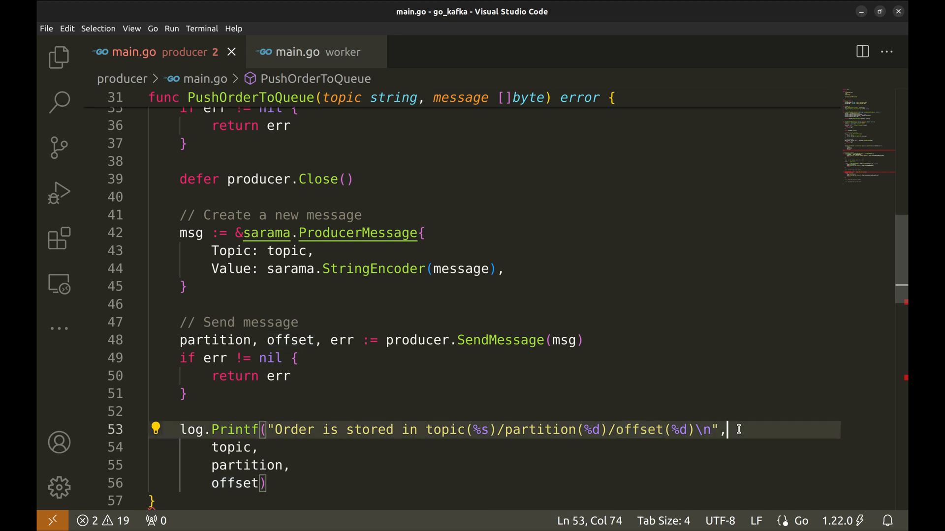
{"action": "scroll", "scroll_direction": "down", "scroll_amount": 3}
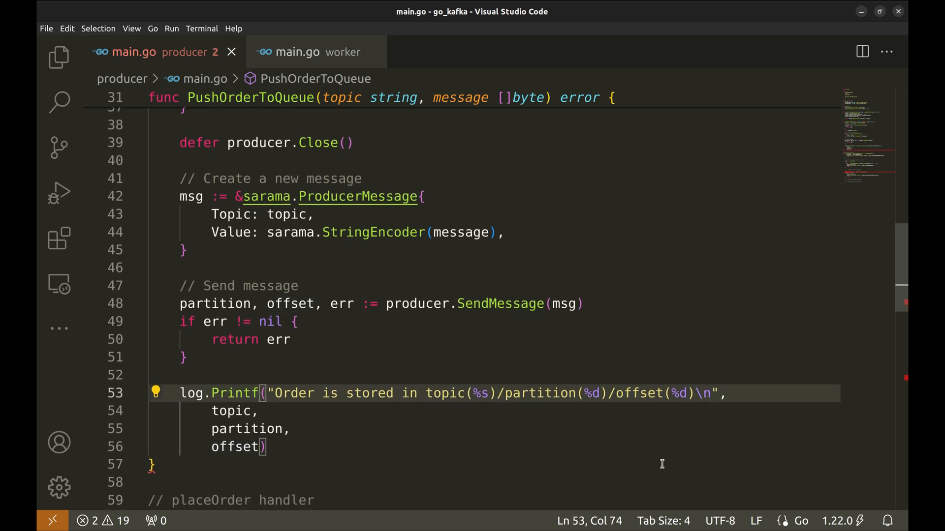
{"action": "type", "text": "r"}
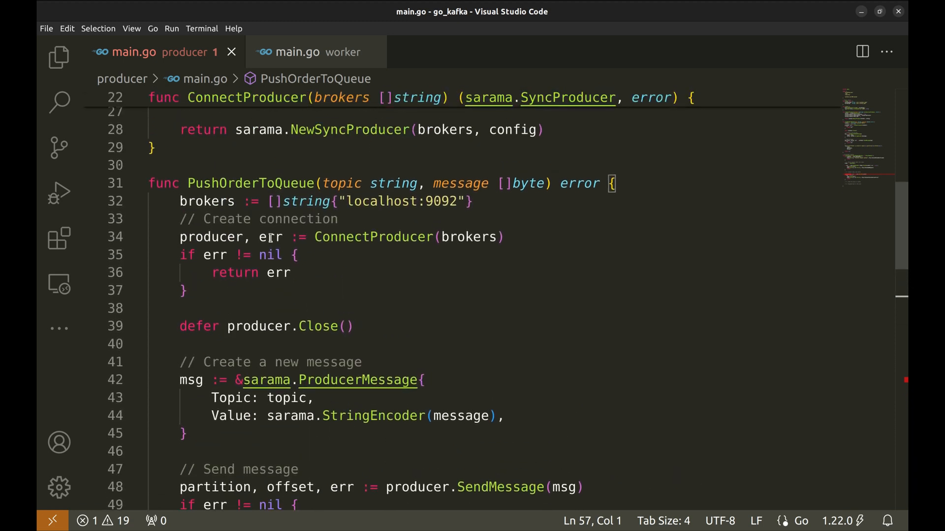
{"action": "double_click", "coordinate": [251, 183]}
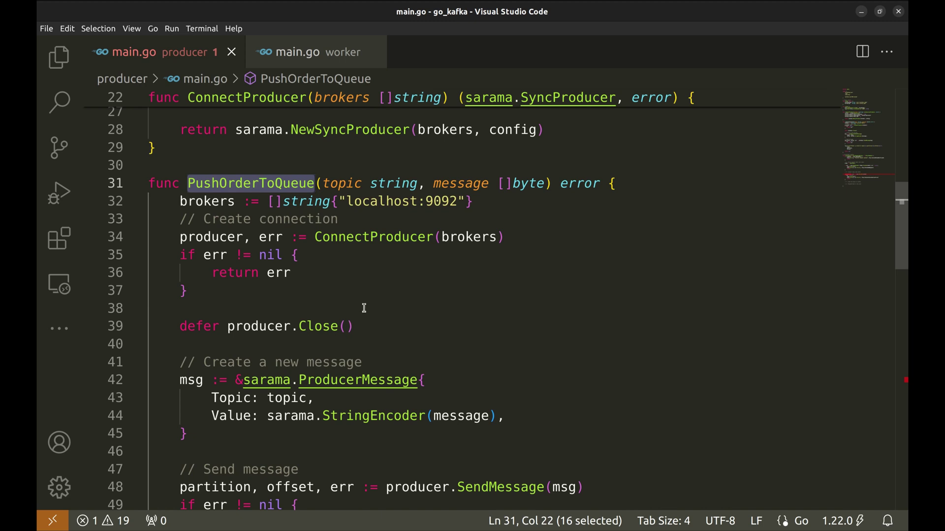
Step: Call PushOrderToQueue("coffee_orders", orderInBytes) under step 3 of placeOrder
{"action": "scroll", "scroll_direction": "down", "scroll_amount": 3}
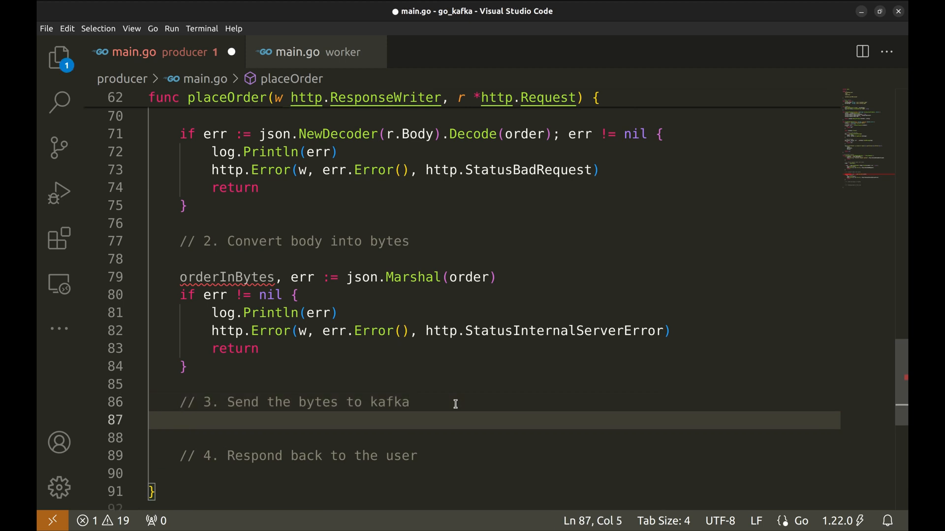
{"action": "type", "text": "PushOrderToQueue("}
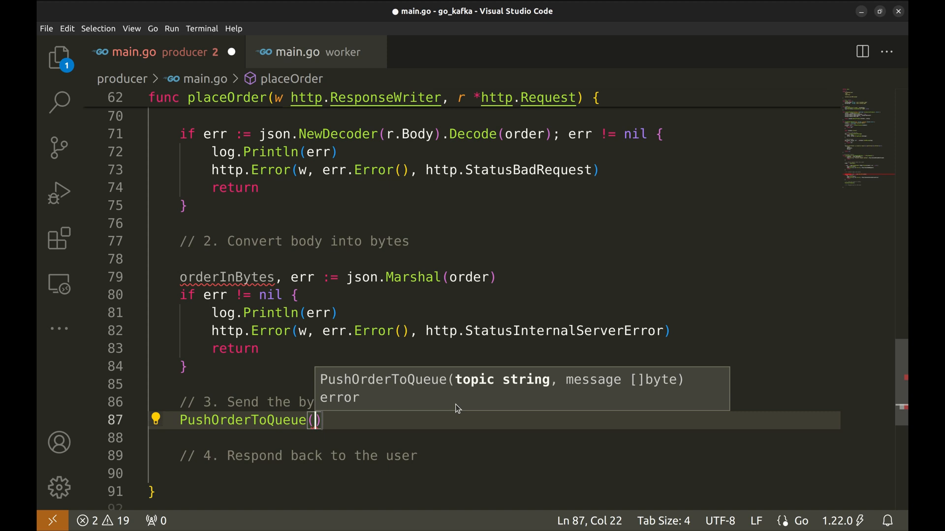
{"action": "type", "text": "\"coff\""}
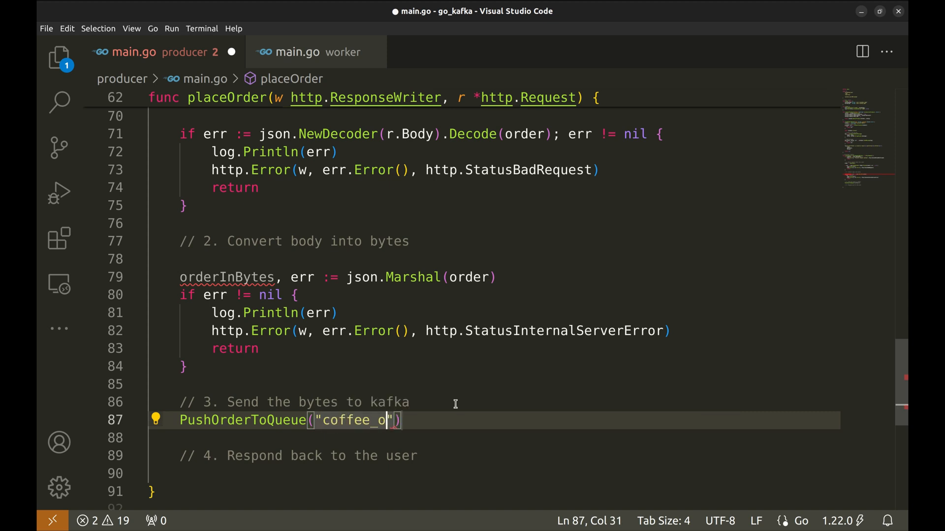
{"action": "type", "text": "rders"}
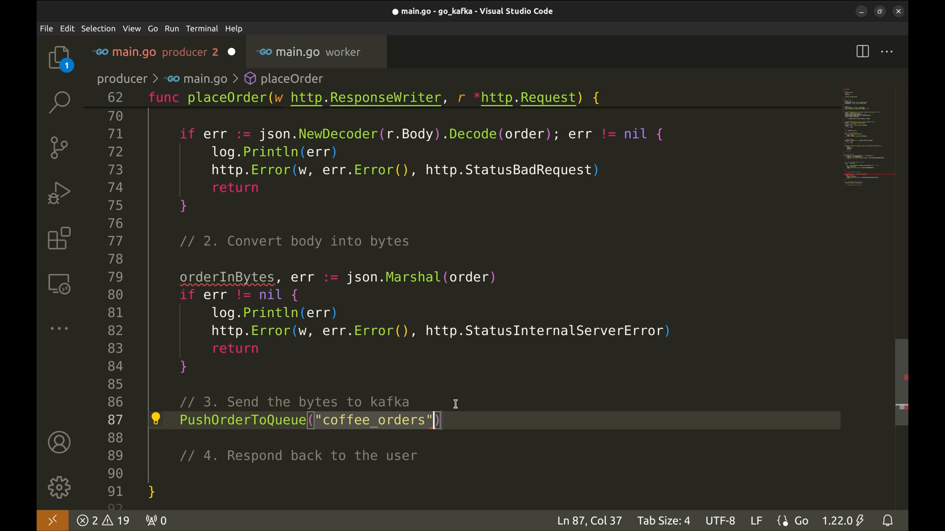
{"action": "type", "text": "\", \""}
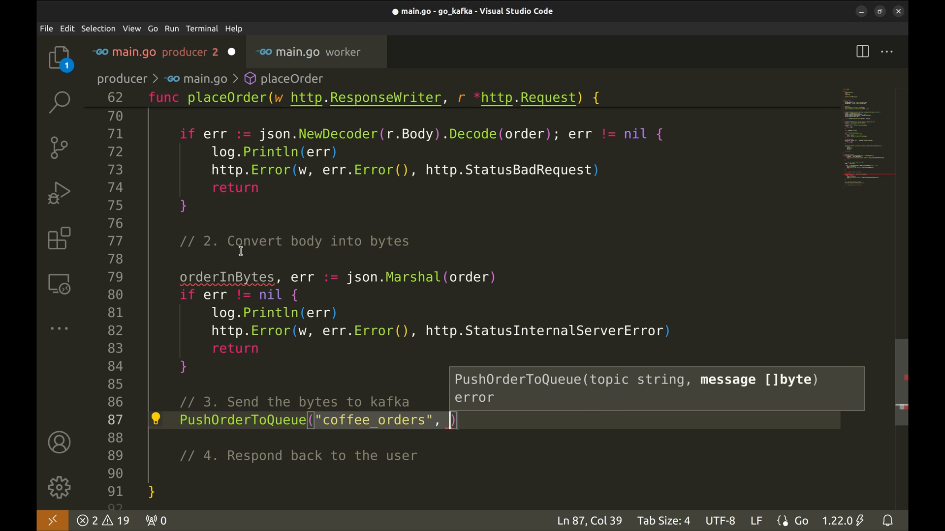
{"action": "double_click", "coordinate": [228, 277]}
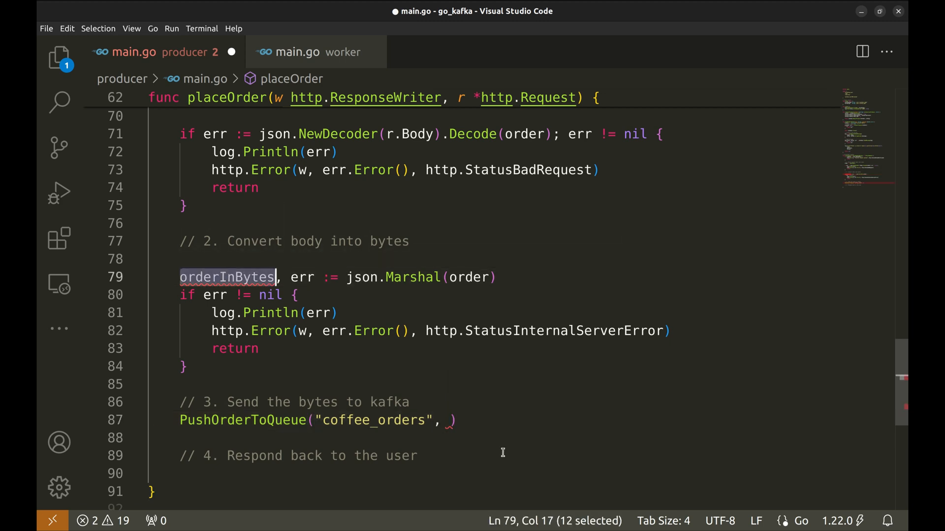
{"action": "type", "text": "orderInBytes"}
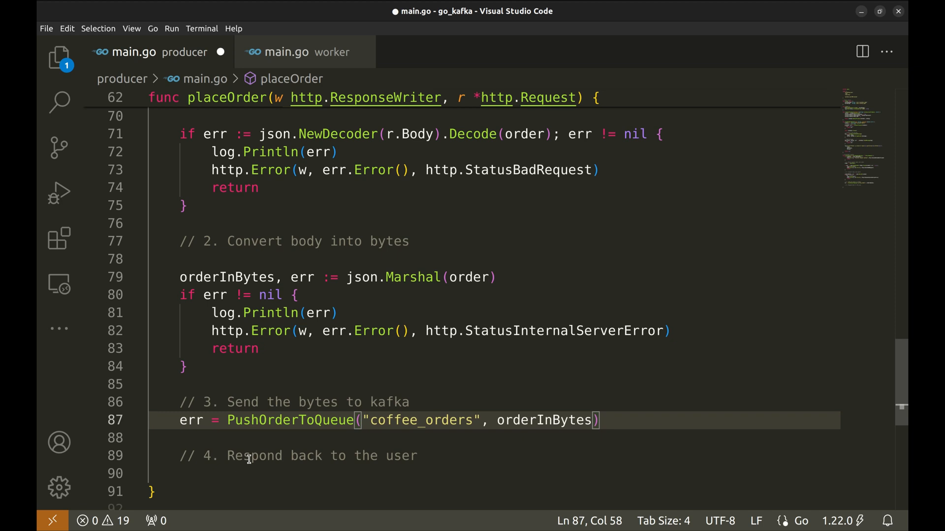
Step: Add an if err != nil block that logs and returns an http.Error
{"action": "type", "text": "if err != nil {"}
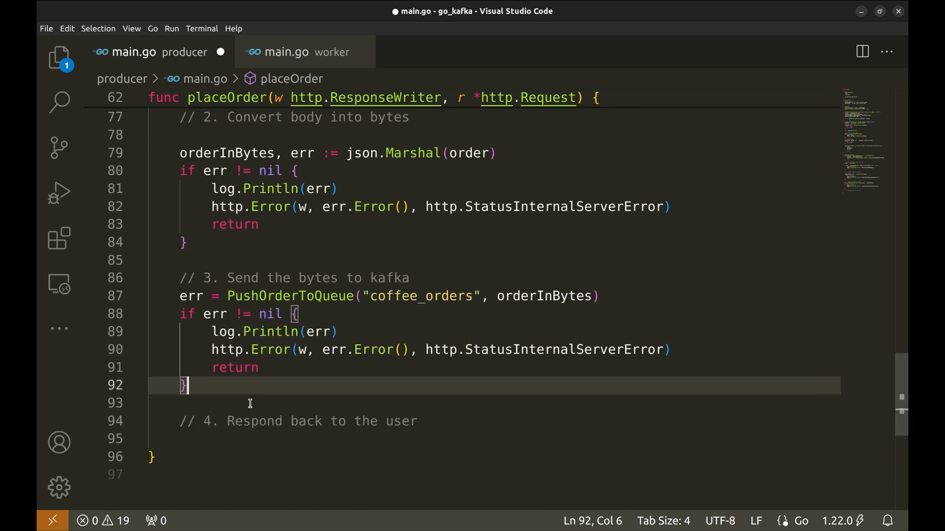
{"action": "mouse_move", "coordinate": [373, 349]}
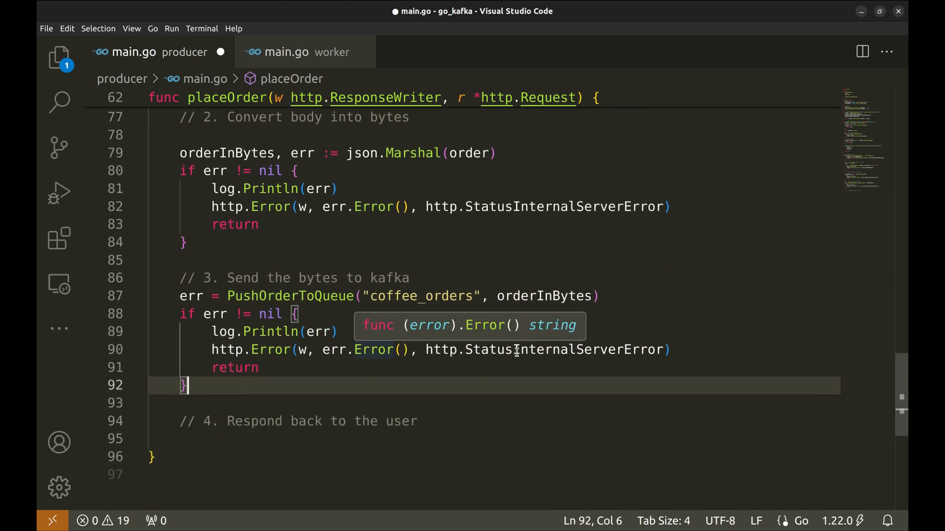
{"action": "double_click", "coordinate": [565, 350]}
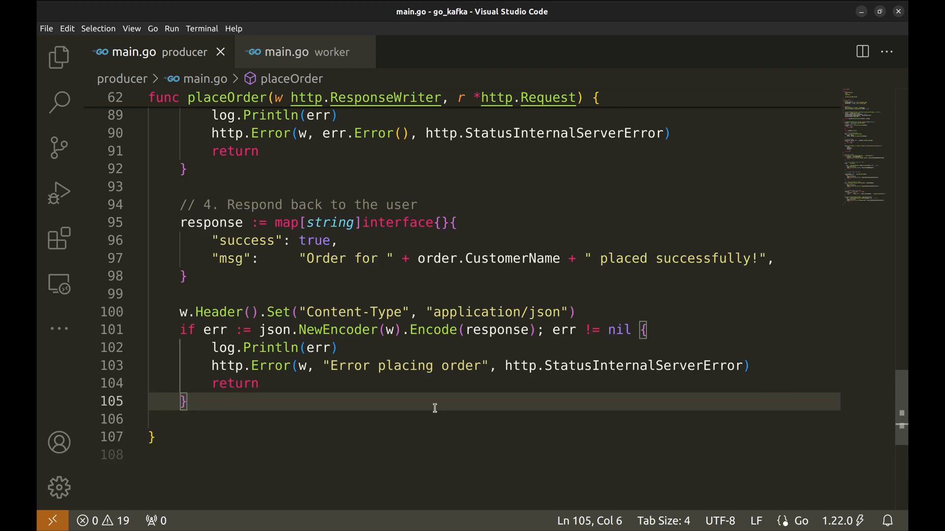
Step: Add the JSON success response with Content-Type header and encoding, save, and switch to the worker's main.go
{"action": "double_click", "coordinate": [210, 223]}
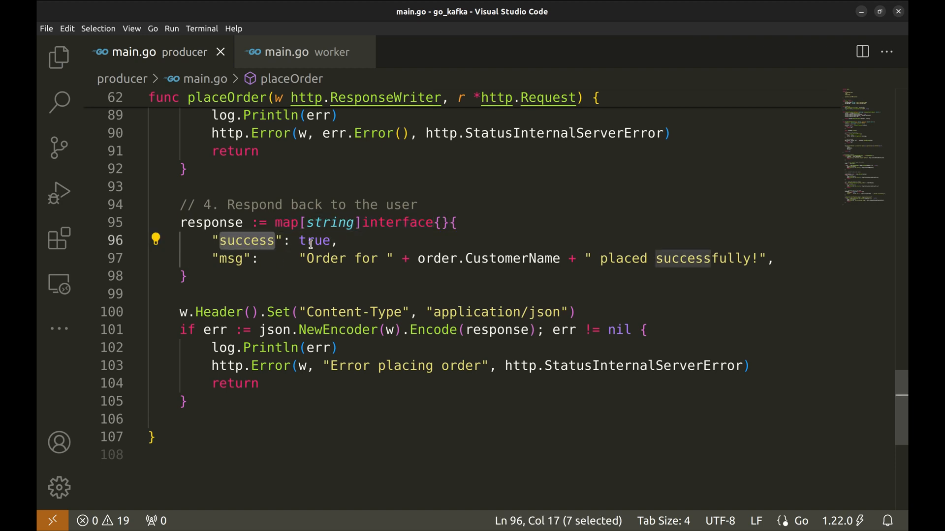
{"action": "double_click", "coordinate": [231, 259]}
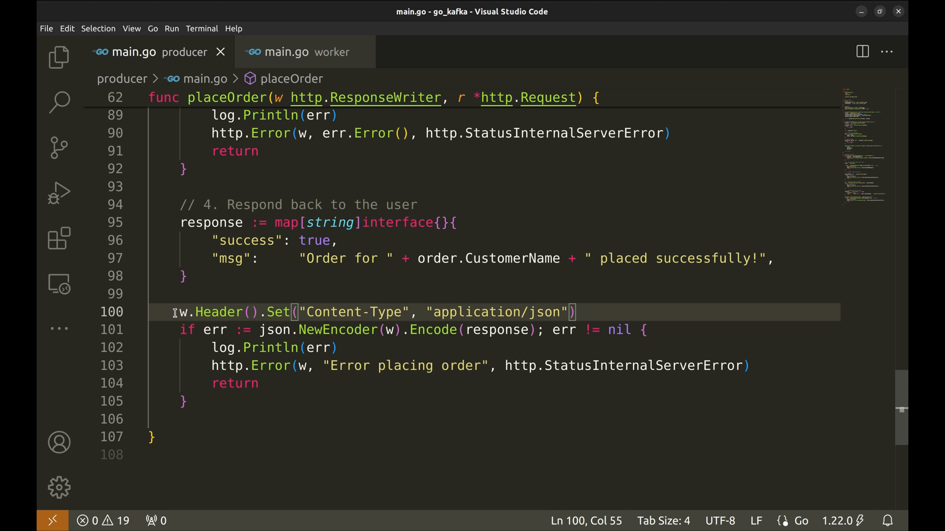
{"action": "left_click_drag", "start_coordinate": [174, 312], "coordinate": [204, 401]}
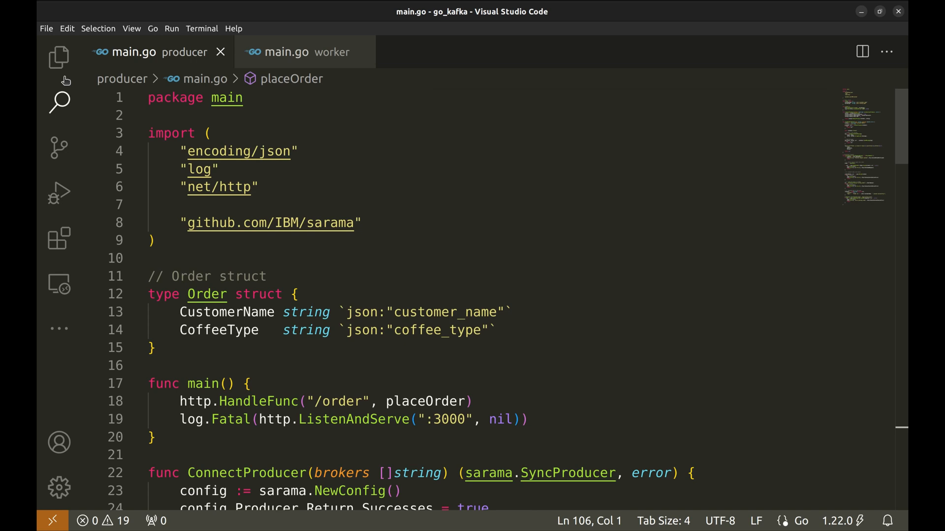
{"action": "left_click", "coordinate": [60, 58]}
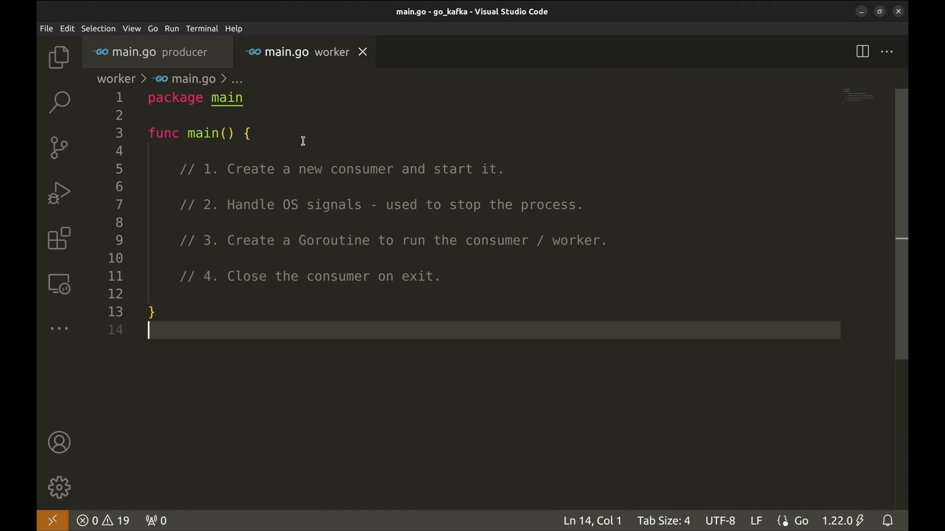
{"action": "mouse_move", "coordinate": [265, 162]}
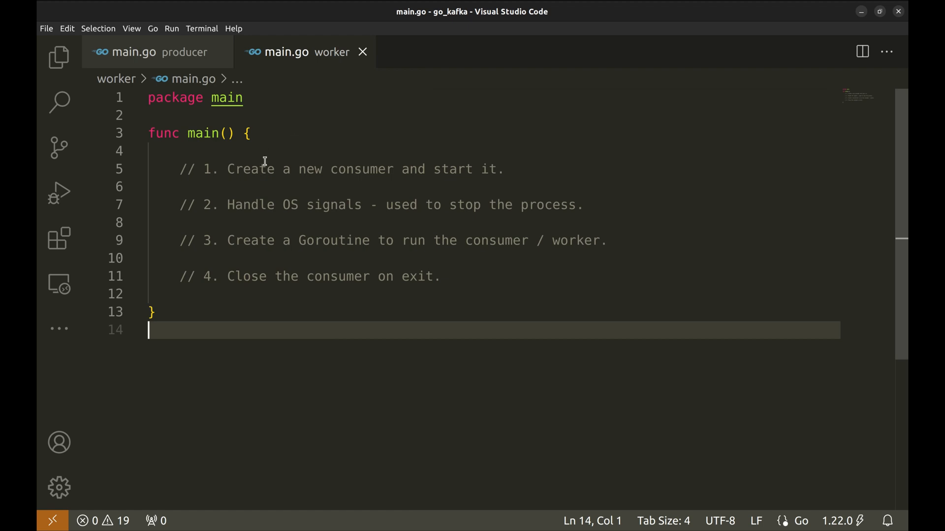
{"action": "left_click_drag", "start_coordinate": [228, 168], "coordinate": [371, 168]}
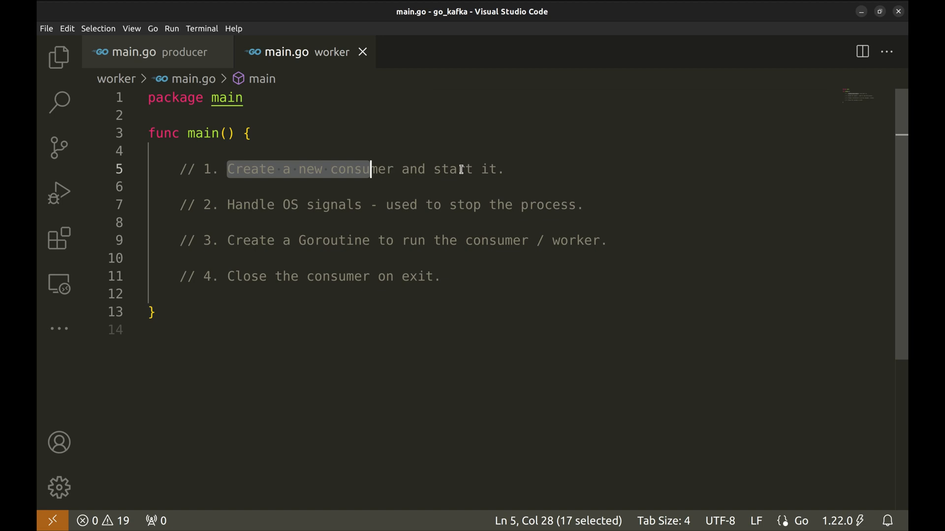
{"action": "left_click_drag", "start_coordinate": [370, 169], "coordinate": [503, 169]}
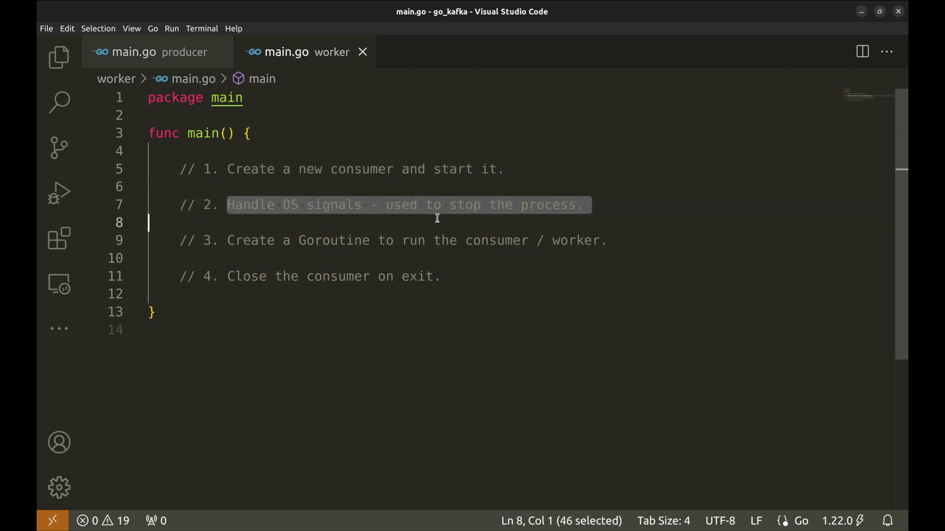
{"action": "left_click", "coordinate": [603, 206]}
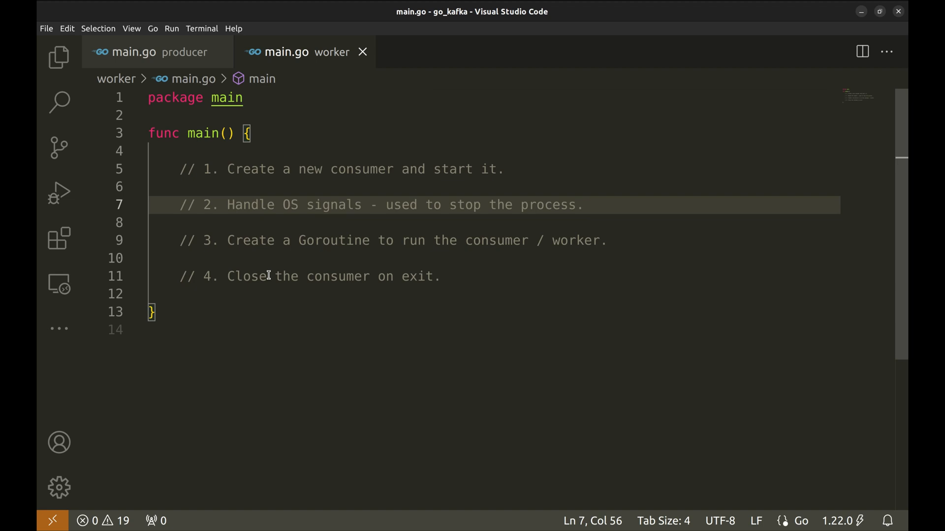
{"action": "left_click_drag", "start_coordinate": [228, 241], "coordinate": [560, 241]}
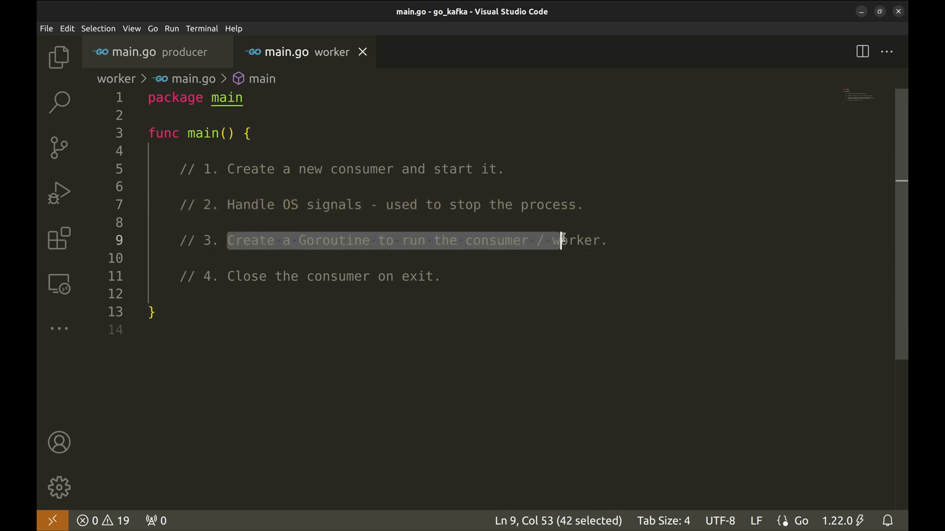
{"action": "left_click_drag", "start_coordinate": [560, 240], "coordinate": [606, 240]}
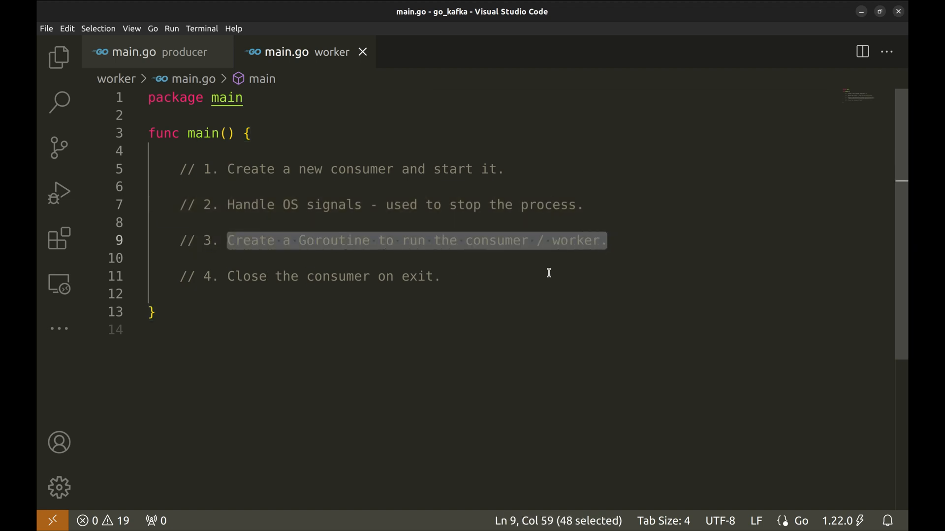
{"action": "mouse_move", "coordinate": [520, 274]}
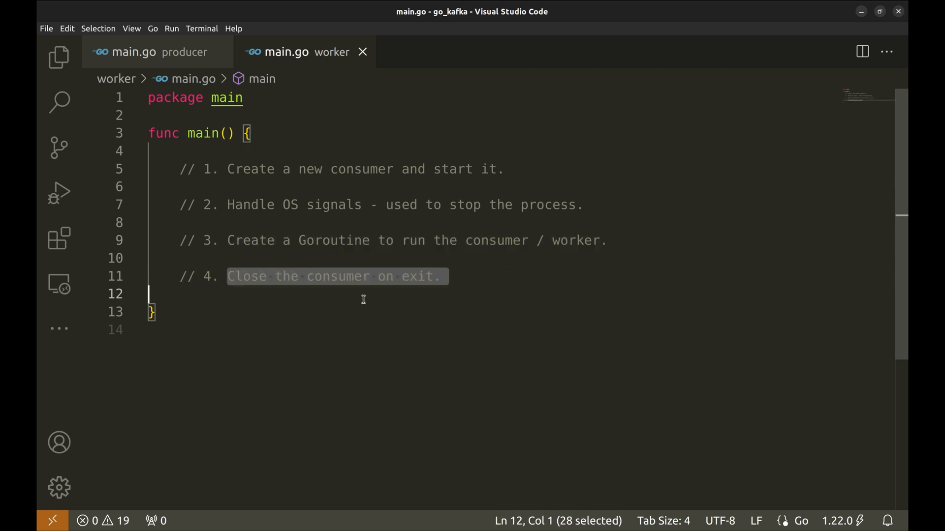
{"action": "left_click", "coordinate": [466, 277]}
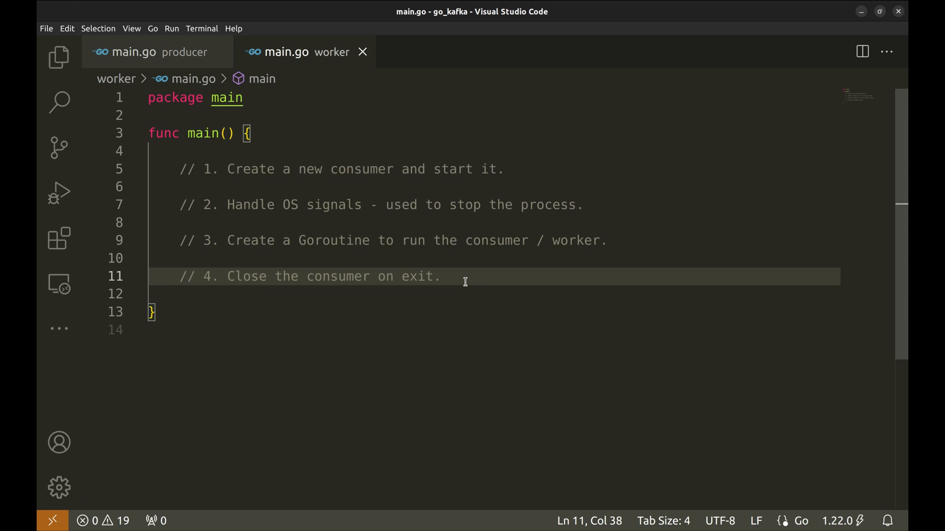
{"action": "left_click", "coordinate": [465, 276]}
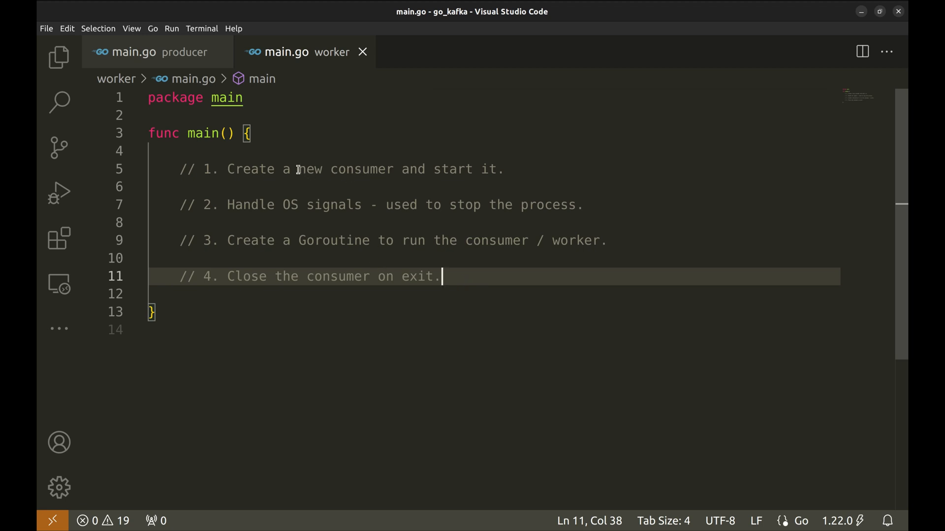
{"action": "left_click", "coordinate": [392, 169]}
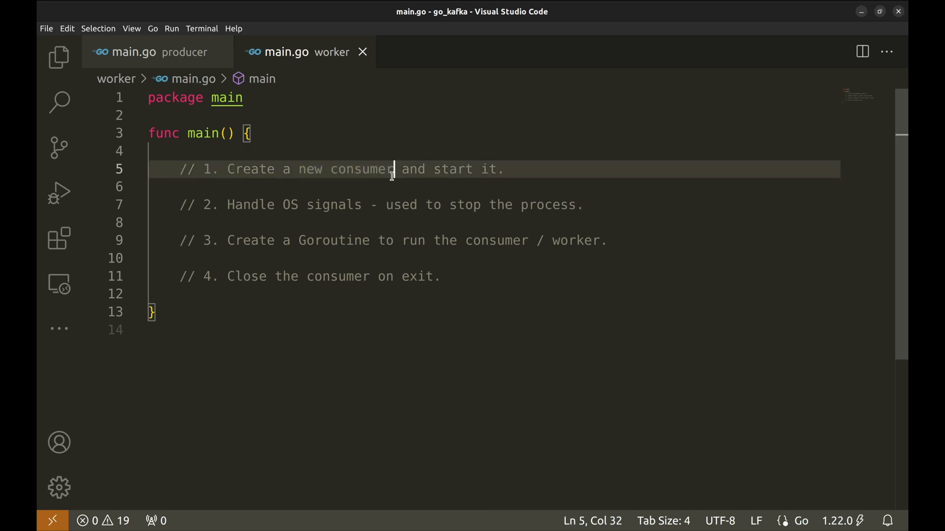
{"action": "left_click", "coordinate": [148, 52]}
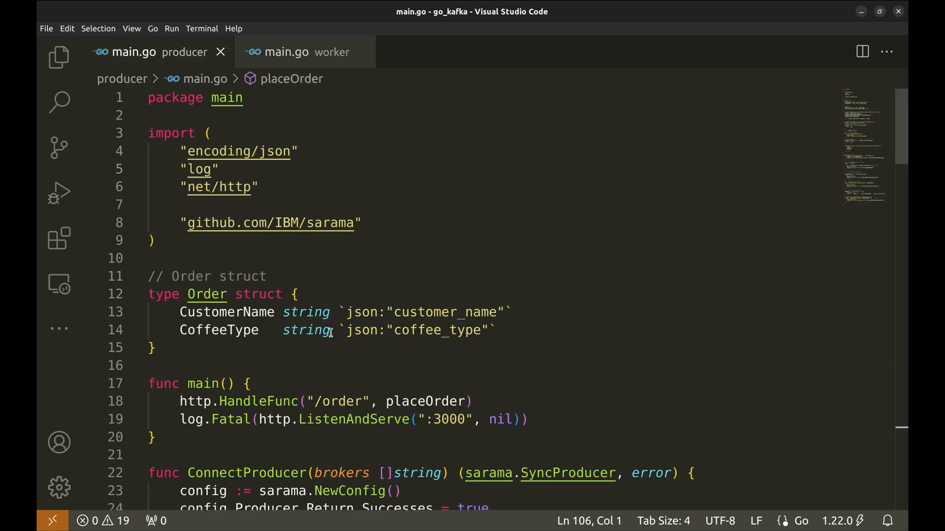
Step: Paste ConnectProducer below main in the worker's main.go and select its name for renaming
{"action": "scroll", "scroll_direction": "down", "scroll_amount": 3}
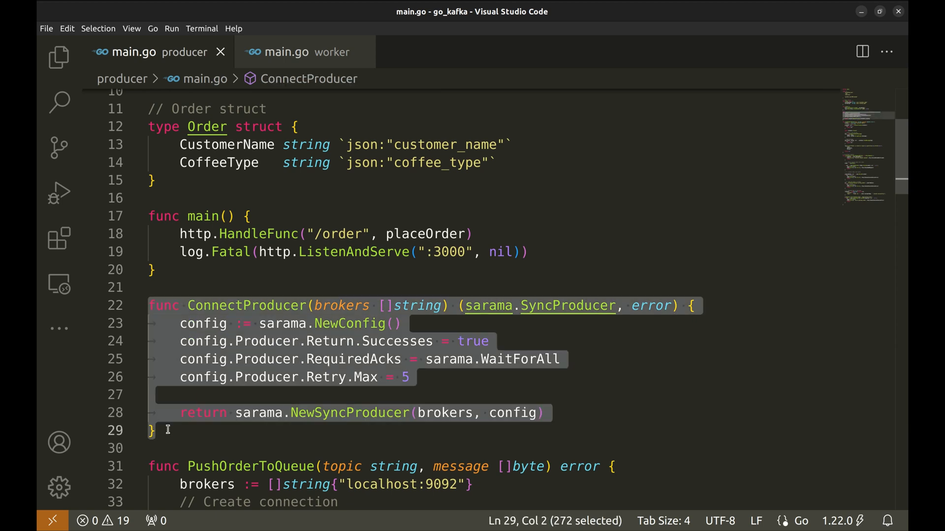
{"action": "left_click", "coordinate": [304, 52]}
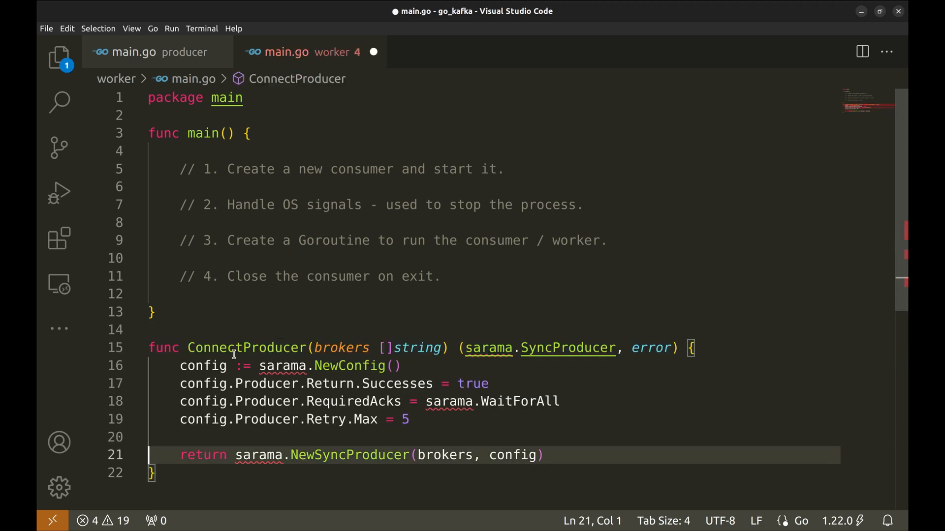
{"action": "double_click", "coordinate": [247, 347]}
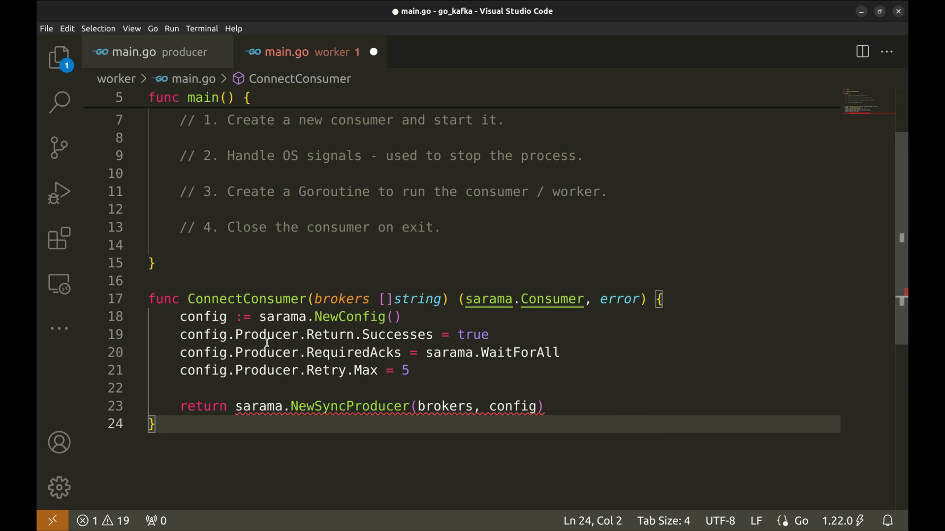
Step: Rename to ConnectConsumer returning sarama.Consumer via sarama.NewConsumer with Consumer.Return.Errors = true, and save
{"action": "type", "text": "Consum"}
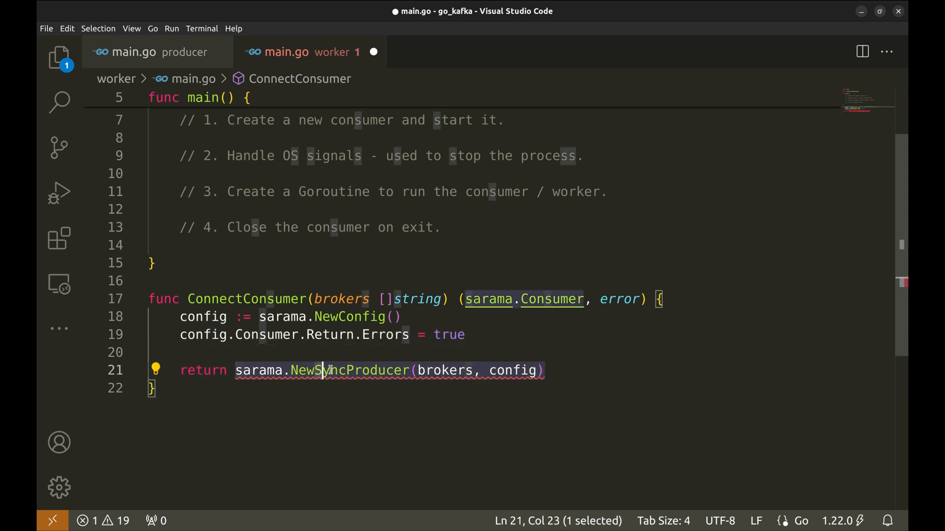
{"action": "type", "text": "NewCon"}
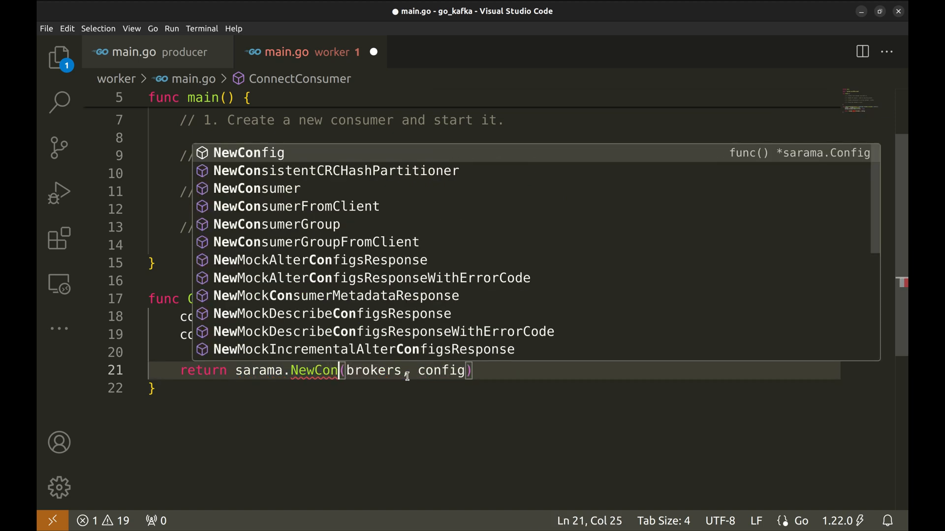
{"action": "left_click", "coordinate": [256, 189]}
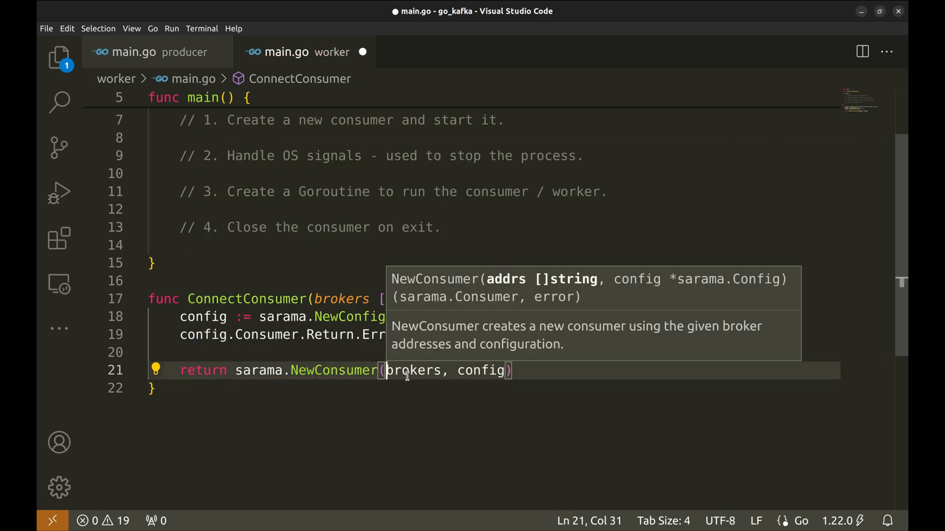
{"action": "left_click", "coordinate": [150, 388]}
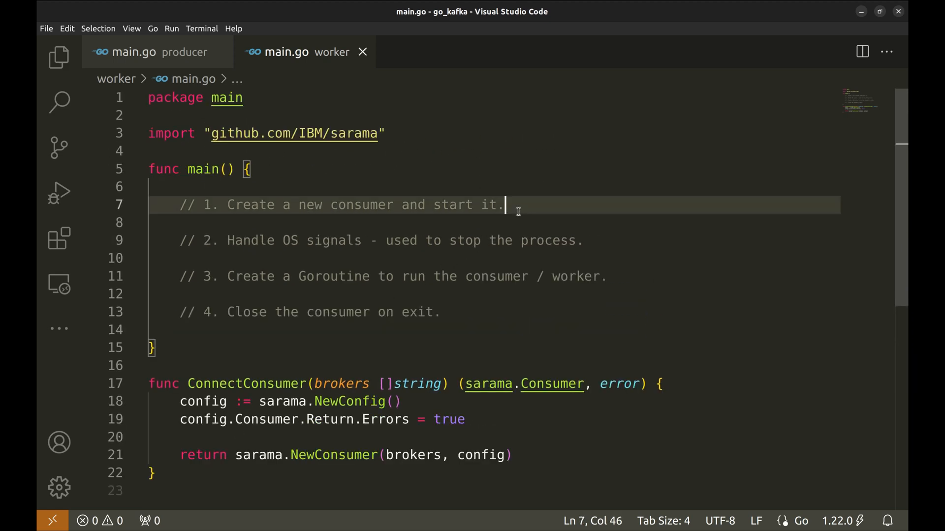
Step: Declare worker, err := ConnectConsumer([]string{"localhost:9092"}) with a panic on error
{"action": "key", "text": "Enter"}
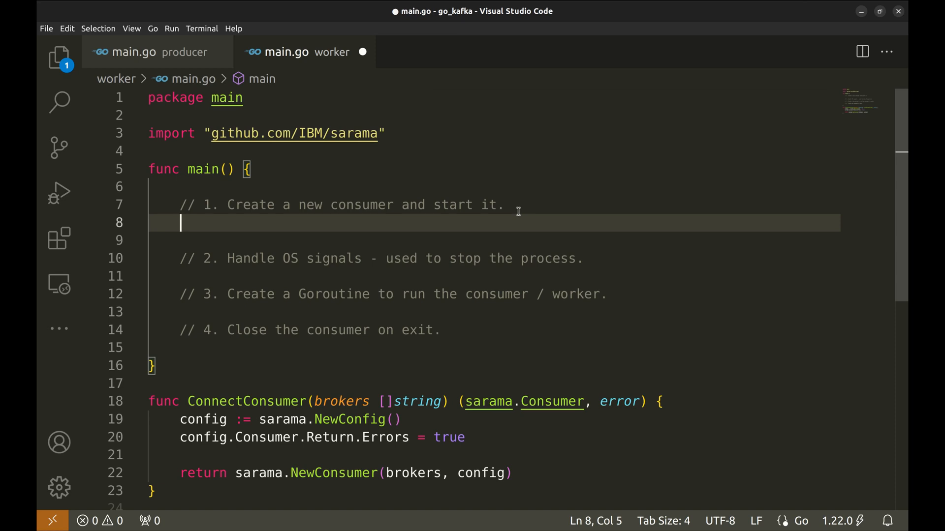
{"action": "type", "text": "Conn"}
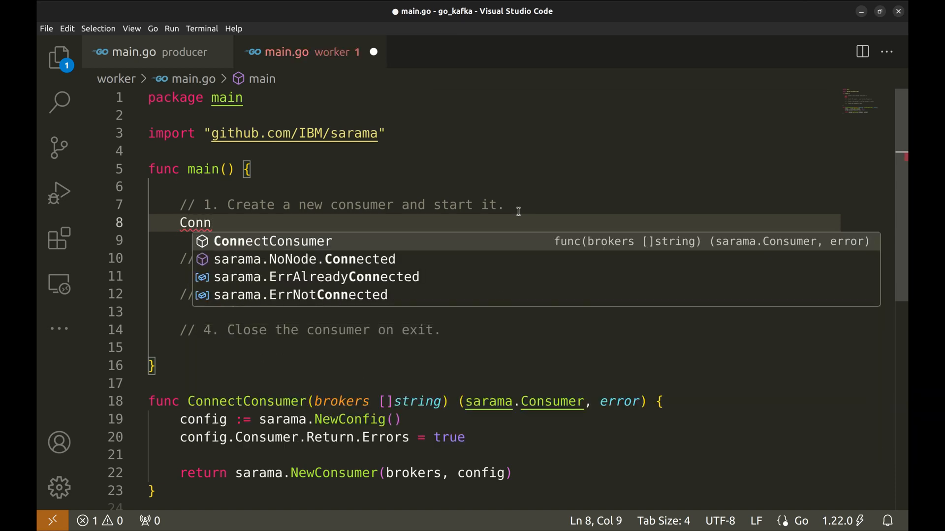
{"action": "key", "text": "Tab"}
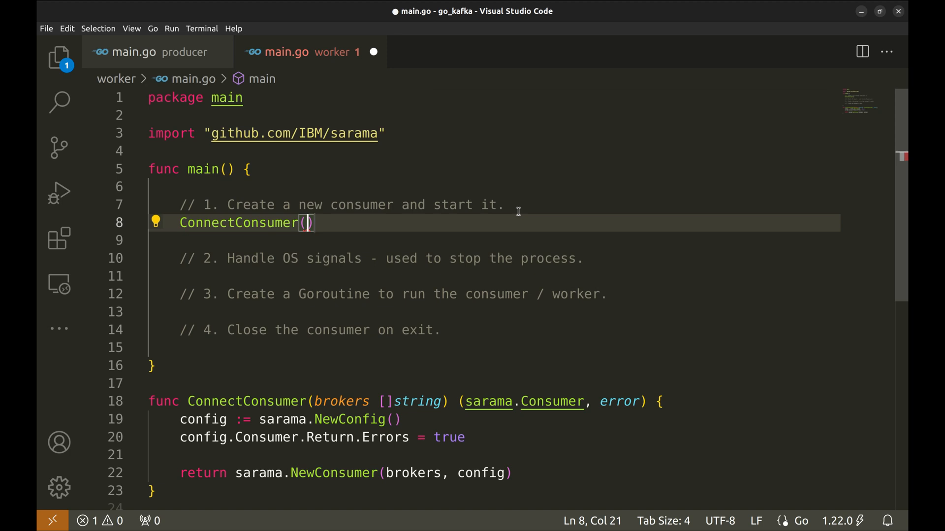
{"action": "type", "text": "[]string"}
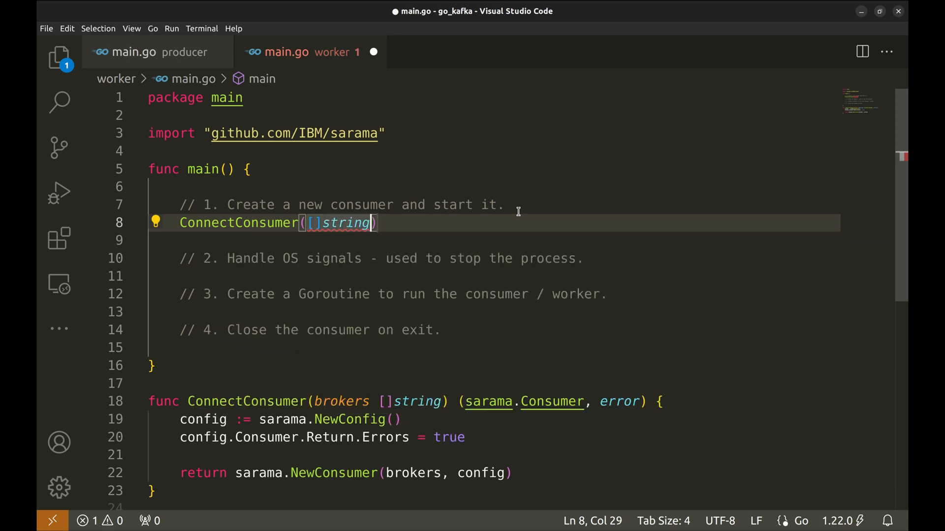
{"action": "type", "text": "{\"localhost:9092\"}"}
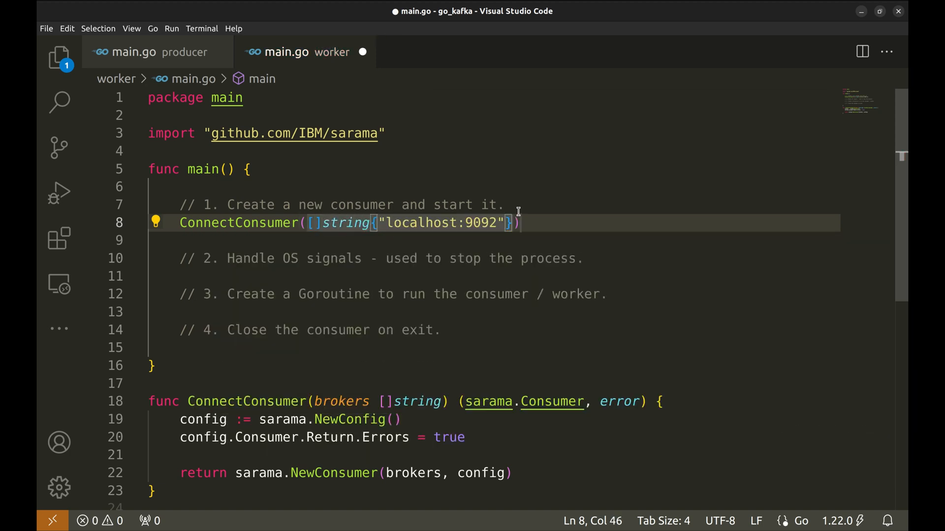
{"action": "type", "text": "worker, err:="}
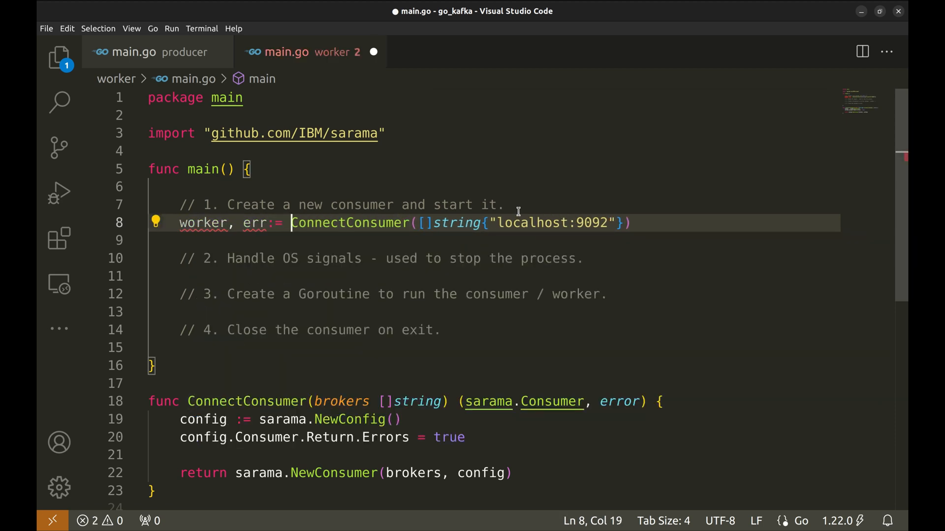
{"action": "key", "text": "ctrl+s"}
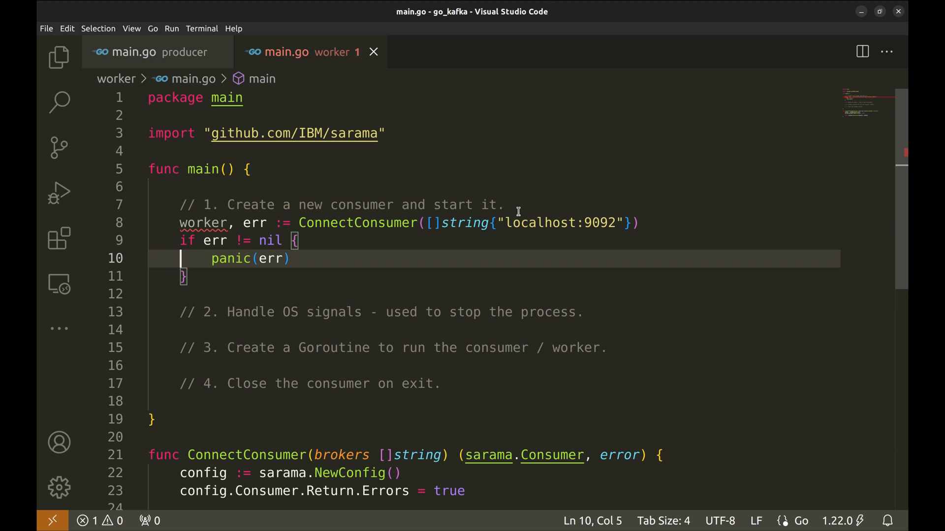
Step: Add topic := "coffee_orders" at the top of main and save
{"action": "key", "text": "Enter"}
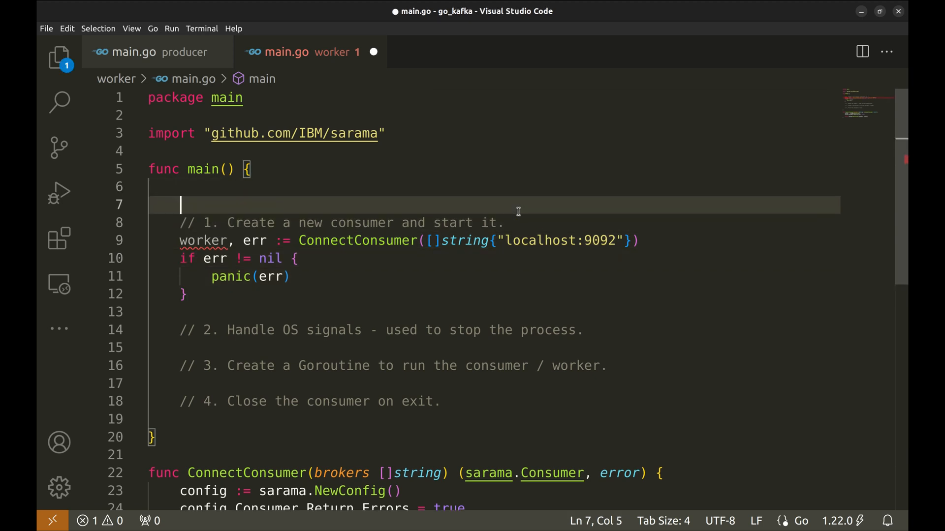
{"action": "type", "text": "topic"}
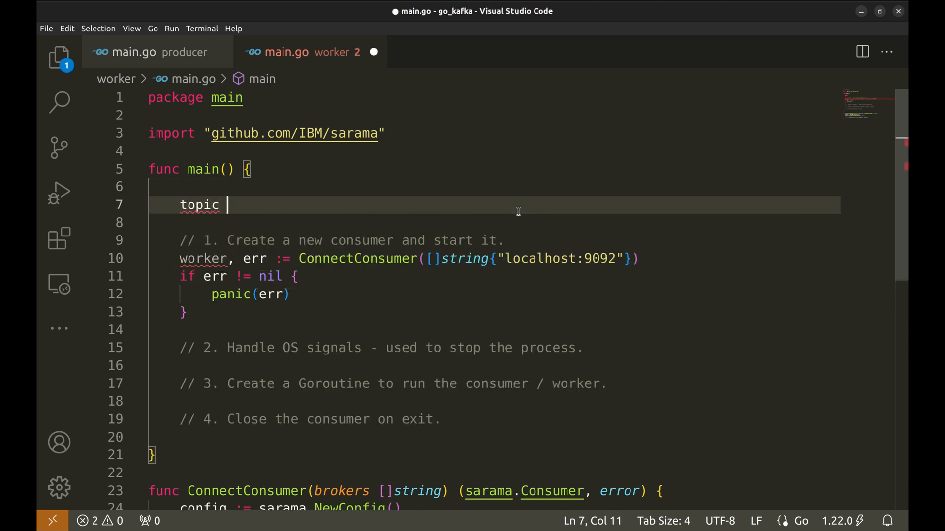
{"action": "type", "text": ":="}
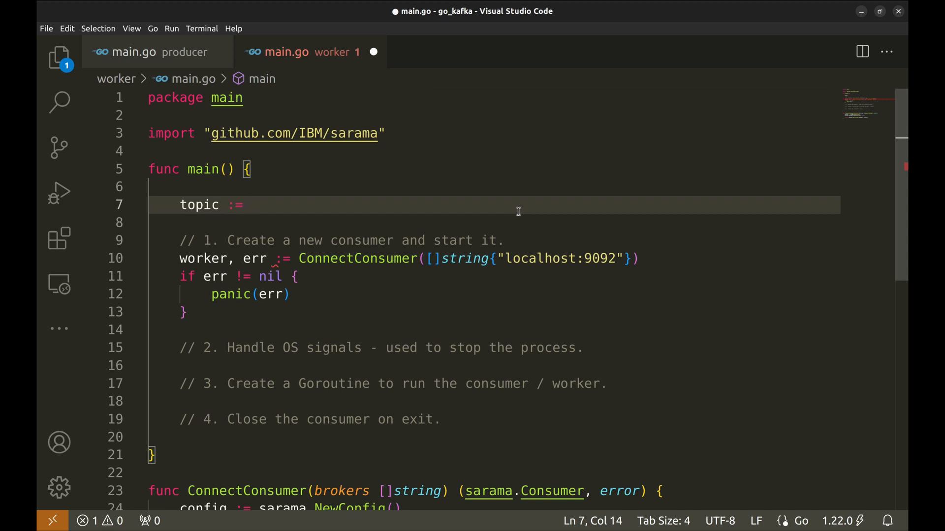
{"action": "type", "text": "\""}
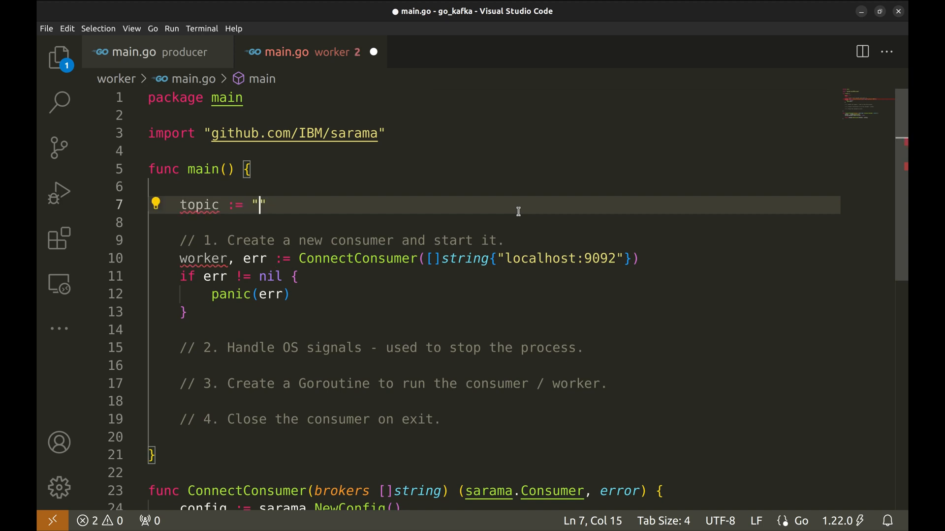
{"action": "type", "text": "coffee_orders"}
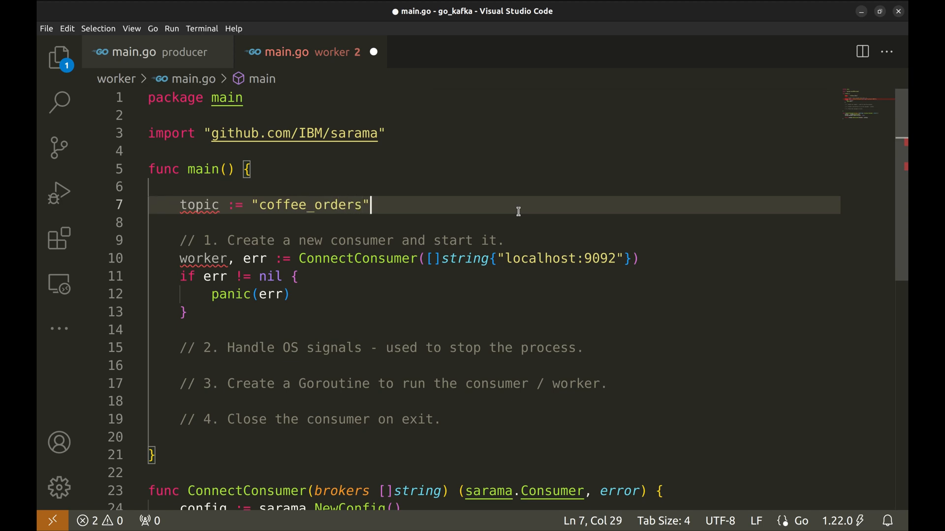
{"action": "key", "text": "Ctrl+s"}
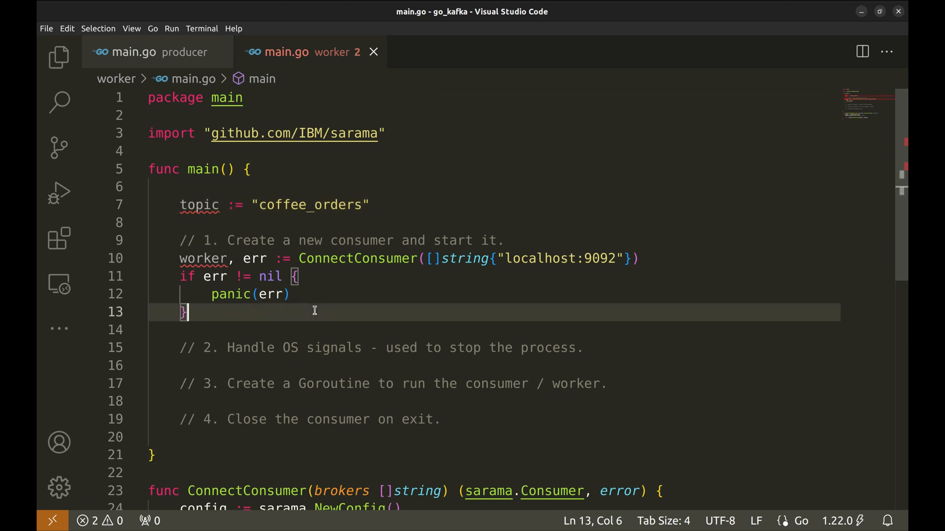
Step: Declare consumer, err := worker.ConsumePartition(topic, 0, sarama.OffsetOldest)
{"action": "type", "text": "worker"}
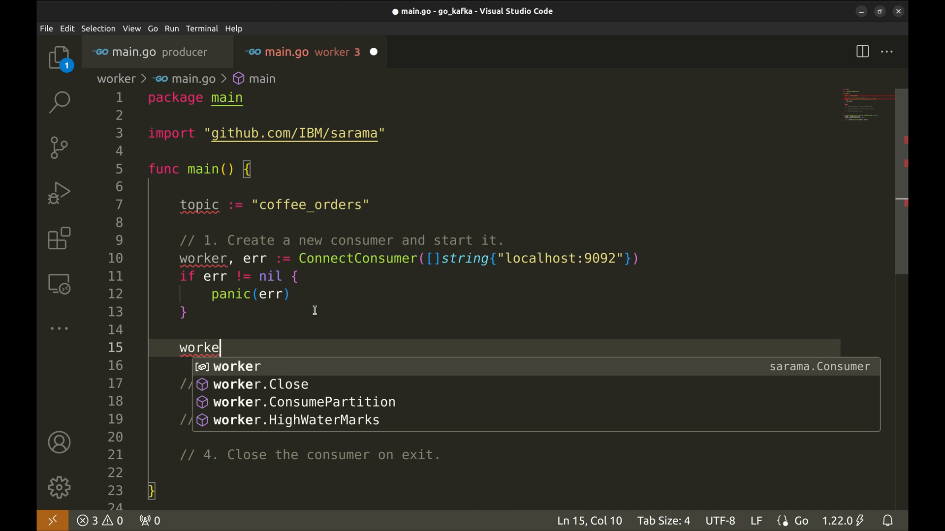
{"action": "type", "text": "r."}
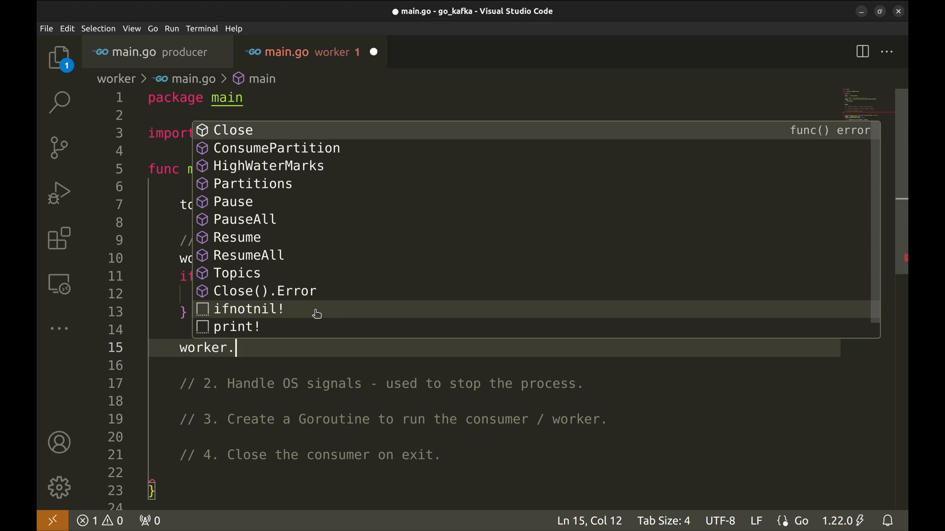
{"action": "left_click", "coordinate": [279, 149]}
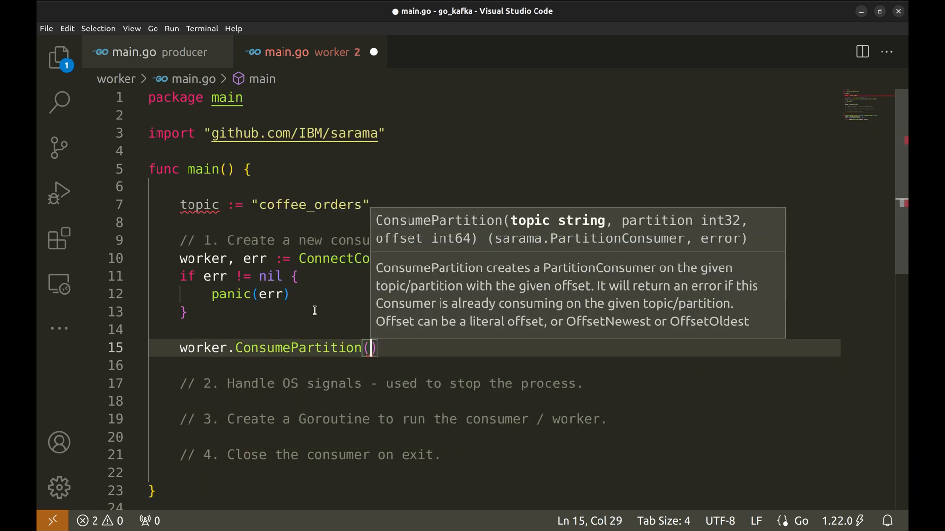
{"action": "mouse_move", "coordinate": [513, 224]}
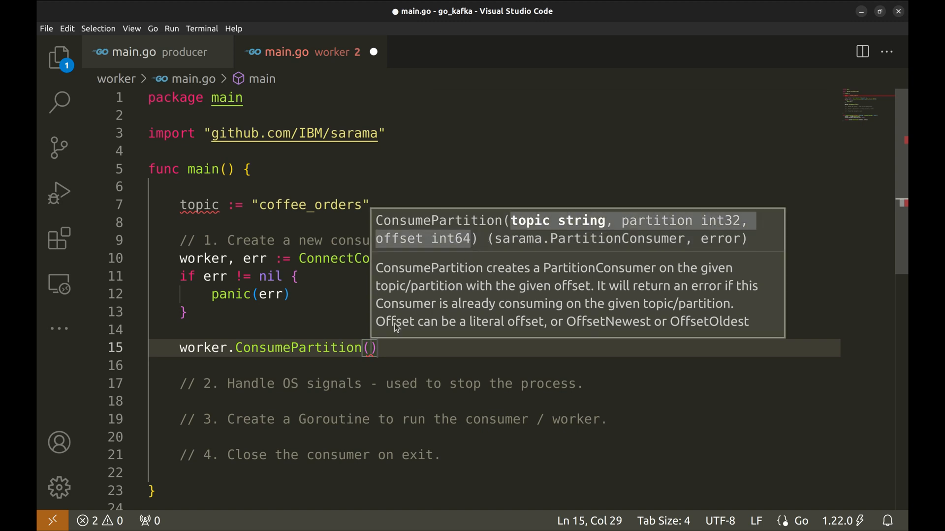
{"action": "type", "text": "topic,"}
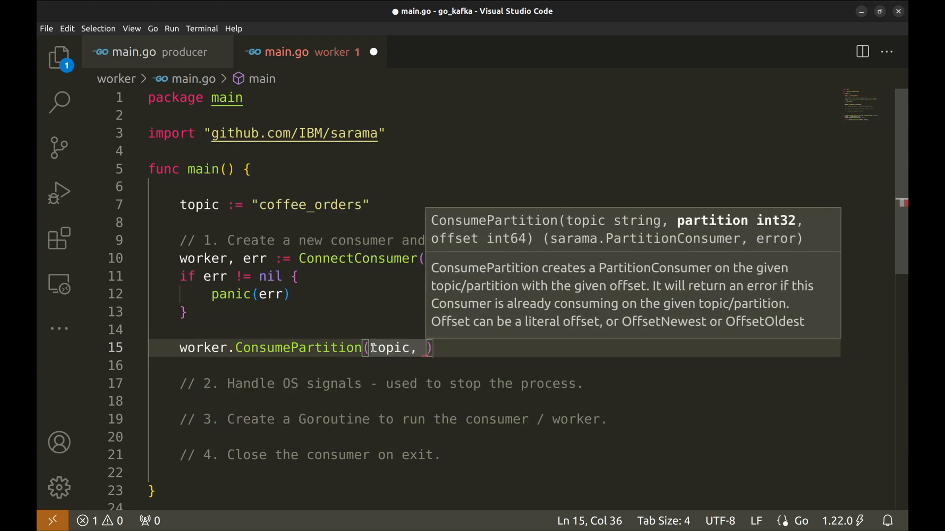
{"action": "type", "text": "0,"}
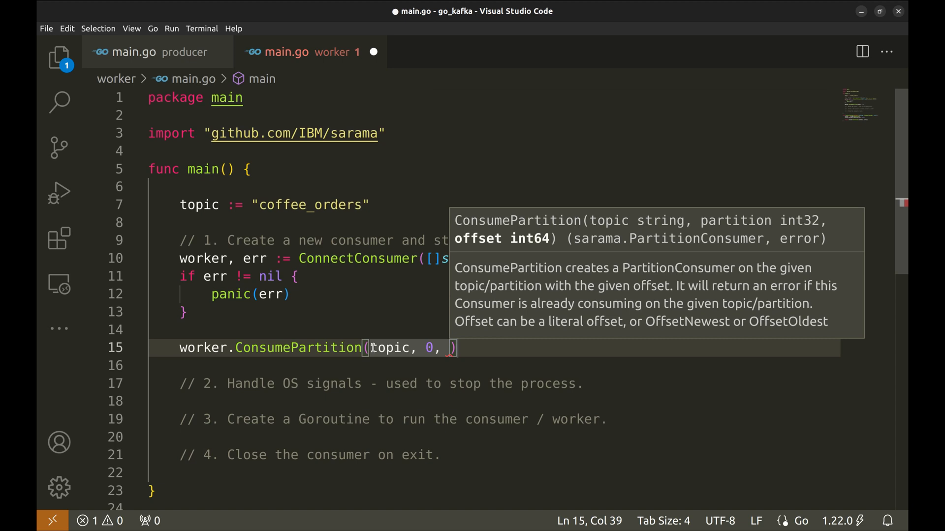
{"action": "type", "text": "sa"}
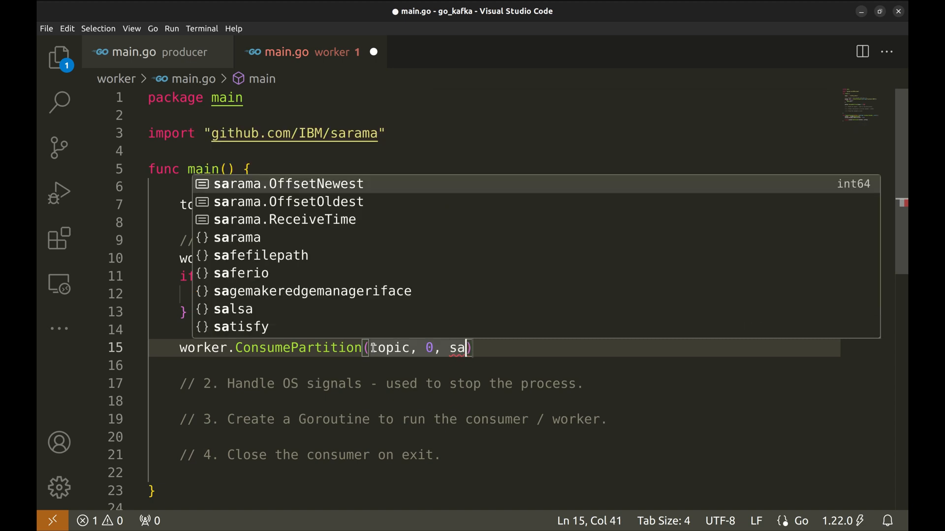
{"action": "type", "text": "ra"}
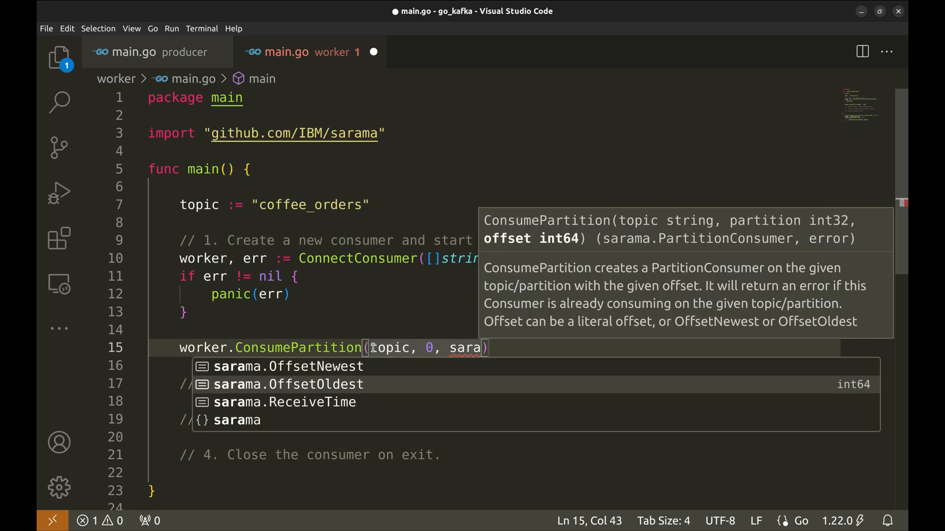
{"action": "left_click", "coordinate": [288, 384]}
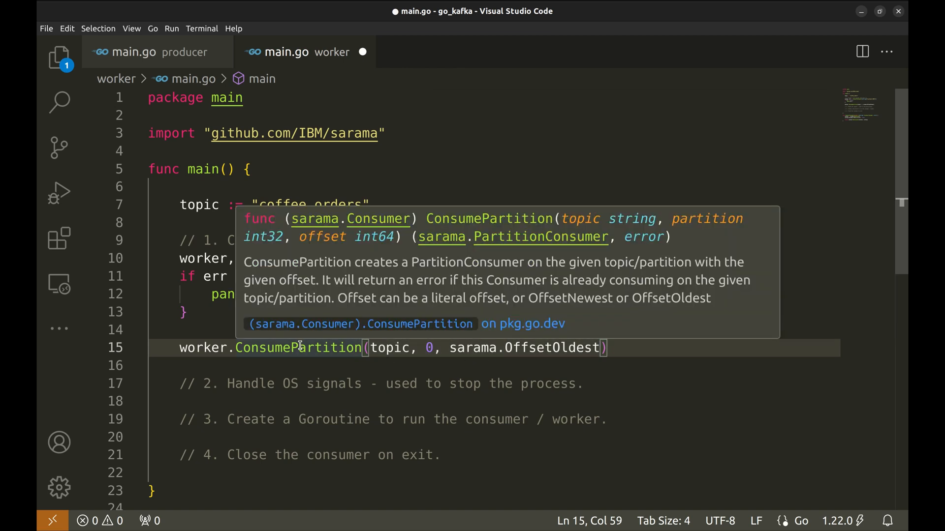
{"action": "mouse_move", "coordinate": [402, 263]}
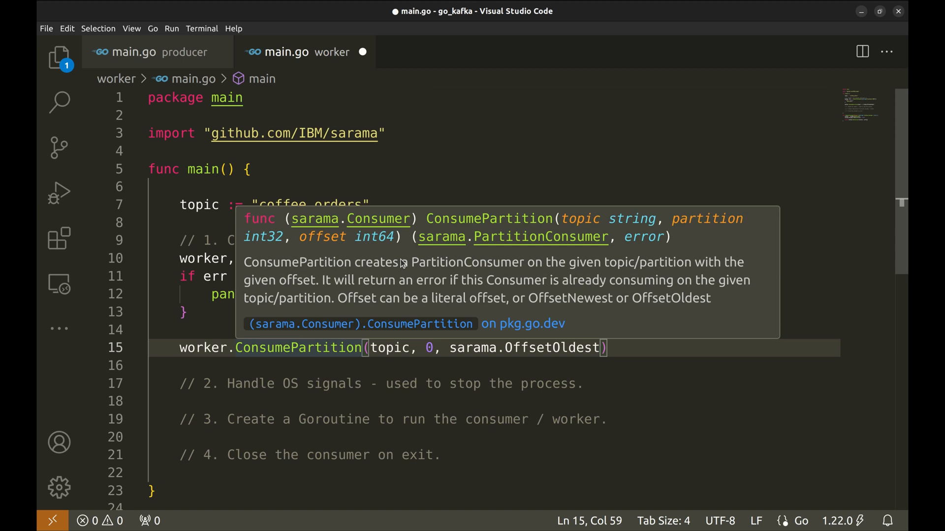
{"action": "mouse_move", "coordinate": [269, 348]}
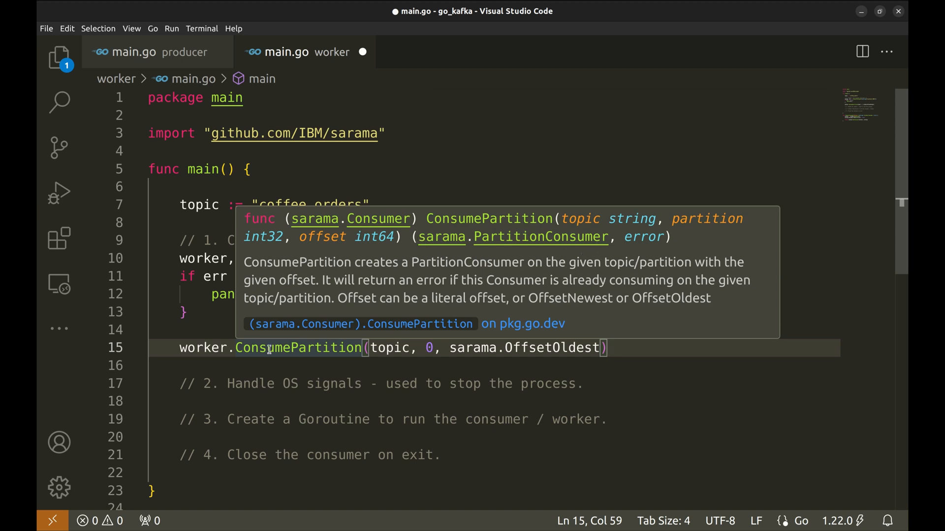
Step: Add the if err != nil panic block after consuming and save
{"action": "type", "text": "consumer, err :="}
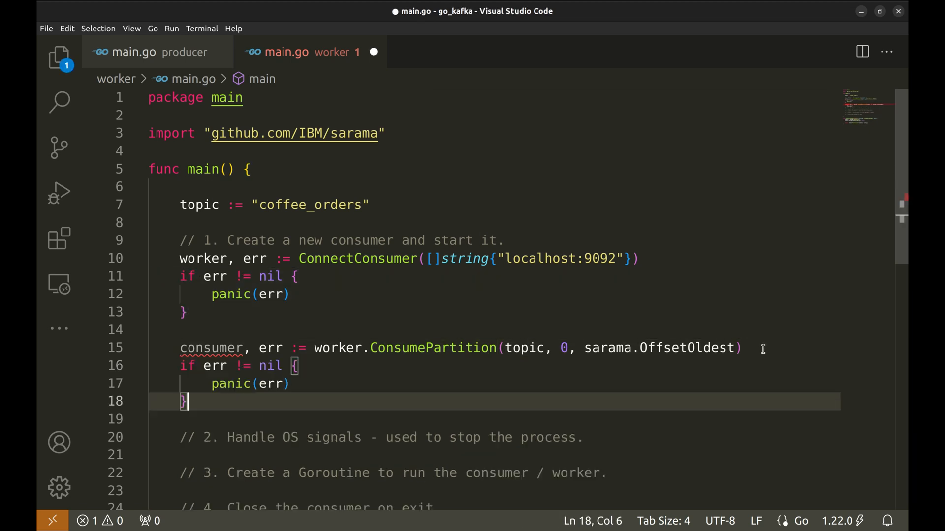
{"action": "key", "text": "Enter"}
{"action": "type", "text": "fmt.Println(\"Consumer started.\")"}
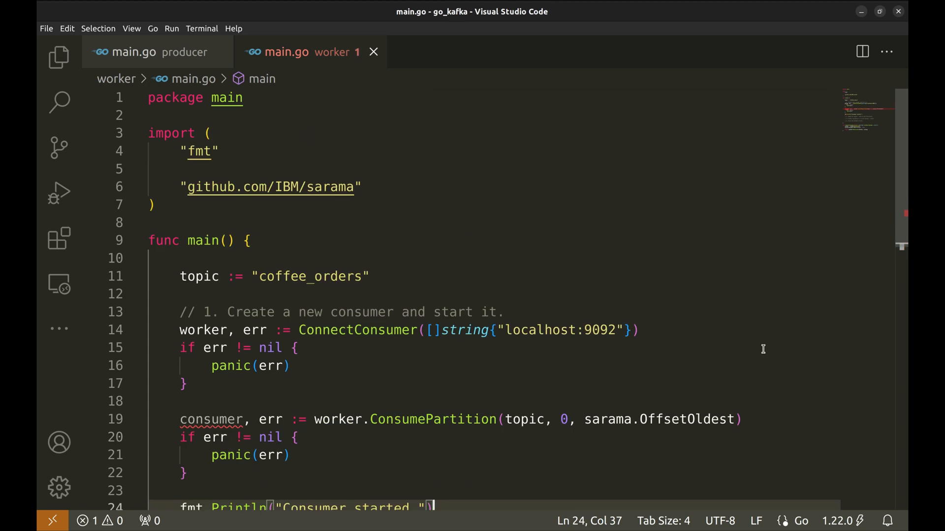
Step: Print "Consumer started" and start the sigchan signal-channel lines under the OS signals comment
{"action": "scroll", "scroll_direction": "down", "scroll_amount": 3}
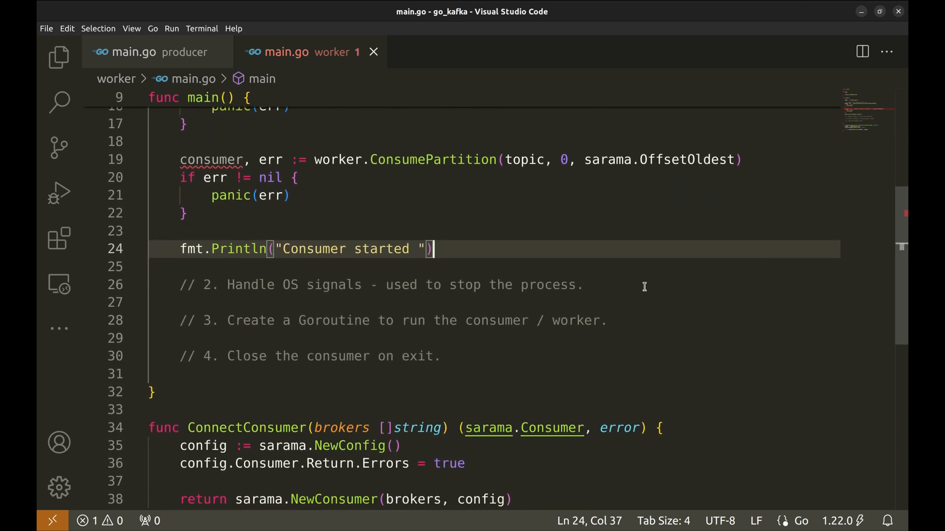
{"action": "left_click_drag", "start_coordinate": [228, 285], "coordinate": [341, 285]}
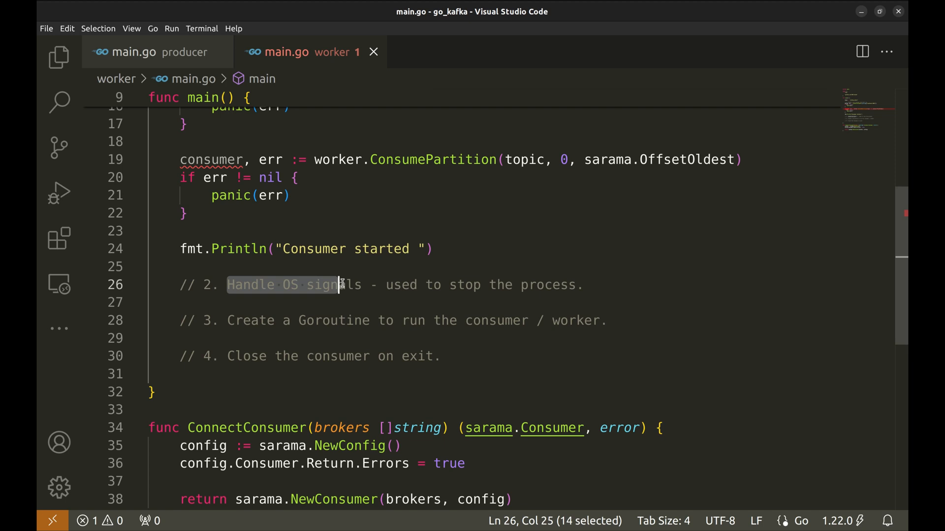
{"action": "key", "text": "Enter"}
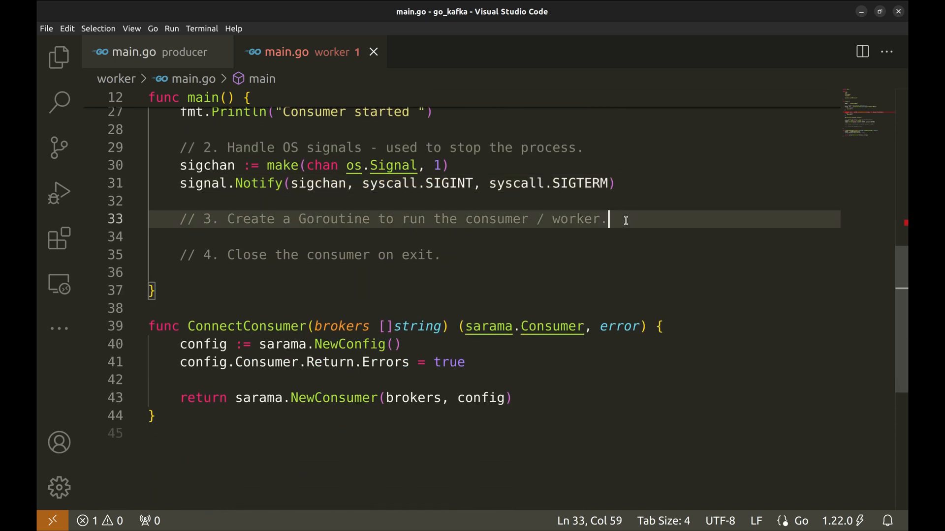
Step: Create doneCh and a worker goroutine whose select loop prints errors from consumer.Errors()
{"action": "type", "text": "doneCh := make(chan struct{})"}
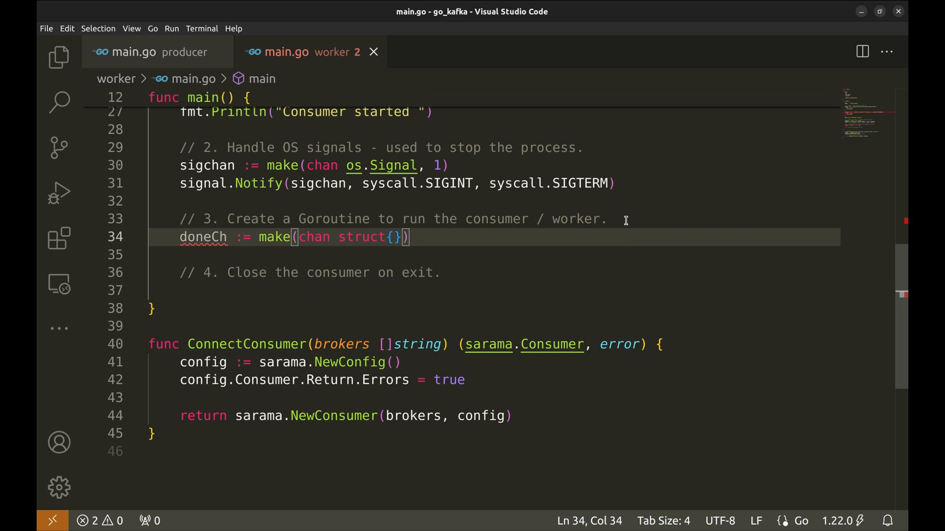
{"action": "mouse_move", "coordinate": [417, 237]}
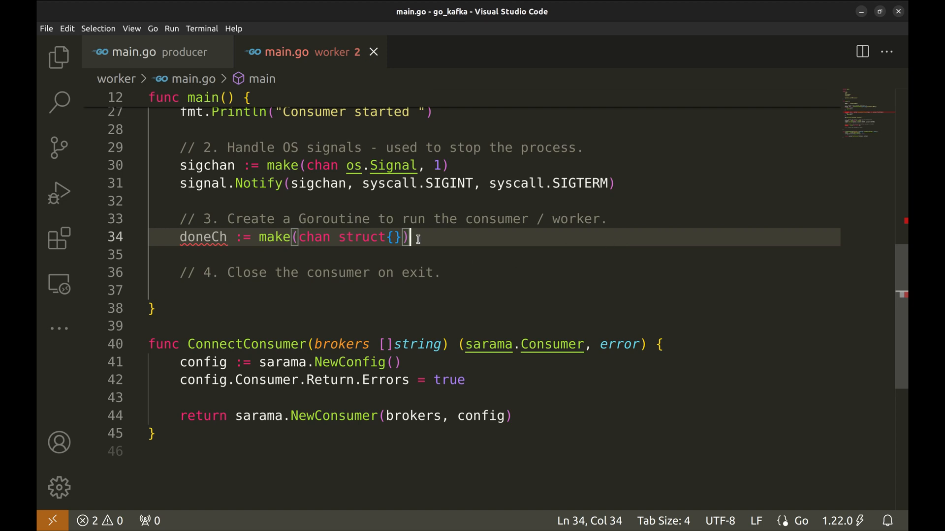
{"action": "type", "text": "go func() {"}
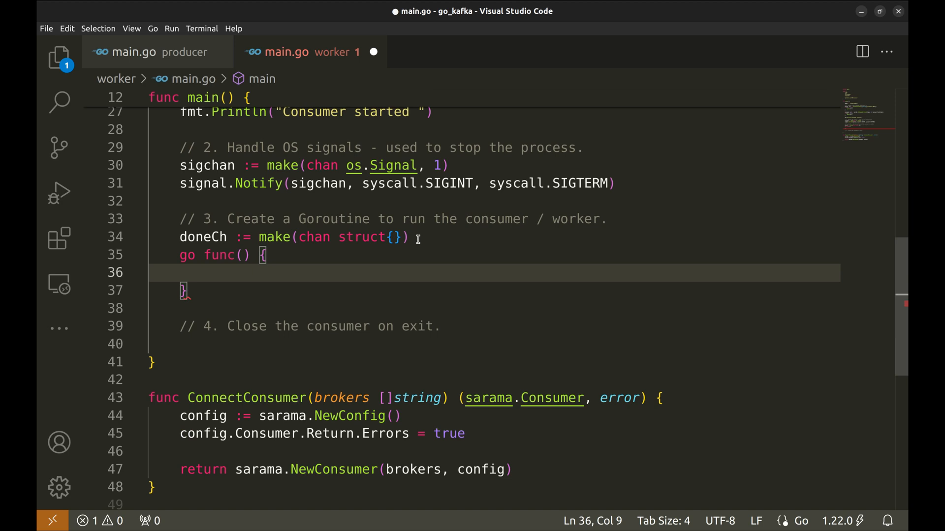
{"action": "type", "text": "for {"}
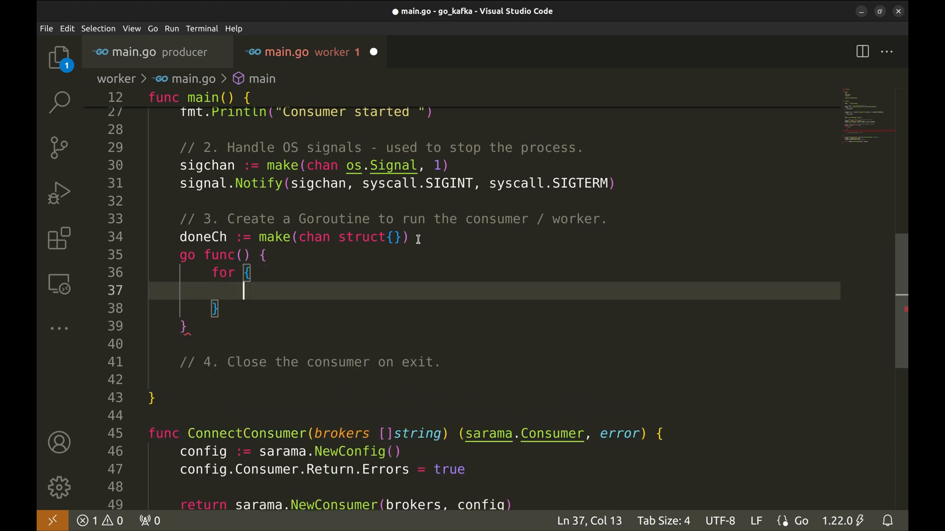
{"action": "type", "text": "s"}
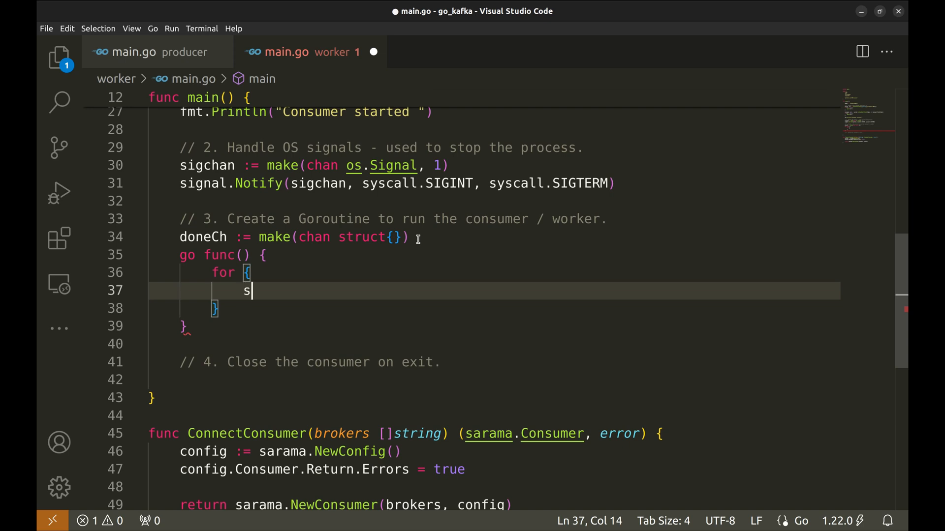
{"action": "type", "text": "elect {"}
{"action": "type", "text": "case"}
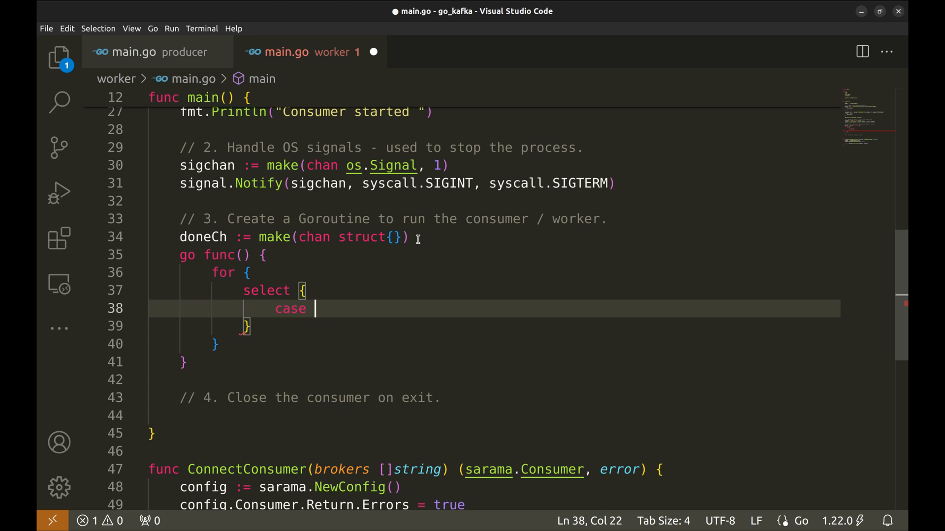
{"action": "type", "text": "<-"}
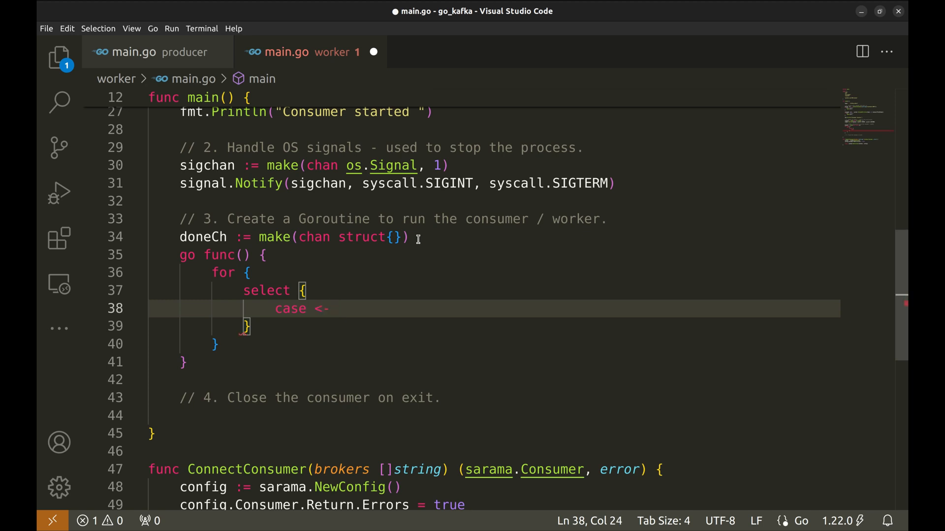
{"action": "type", "text": "consumer.Errors()"}
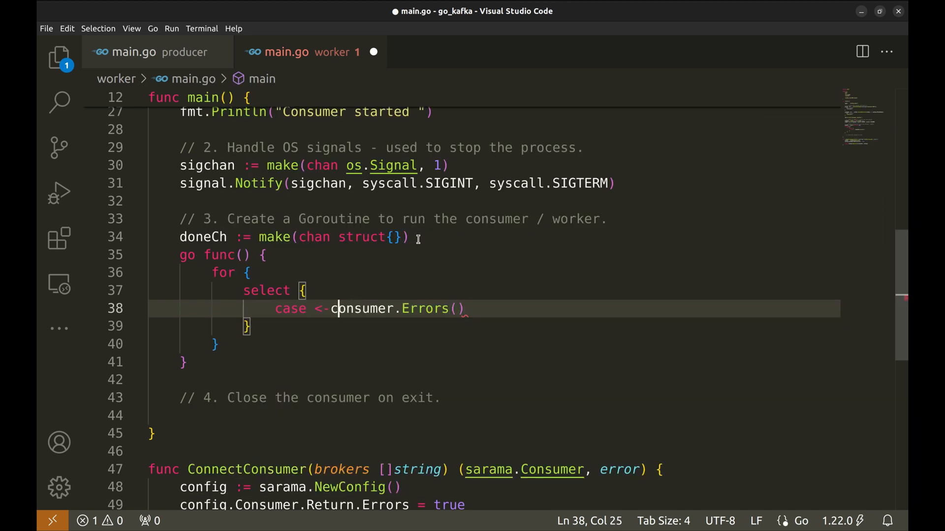
{"action": "type", "text": "err"}
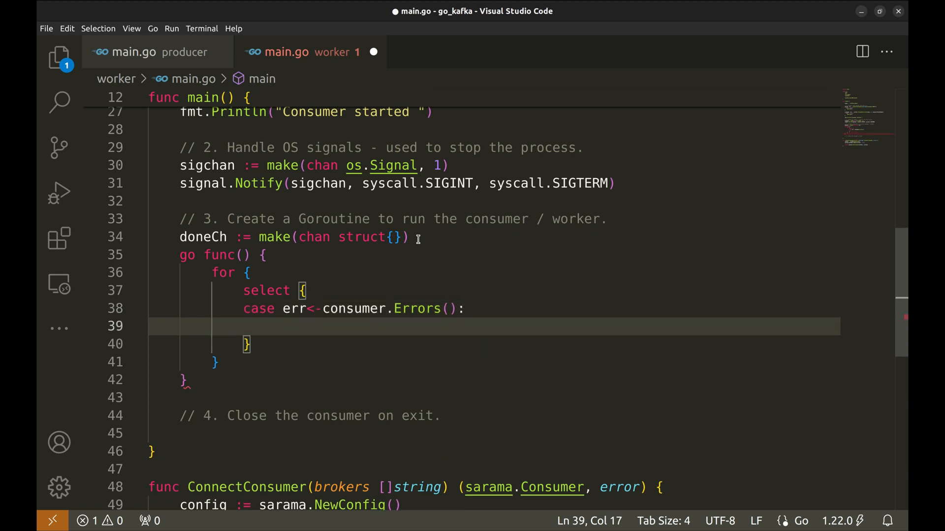
{"action": "type", "text": "fmt.Println(err)"}
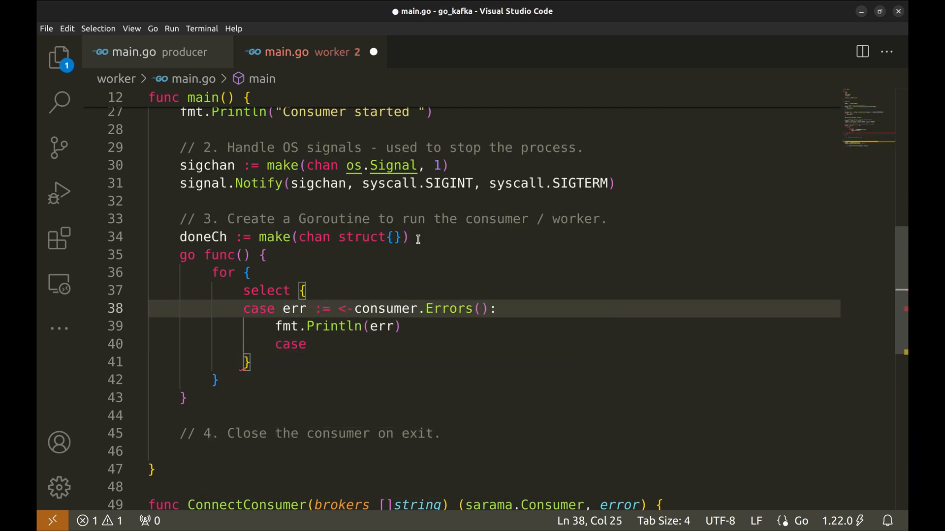
Step: Handle consumer.Messages() by incrementing msgCnt and printing the received order count, topic and message
{"action": "type", "text": "msg"}
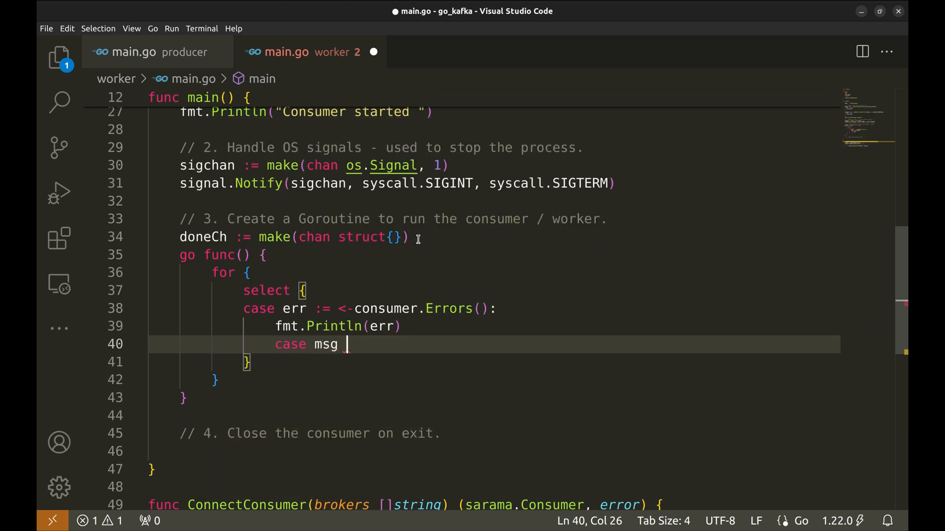
{"action": "type", "text": ":= <"}
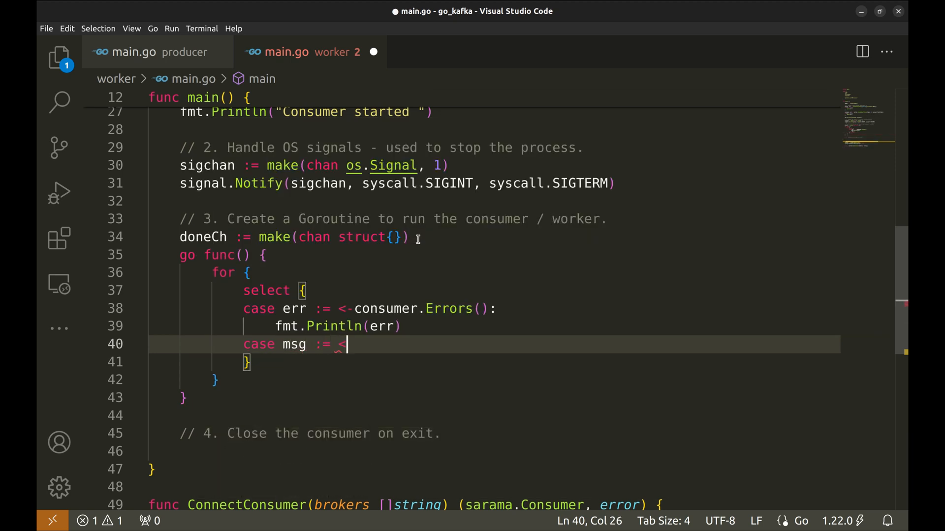
{"action": "type", "text": "-consumer.Messages():"}
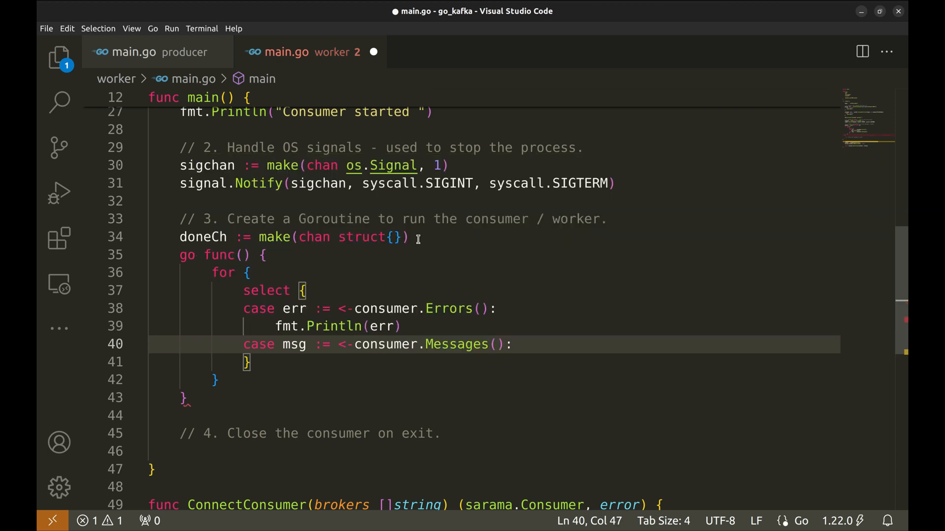
{"action": "key", "text": "Enter"}
{"action": "type", "text": "m"}
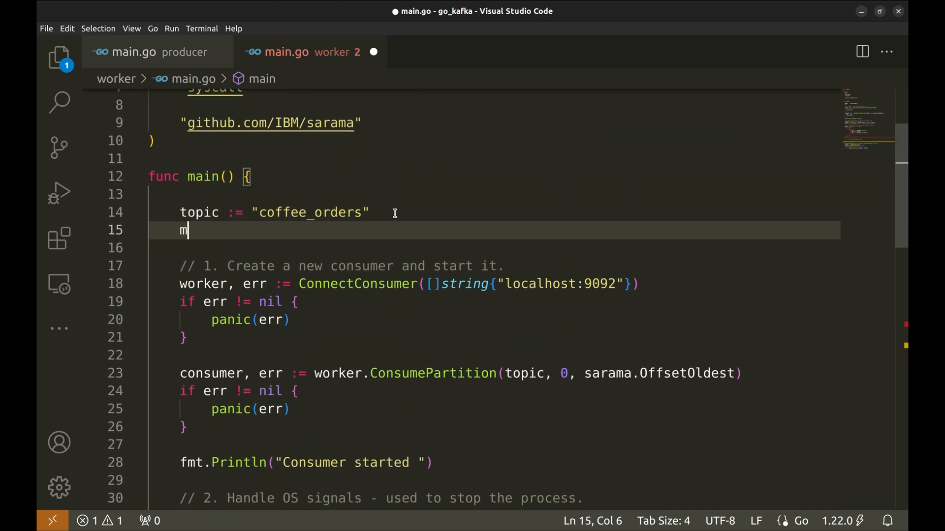
{"action": "type", "text": "sgCnt ="}
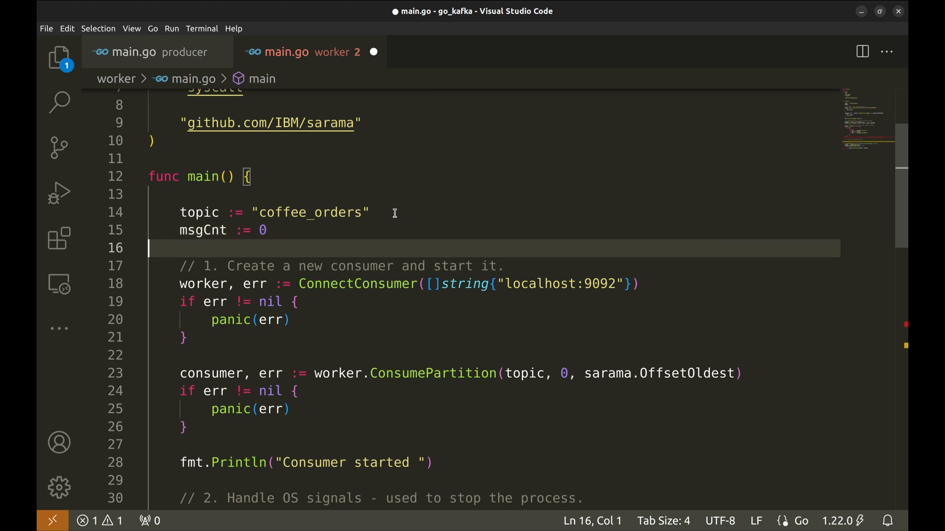
{"action": "scroll", "scroll_direction": "down", "scroll_amount": 3}
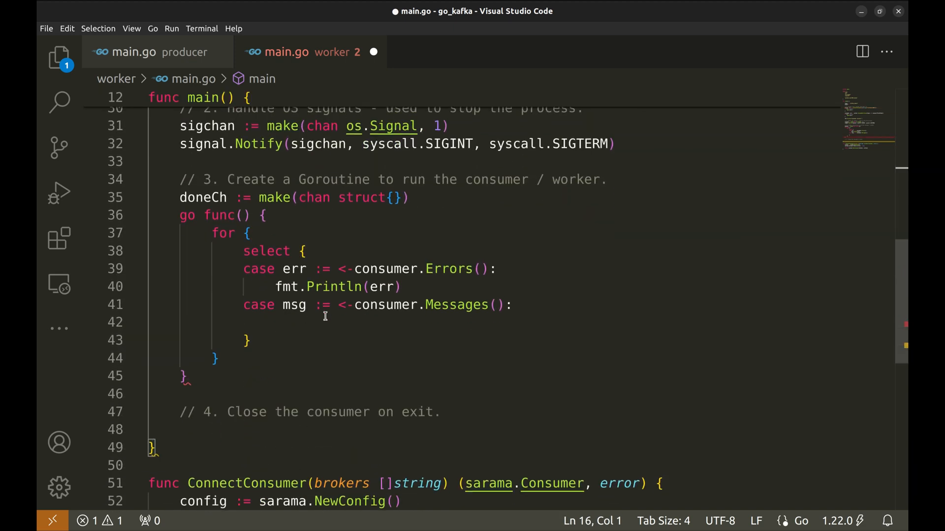
{"action": "type", "text": "msgCnt ++"}
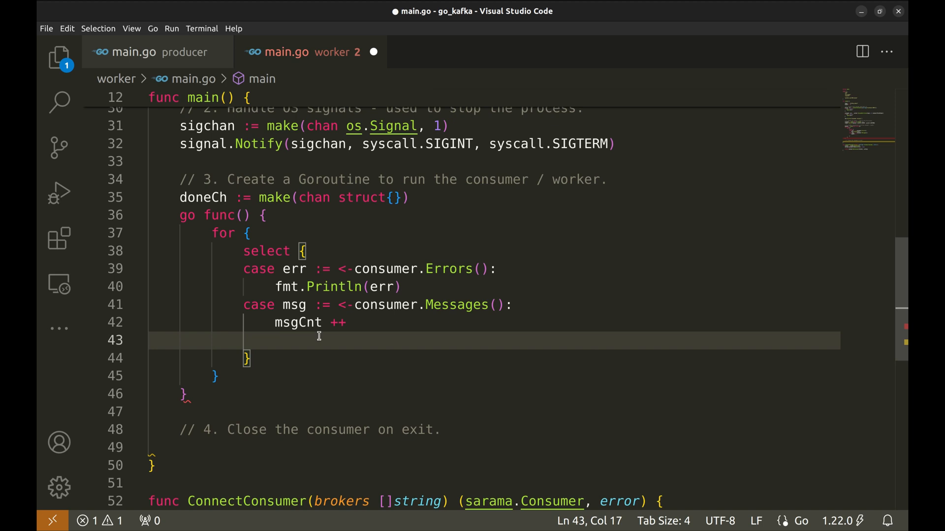
{"action": "type", "text": "fmt.Printf(\"Received order Count %d: | Topic(%s) | Message(%s) \\n\", msgCount, string"}
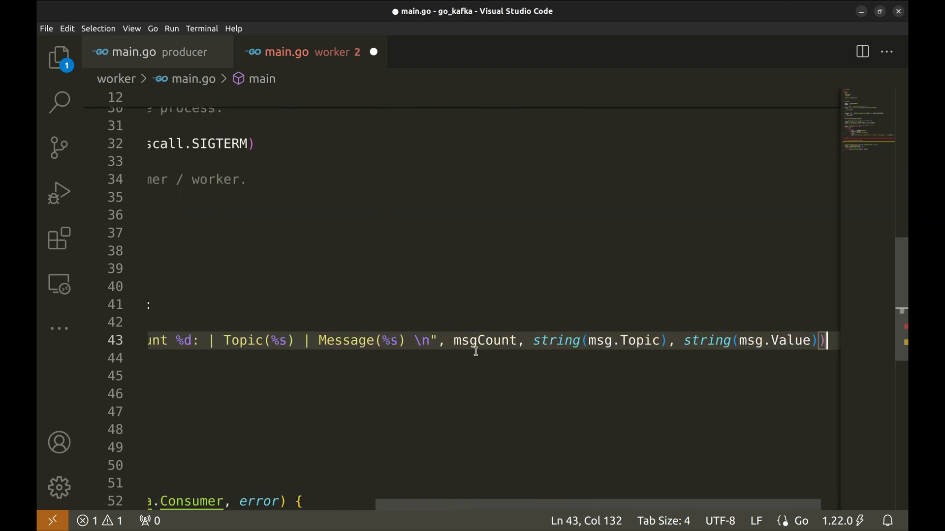
Step: Read order from string(msg.Value) and print "Brewing coffee for order: %s" for it
{"action": "type", "text": "order :="}
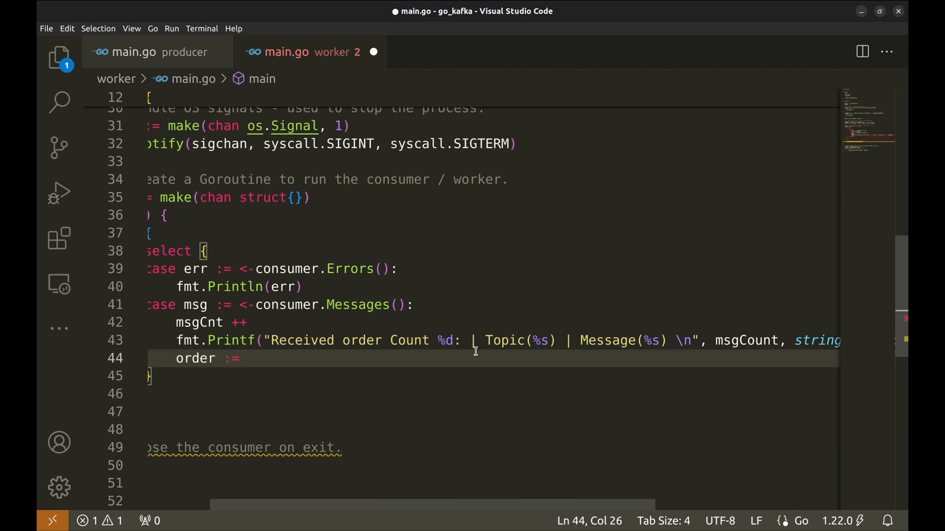
{"action": "type", "text": "msg.Value"}
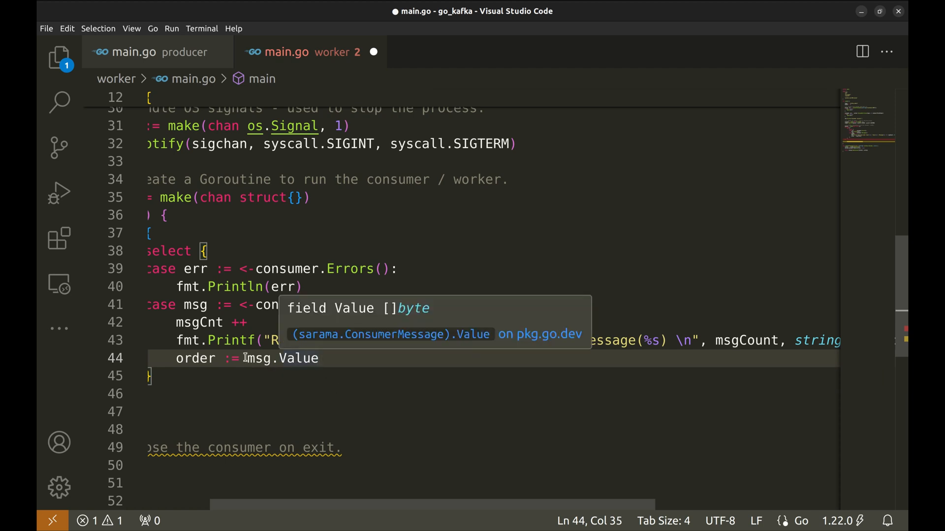
{"action": "type", "text": "string("}
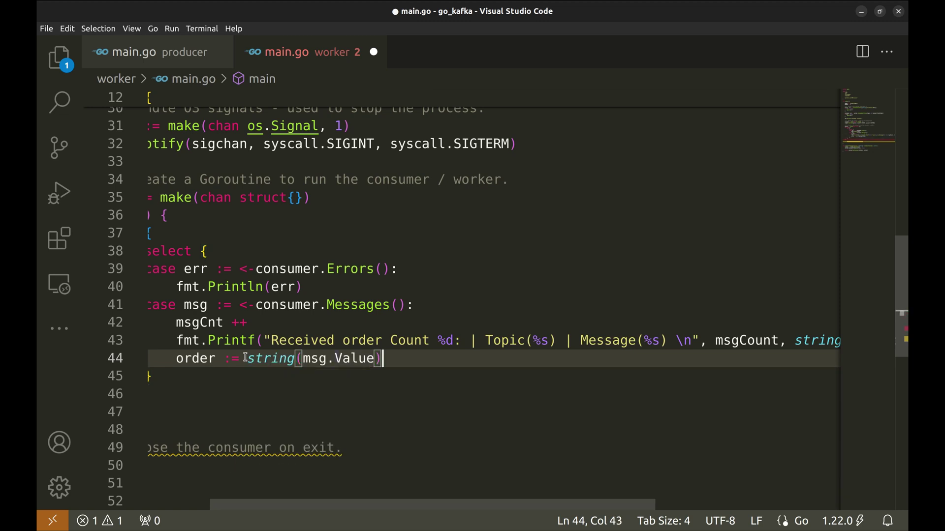
{"action": "scroll", "scroll_direction": "left", "scroll_amount": 3}
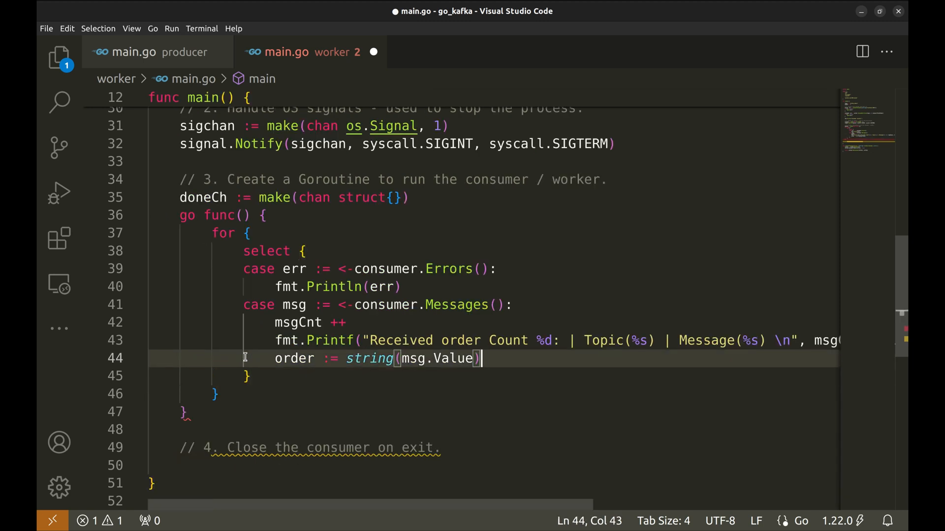
{"action": "type", "text": "fmt.Printf(\"Brewing coffee for order: %s\\n\", order)"}
{"action": "type", "text": "fmt.Println(\"Interrupt is detected"}
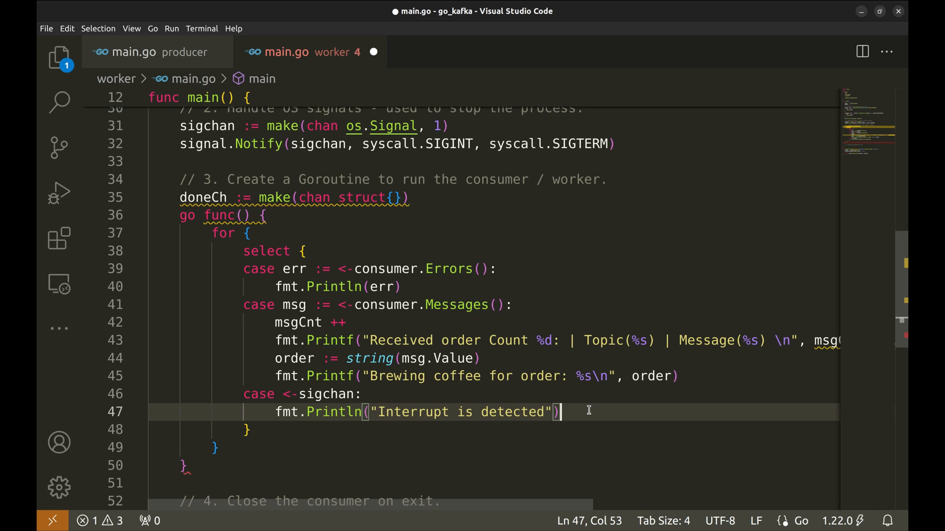
Step: On the sigchan interrupt case, signal doneCh with struct{}{} and save
{"action": "type", "text": "doneCh <-"}
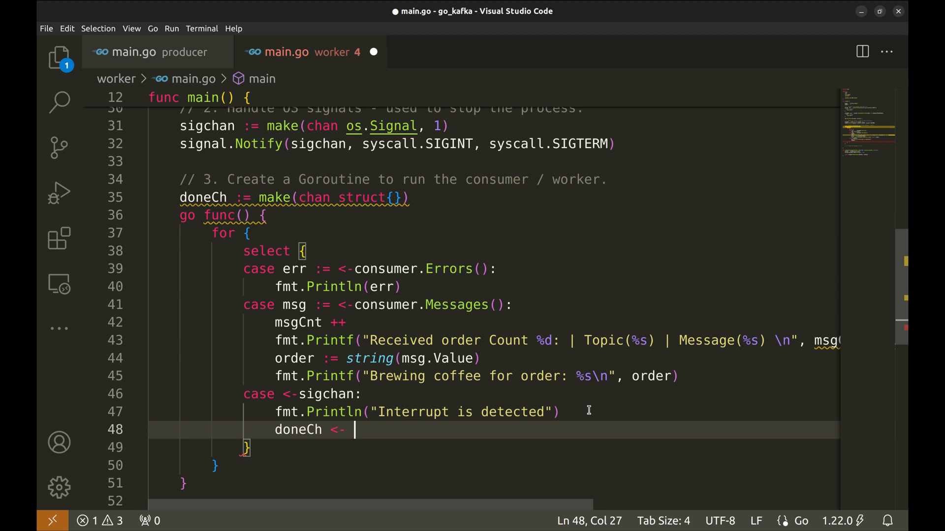
{"action": "type", "text": "sta"}
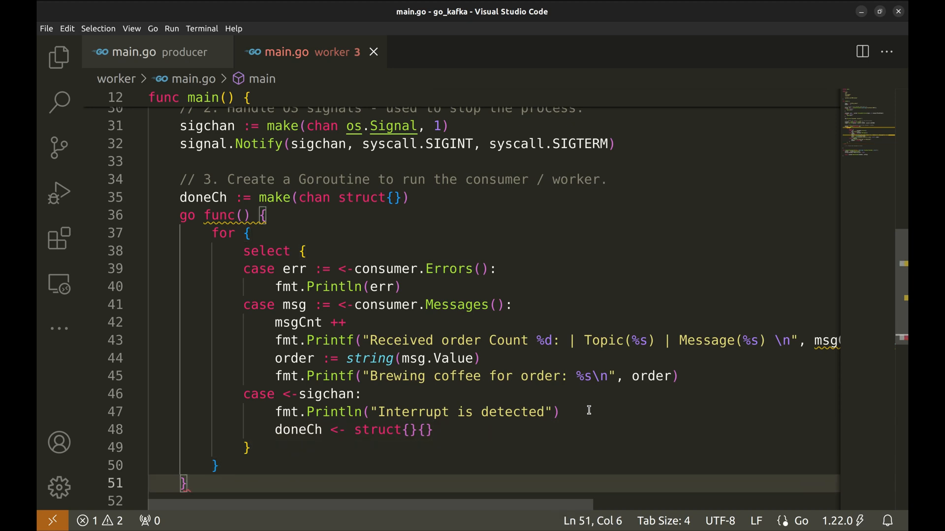
Step: After waiting on <-doneCh, print "Processed", msgCnt, "messages" and save
{"action": "type", "text": "()"}
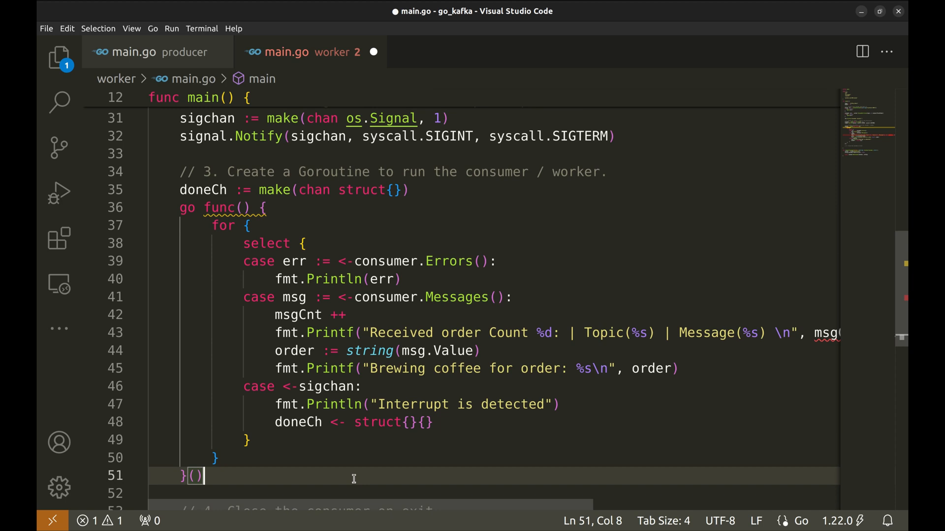
{"action": "scroll", "scroll_direction": "down", "scroll_amount": 3}
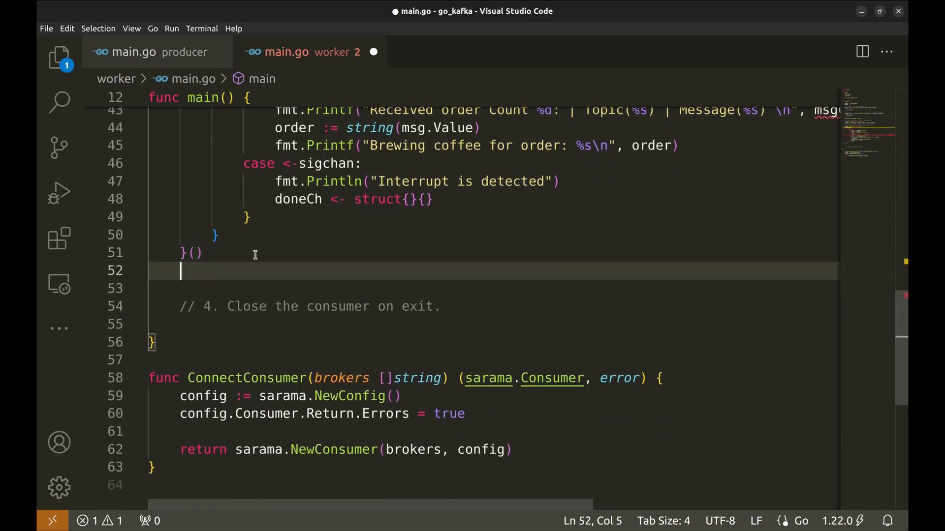
{"action": "type", "text": "<-do"}
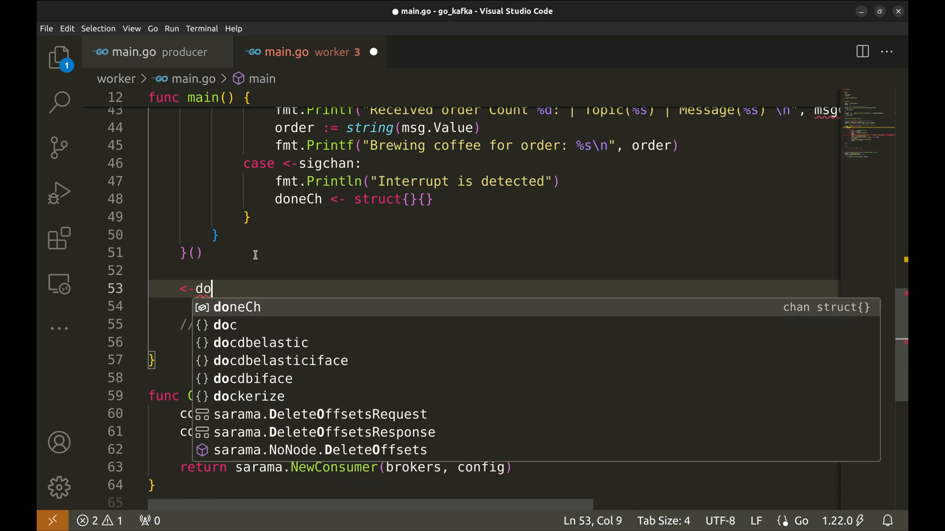
{"action": "key", "text": "Tab"}
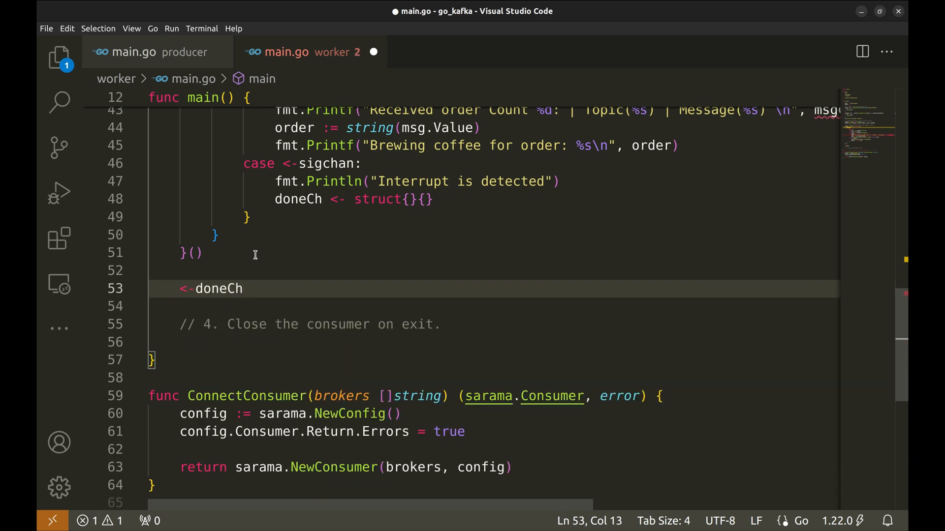
{"action": "type", "text": "fmt.Println("}
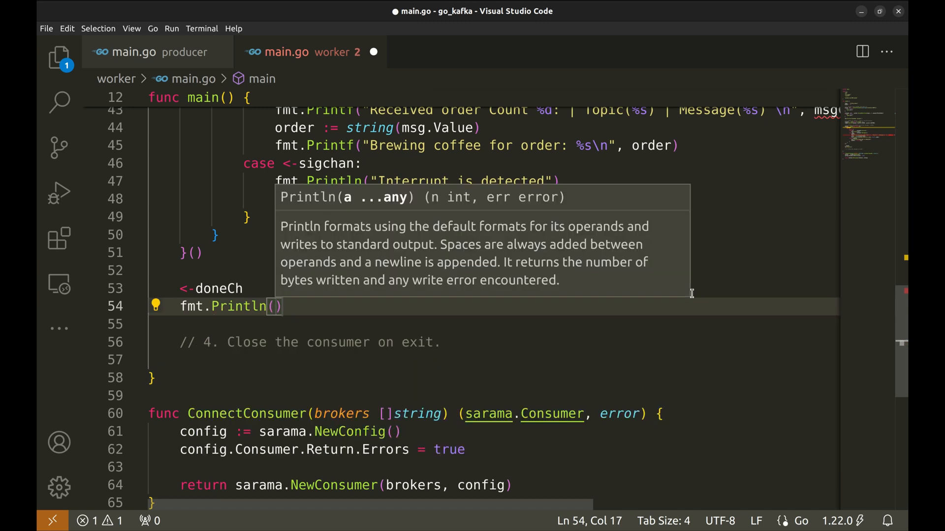
{"action": "type", "text": "\"Proce\""}
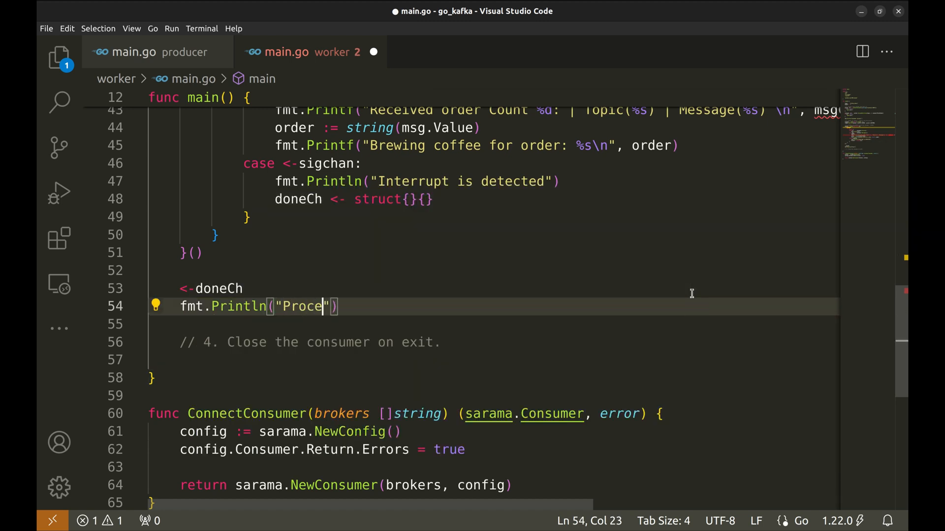
{"action": "type", "text": "ssed\","}
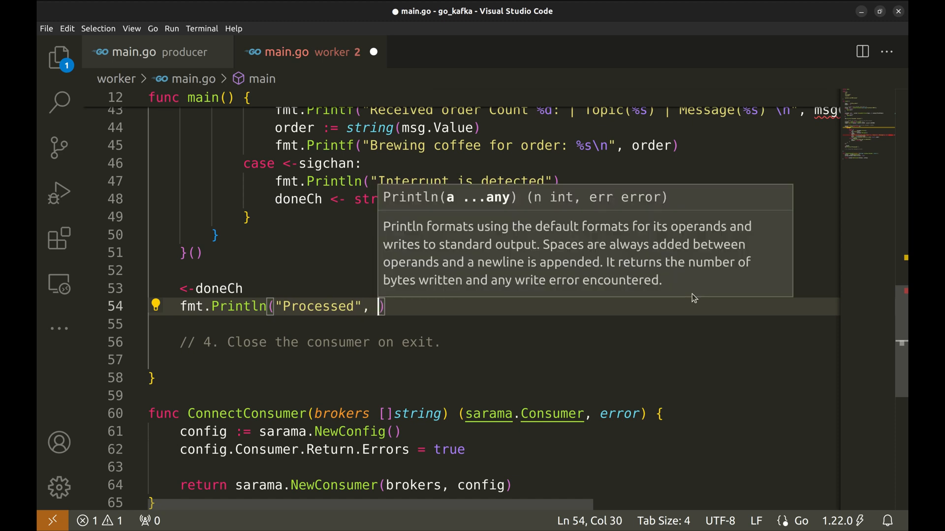
{"action": "type", "text": "msgCnt"}
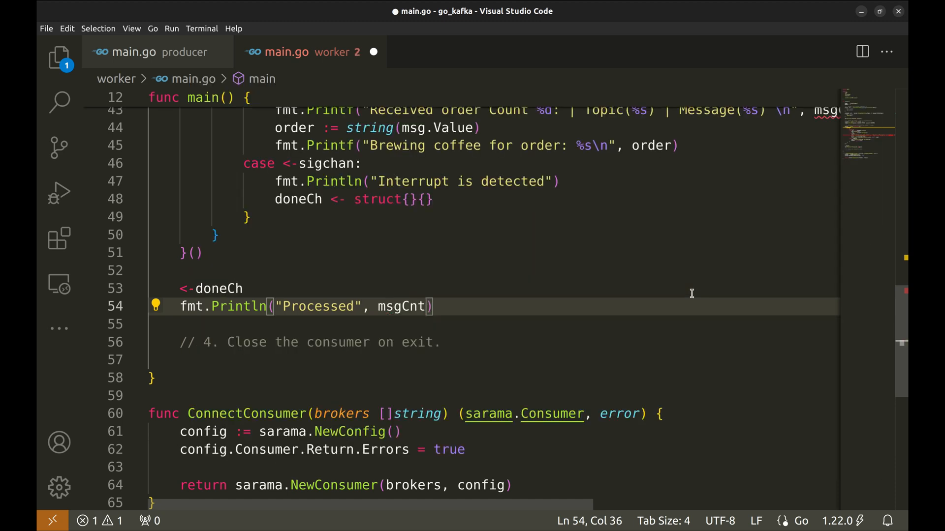
{"action": "type", "text": ", \"messages\""}
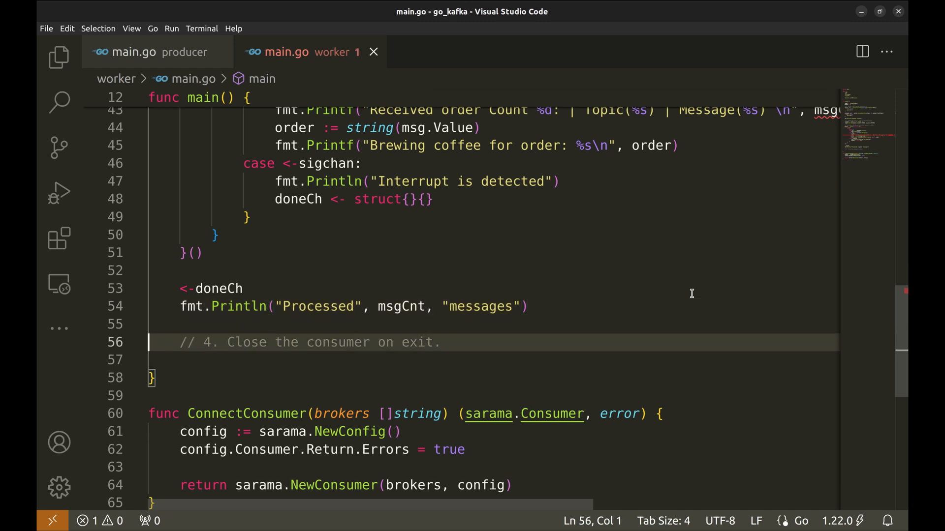
Step: Add if err := worker.Close(); err != nil { panic(err) } under the close-consumer comment and save
{"action": "type", "text": "worker.Close("}
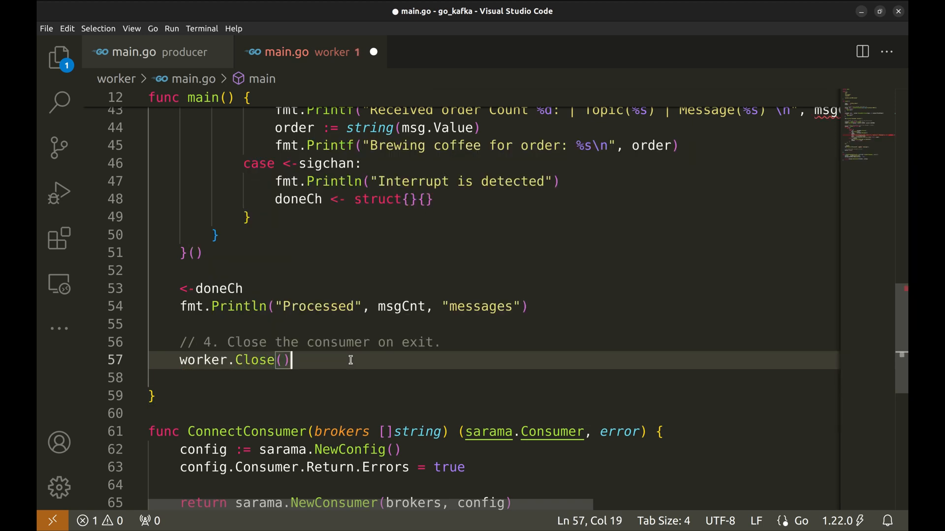
{"action": "type", "text": "err :="}
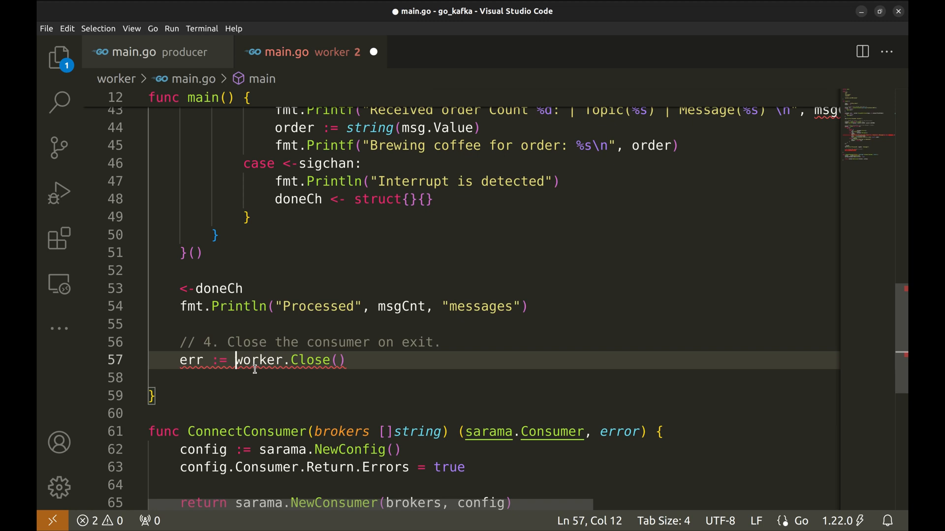
{"action": "type", "text": "if"}
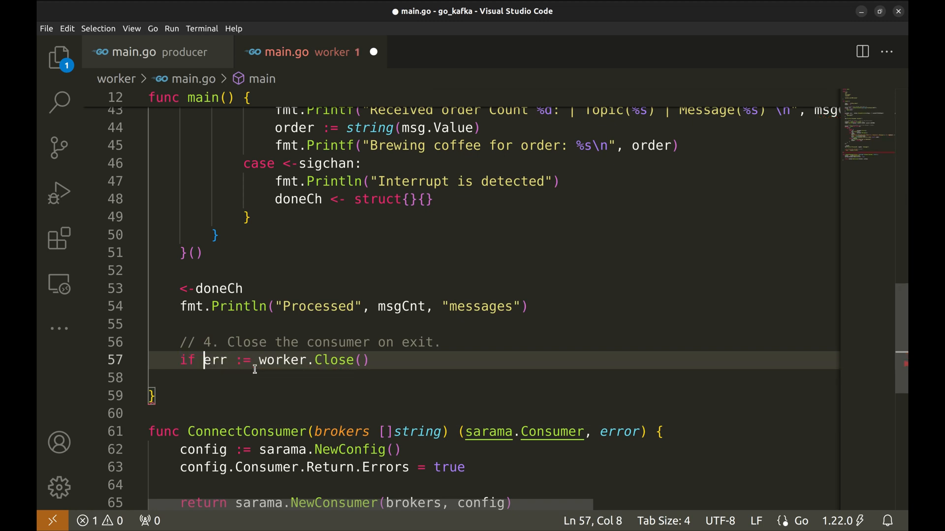
{"action": "type", "text": "; err.n"}
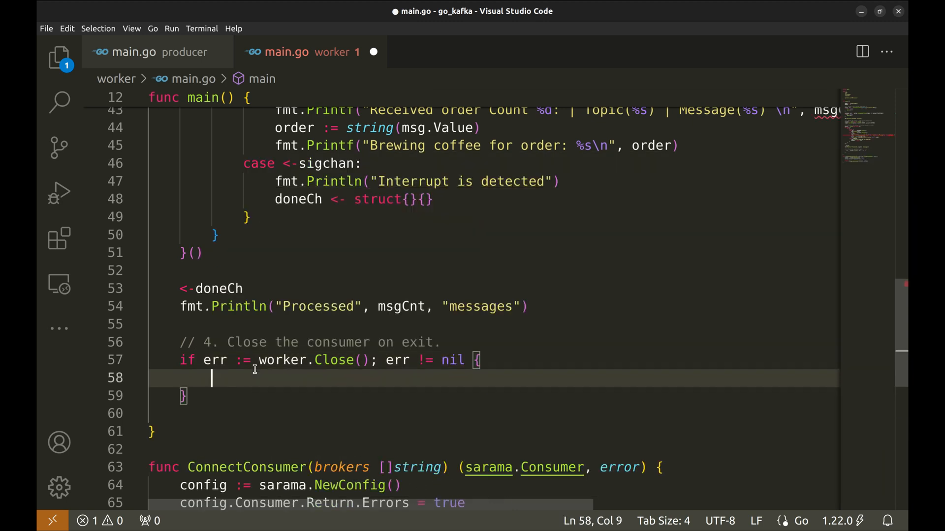
{"action": "type", "text": "panic(err"}
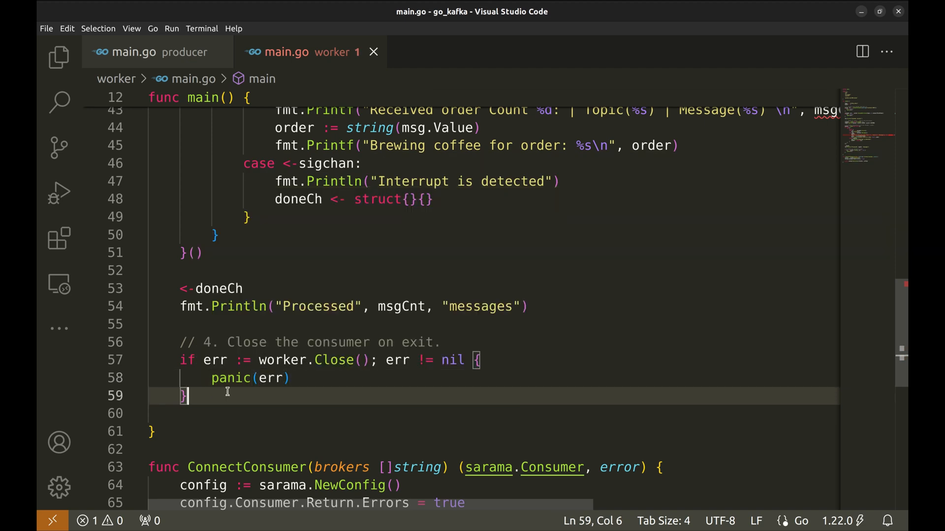
{"action": "mouse_move", "coordinate": [340, 379]}
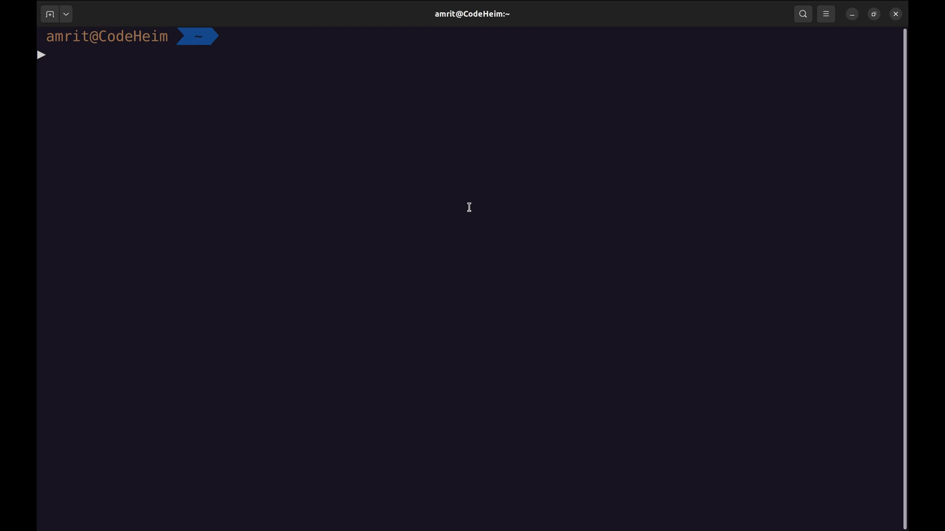
Step: Pull apache/kafka:3.7.0 and run it in Docker mapped to port 9092, checking the startup log
{"action": "type", "text": "sudo docker pull apache/kafka:3.7.0"}
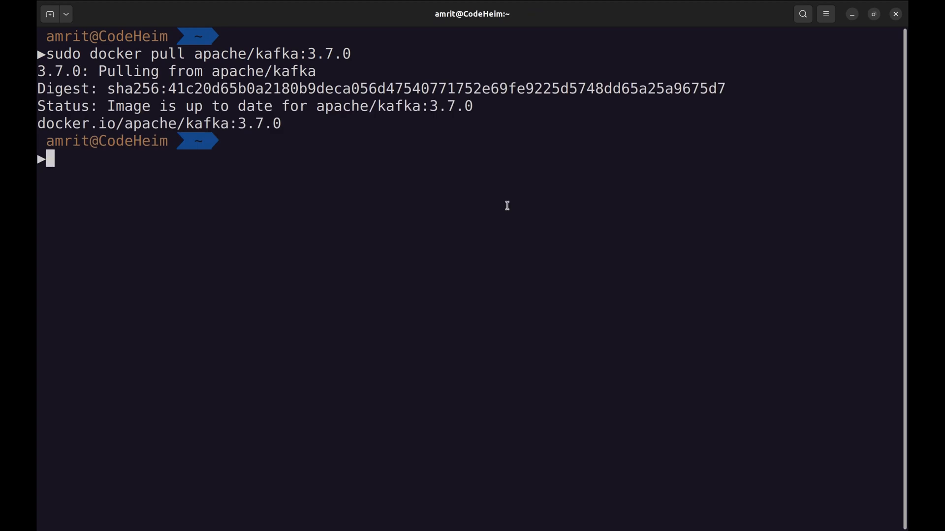
{"action": "type", "text": "sudo"}
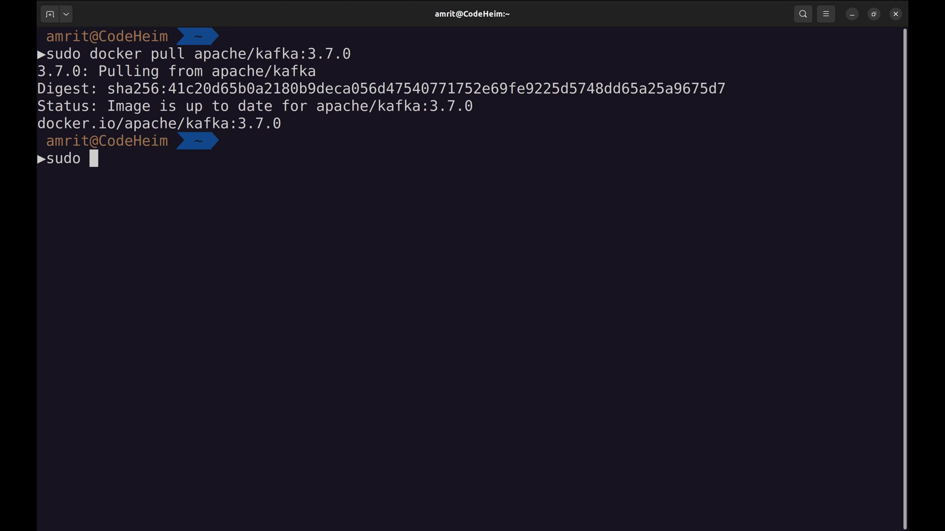
{"action": "type", "text": "docker run -p 9092:9092 apache/kafka:3.7.0"}
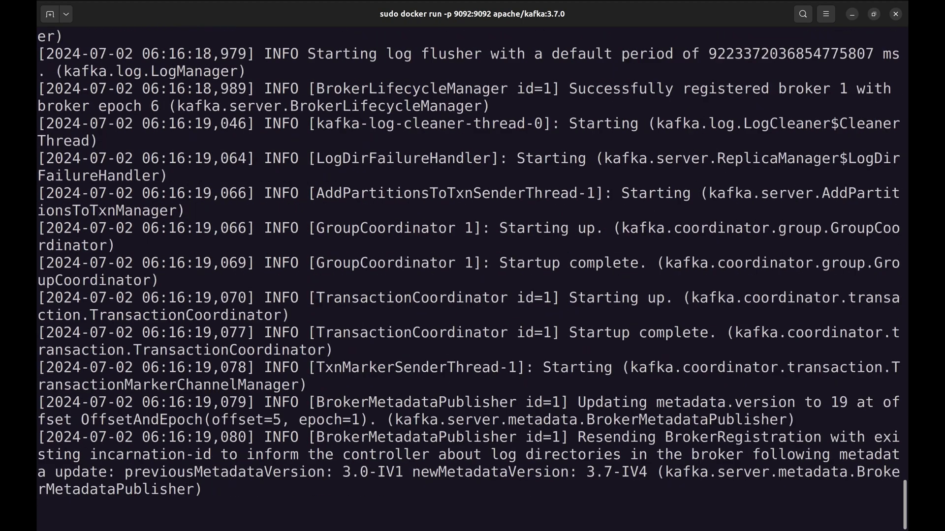
{"action": "scroll", "scroll_direction": "down", "scroll_amount": 3}
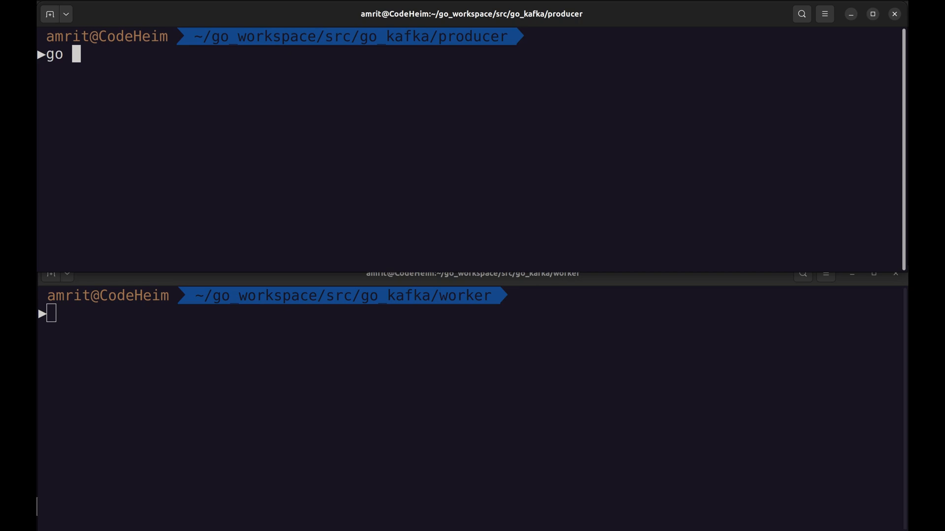
Step: Run go run main.go for the producer and worker, then open a fresh terminal tab
{"action": "type", "text": "run mao"}
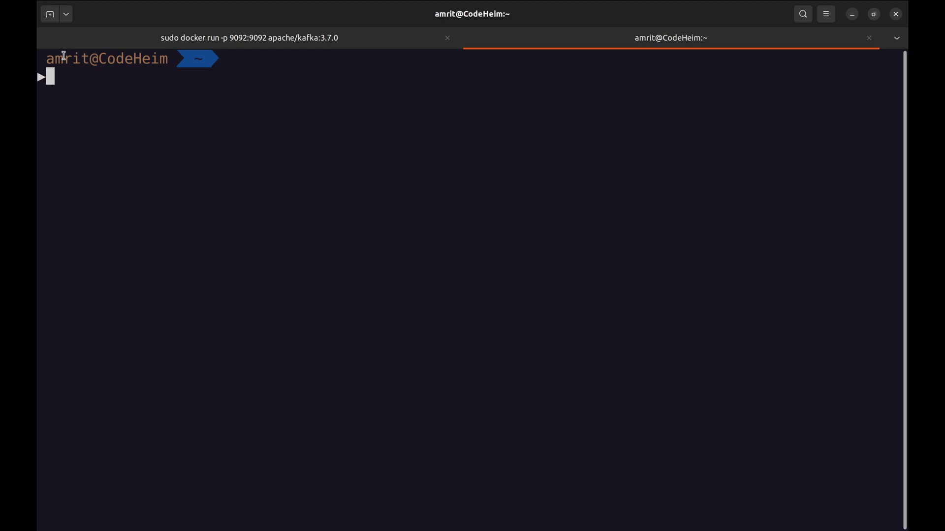
Step: POST a Latte order to localhost:3000/order and confirm the worker logs it as received order 1 for Alice
{"action": "type", "text": "curl -X POST http://localhost:3000/order \\"}
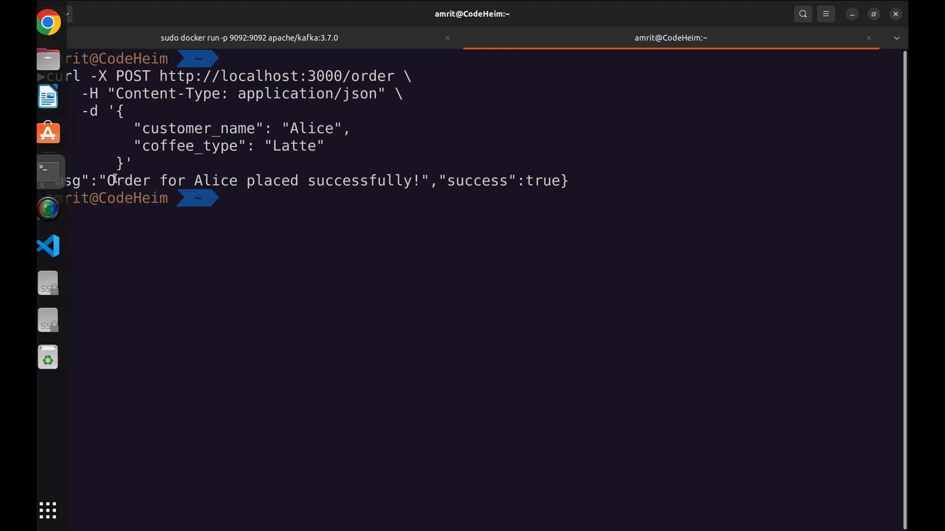
{"action": "left_click_drag", "start_coordinate": [107, 180], "coordinate": [422, 180]}
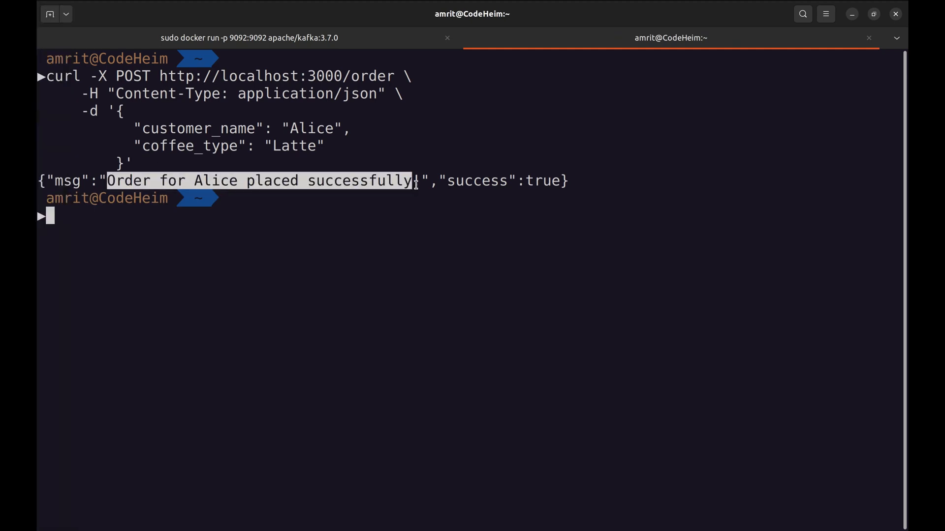
{"action": "left_click", "coordinate": [416, 181]}
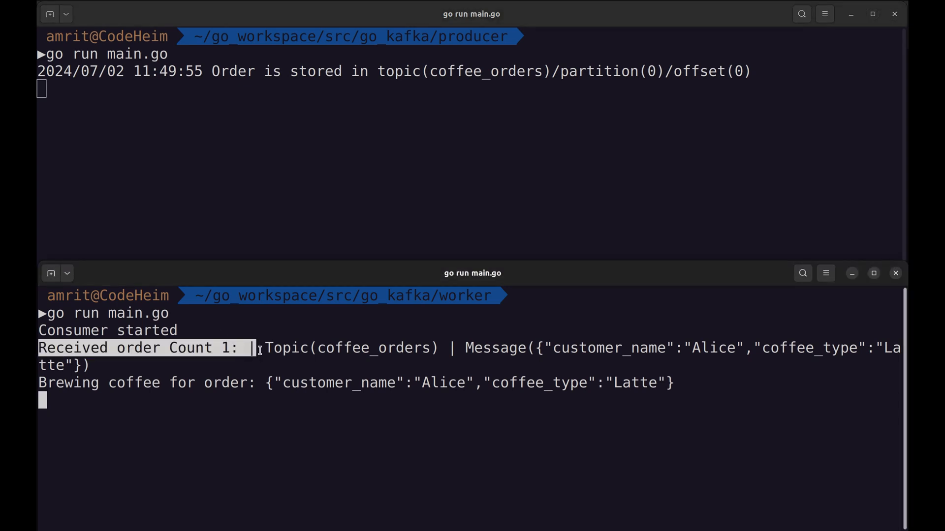
{"action": "left_click_drag", "start_coordinate": [264, 348], "coordinate": [424, 347]}
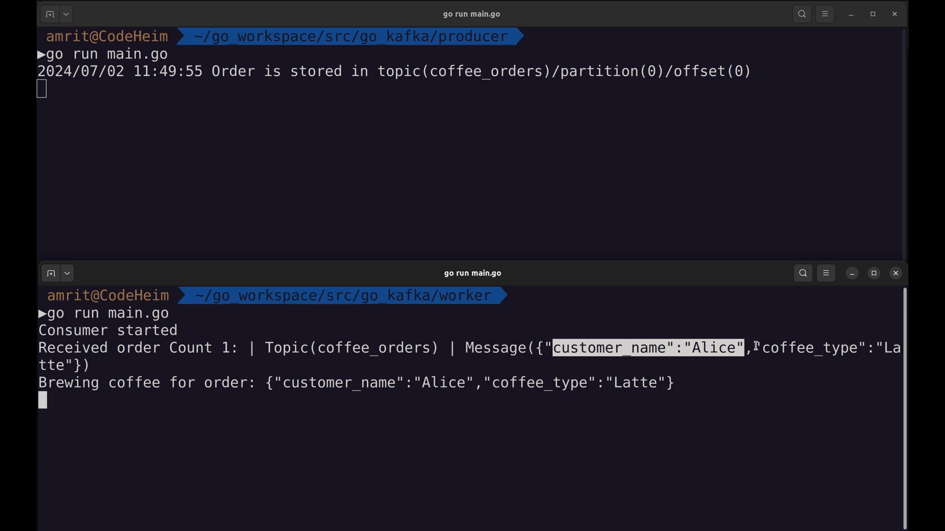
{"action": "left_click_drag", "start_coordinate": [750, 348], "coordinate": [118, 365]}
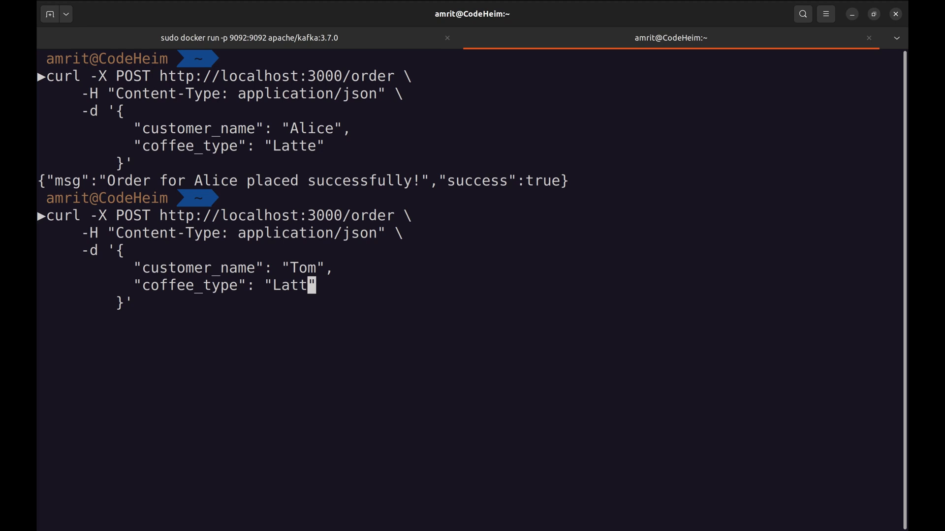
Step: POST Tom's Iced Americano order, confirm it arrives as order 2, then Ctrl+C the worker to report 2 processed messages
{"action": "type", "text": "Iced America"}
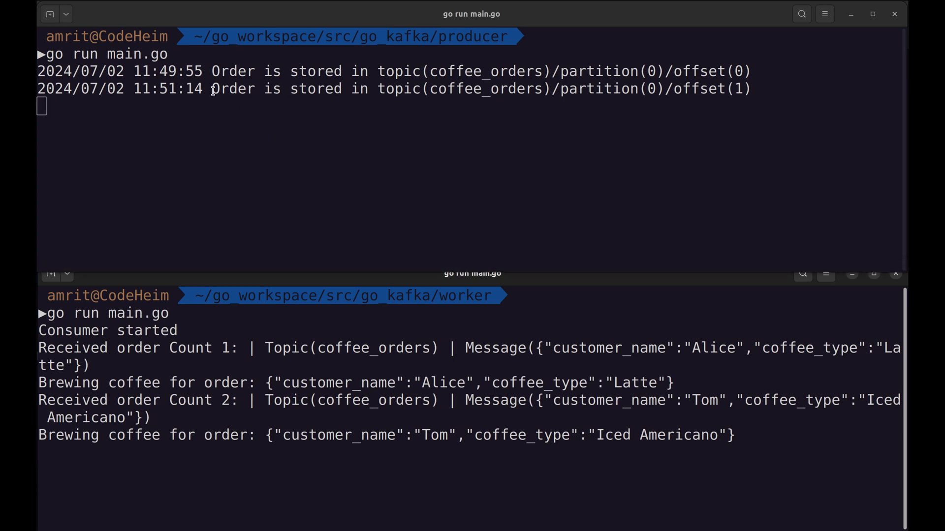
{"action": "left_click_drag", "start_coordinate": [211, 89], "coordinate": [752, 88]}
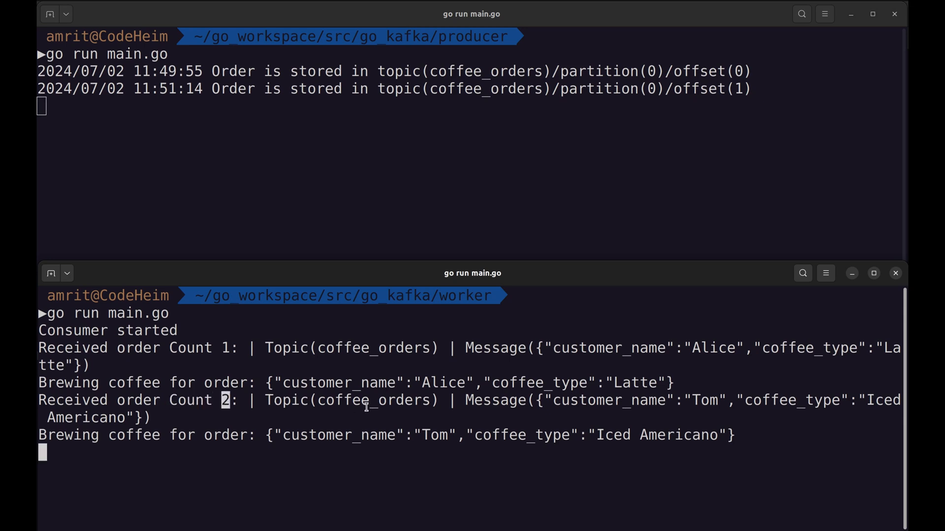
{"action": "double_click", "coordinate": [705, 400]}
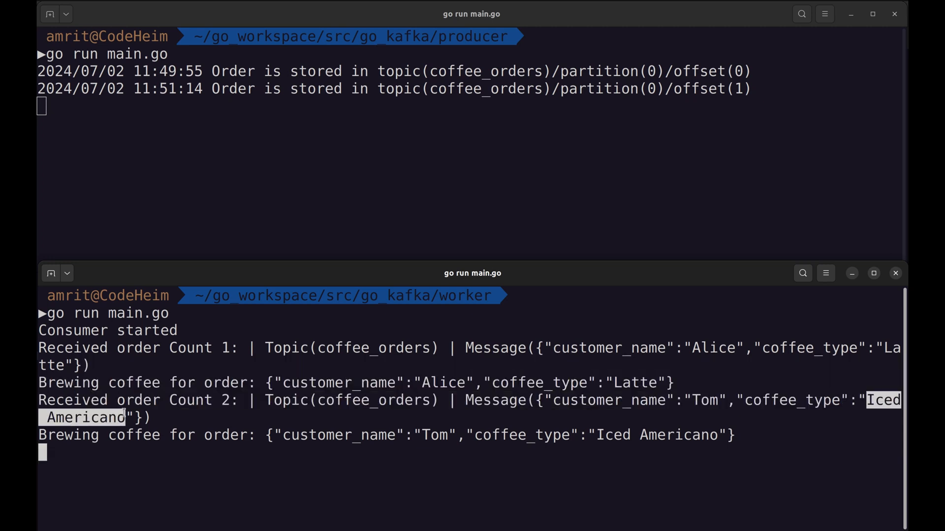
{"action": "mouse_move", "coordinate": [610, 441]}
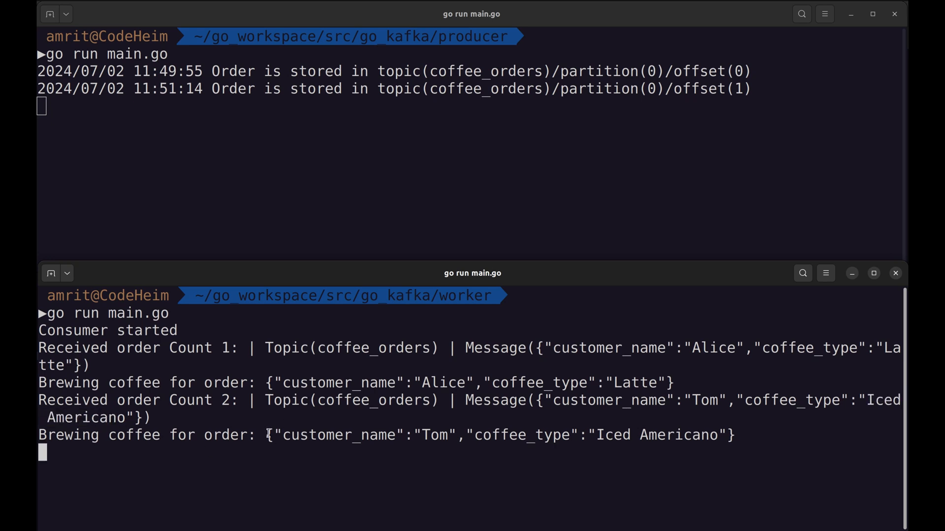
{"action": "left_click_drag", "start_coordinate": [266, 435], "coordinate": [733, 435]}
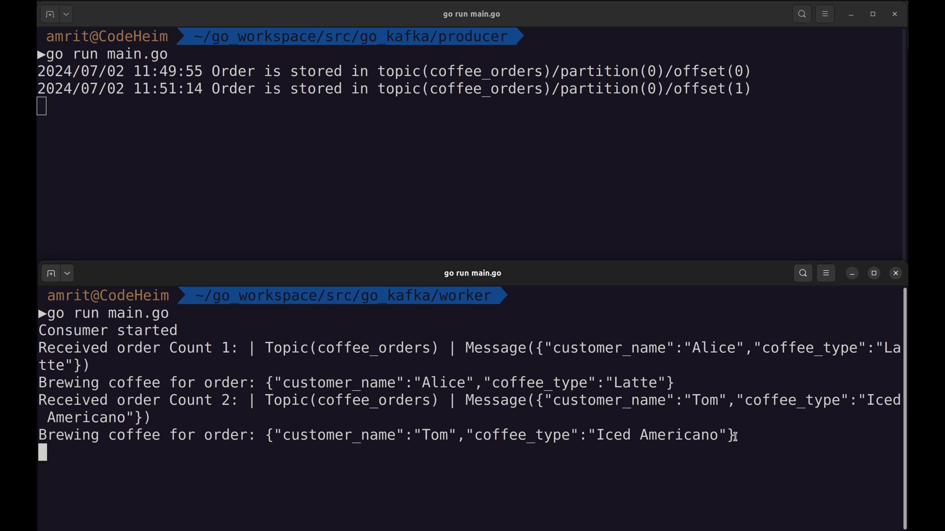
{"action": "key", "text": "ctrl+c"}
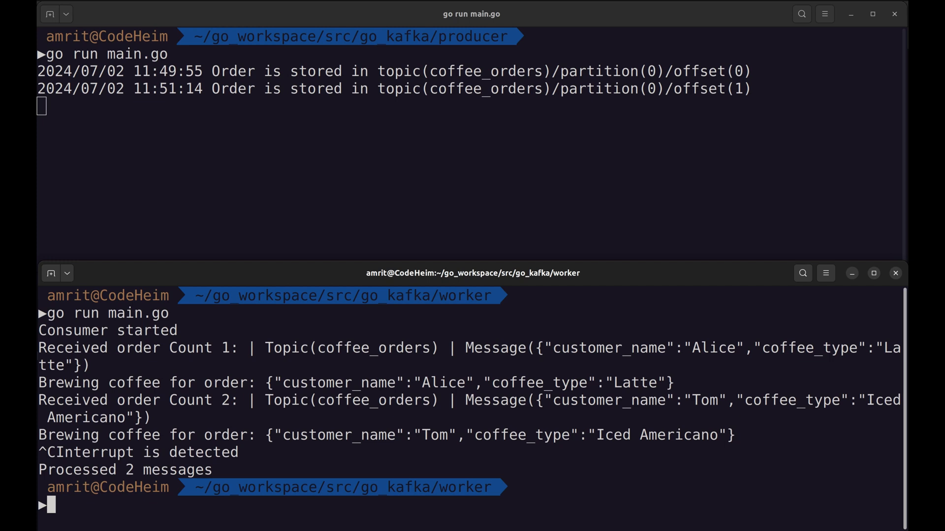